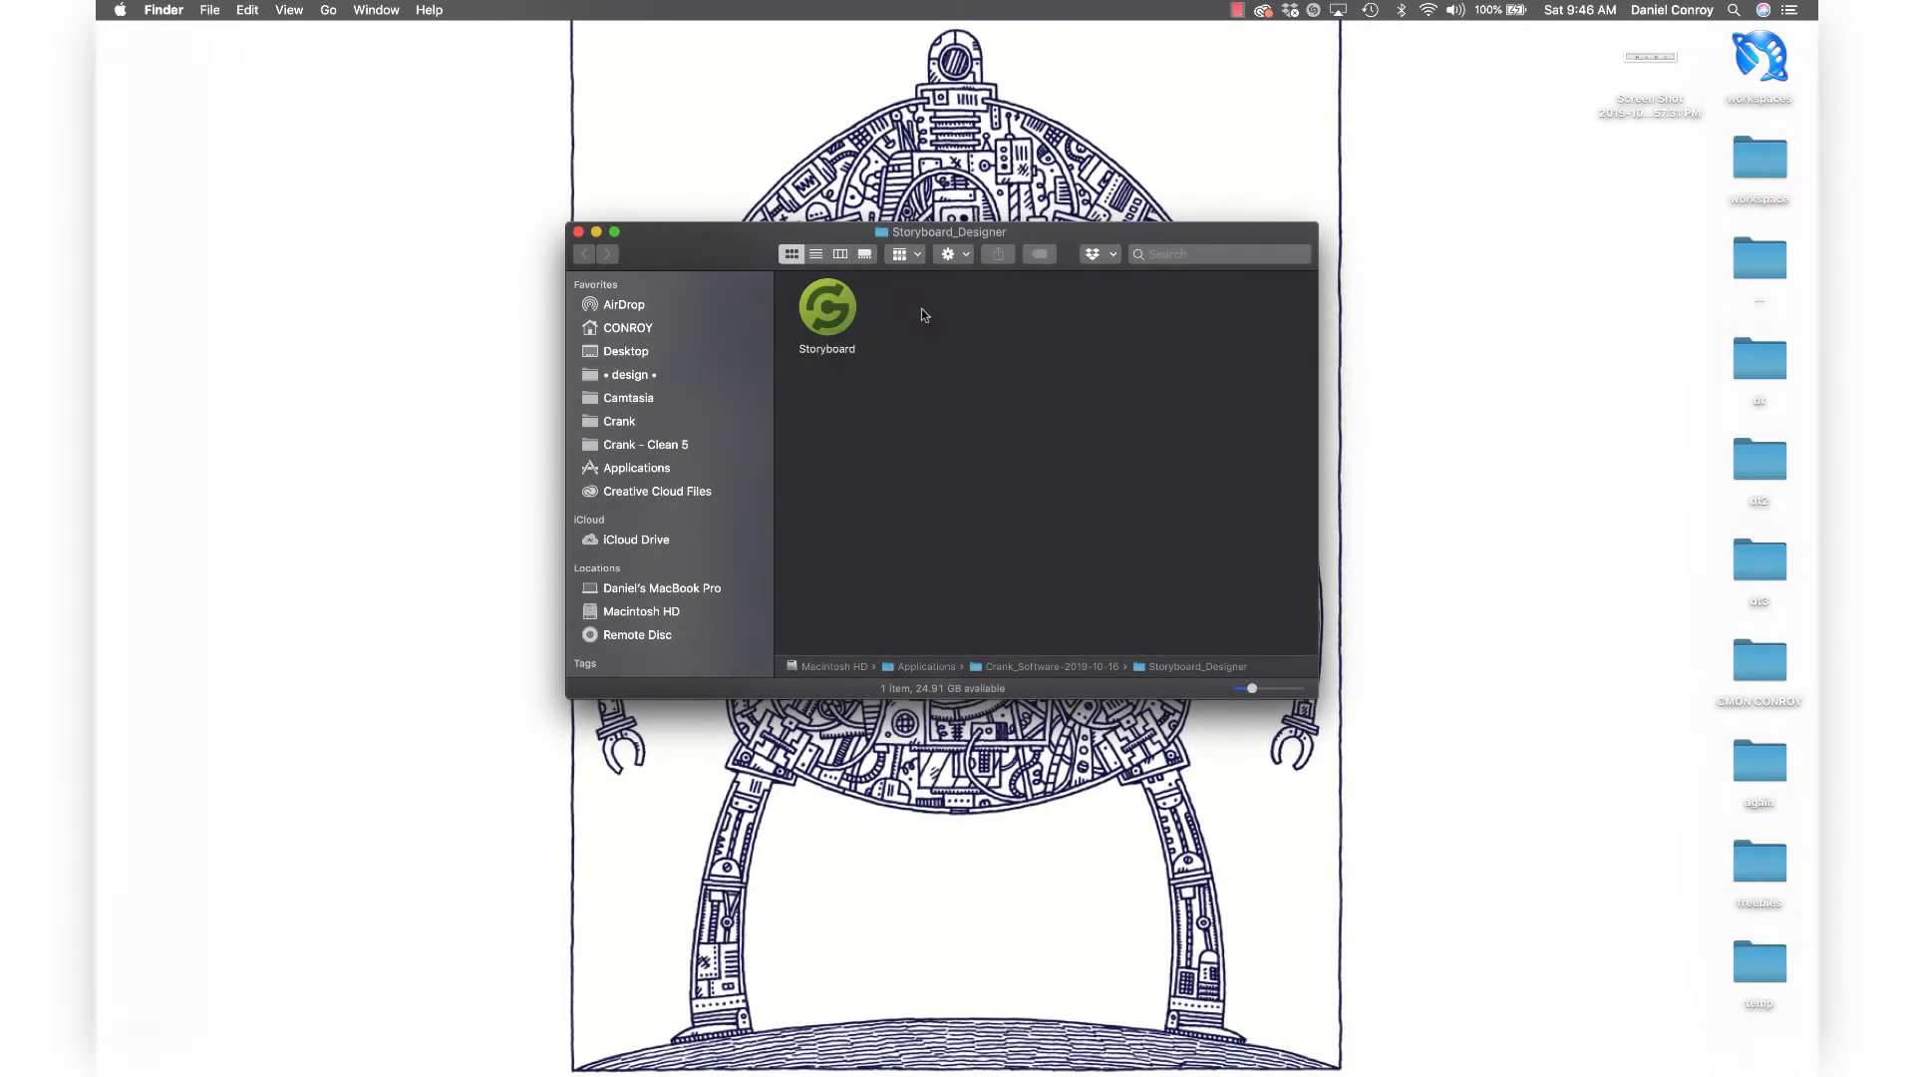
# - Launch Storyboard from the Storyboard_Designer folder using the Getting Started workspace
pyautogui.doubleClick(827, 303)
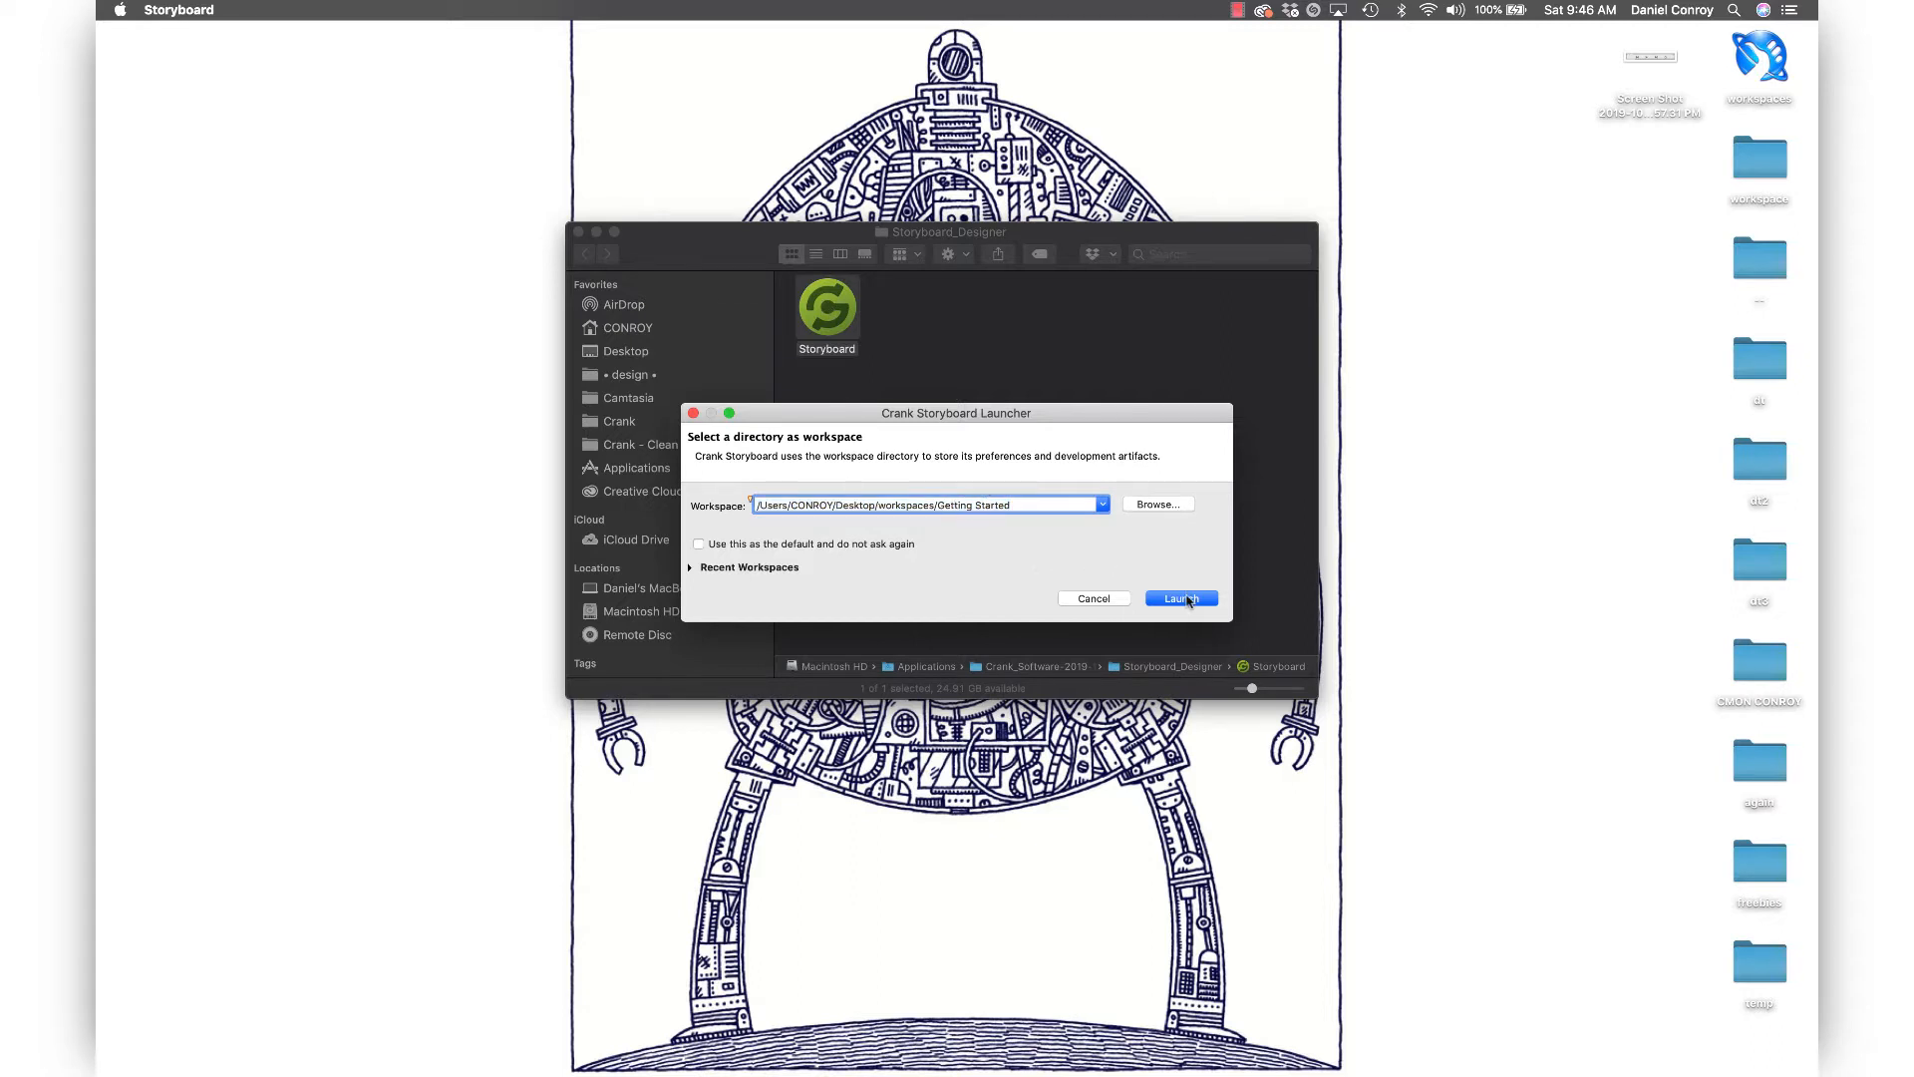
pyautogui.click(1179, 599)
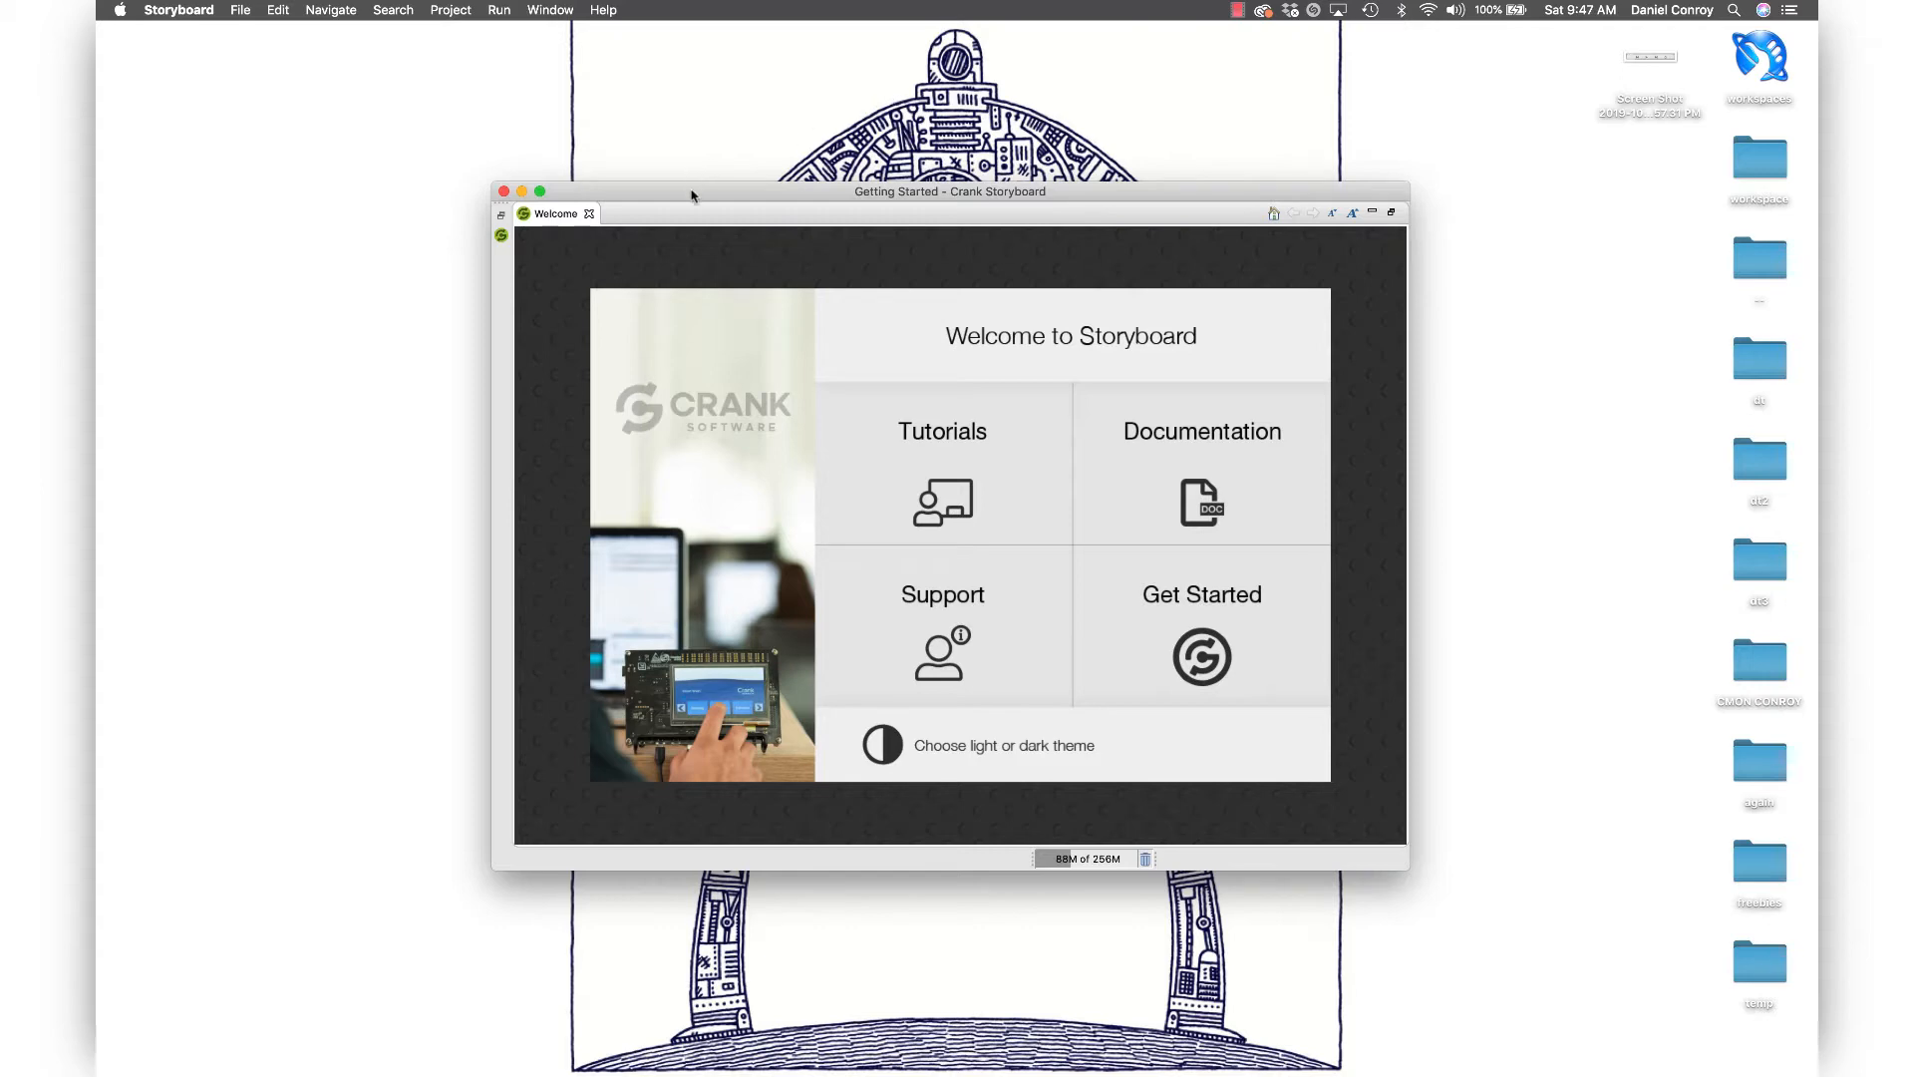
# - Close the Welcome tab and show the Navigator beside Application Model
pyautogui.click(538, 191)
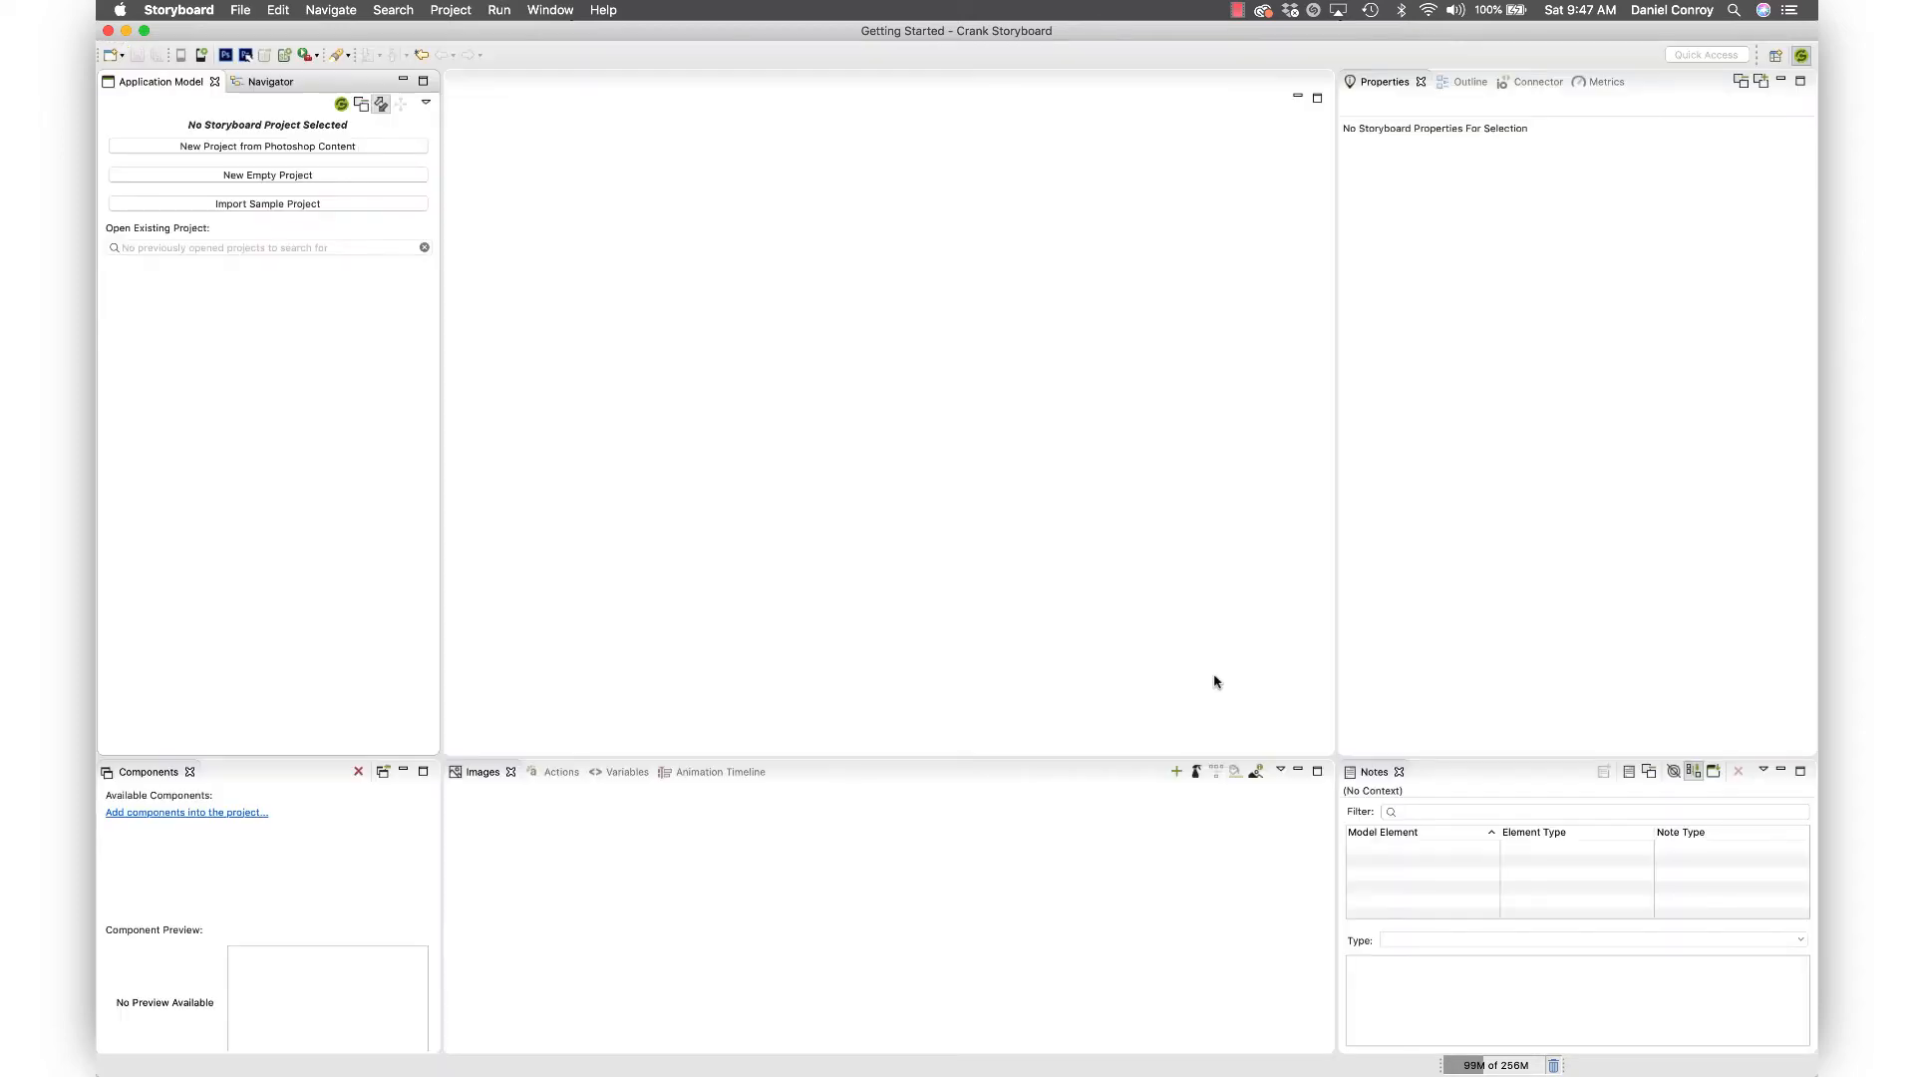
pyautogui.moveTo(643, 358)
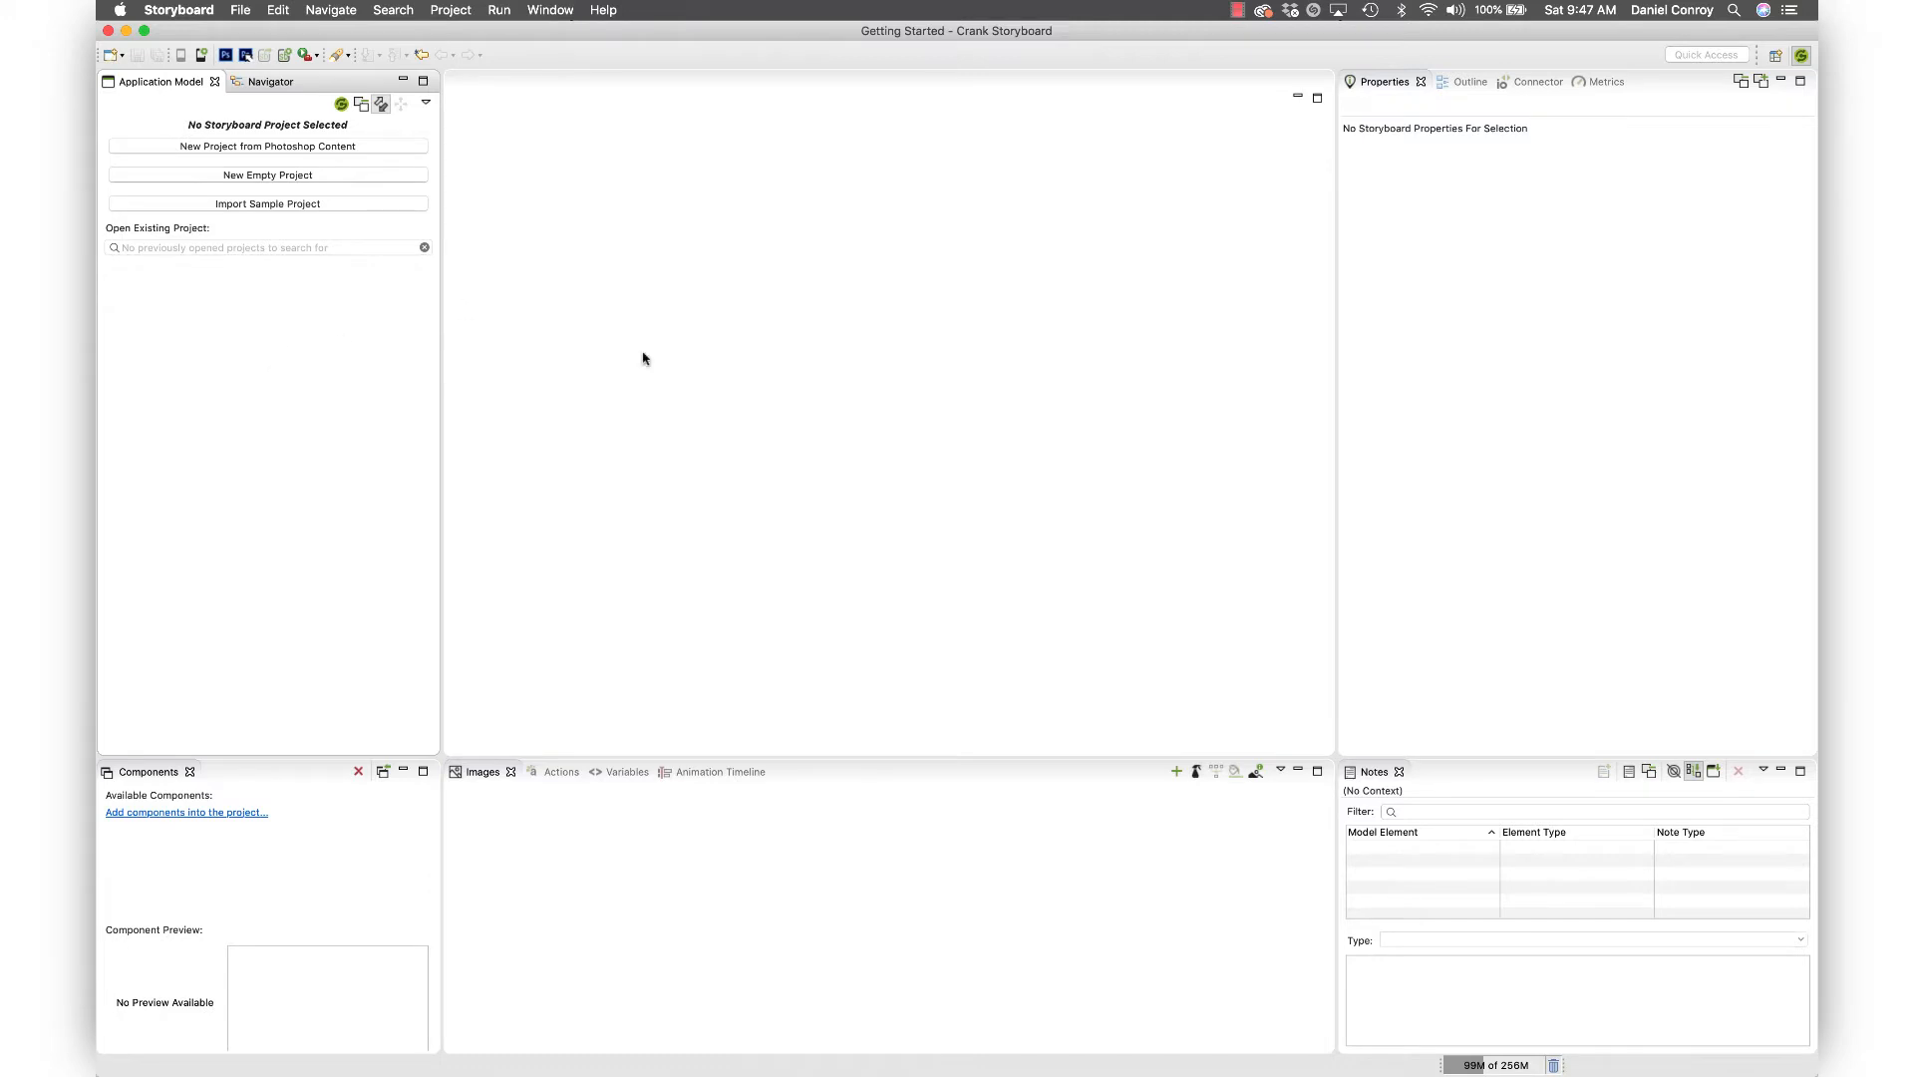
pyautogui.moveTo(681, 844)
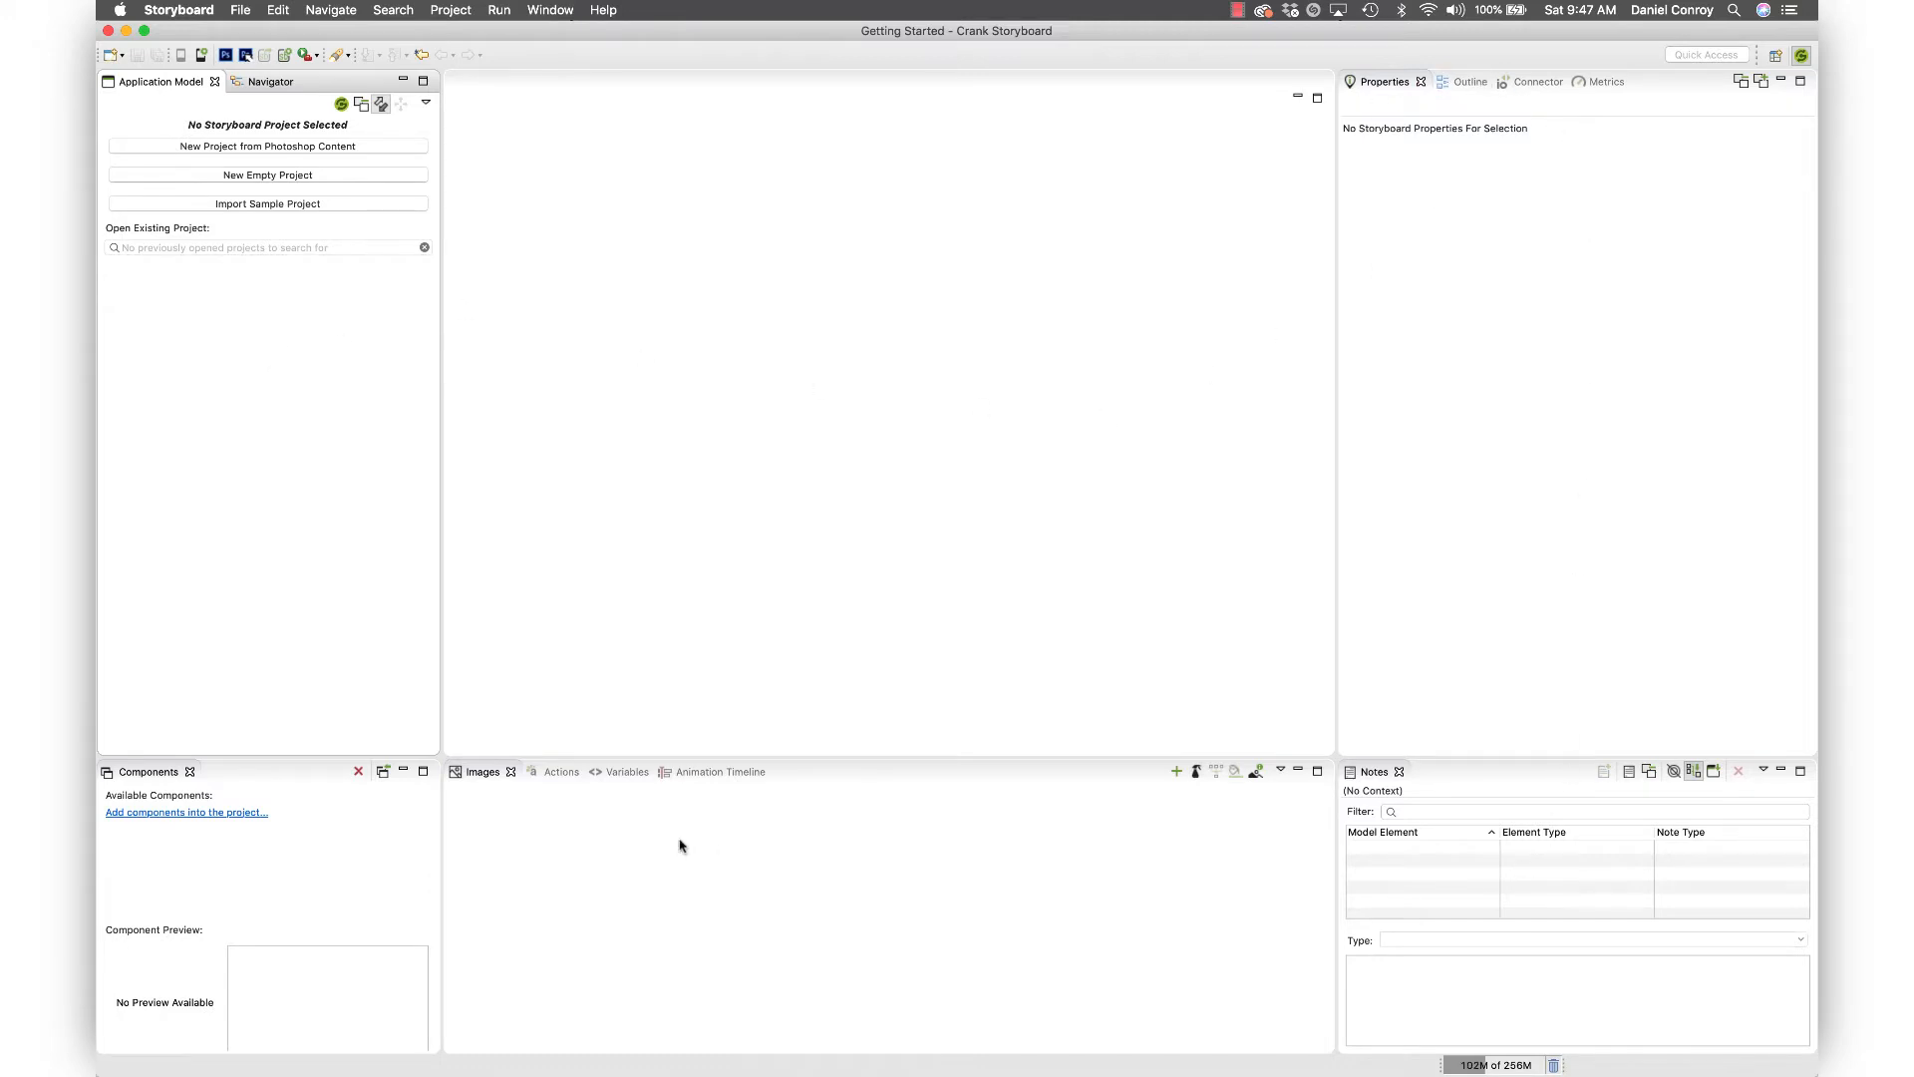
pyautogui.moveTo(767, 344)
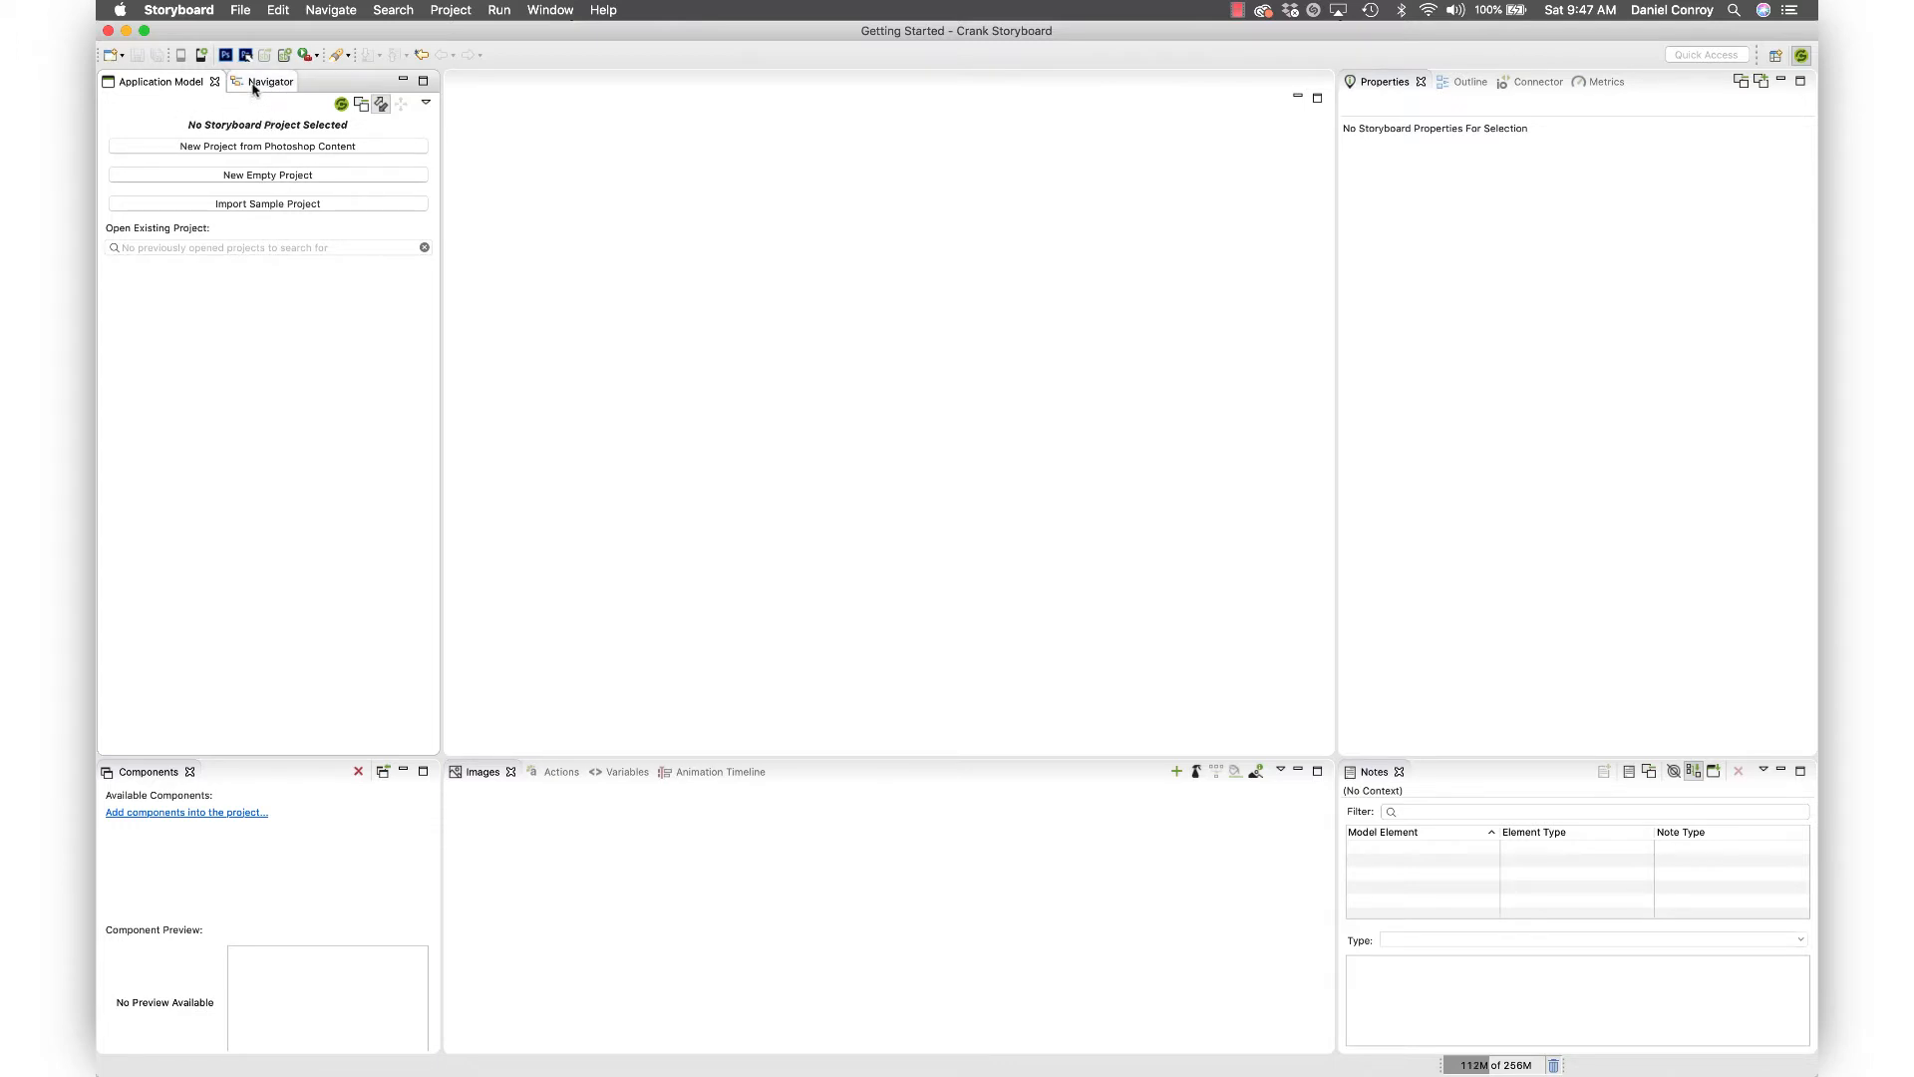
pyautogui.click(261, 81)
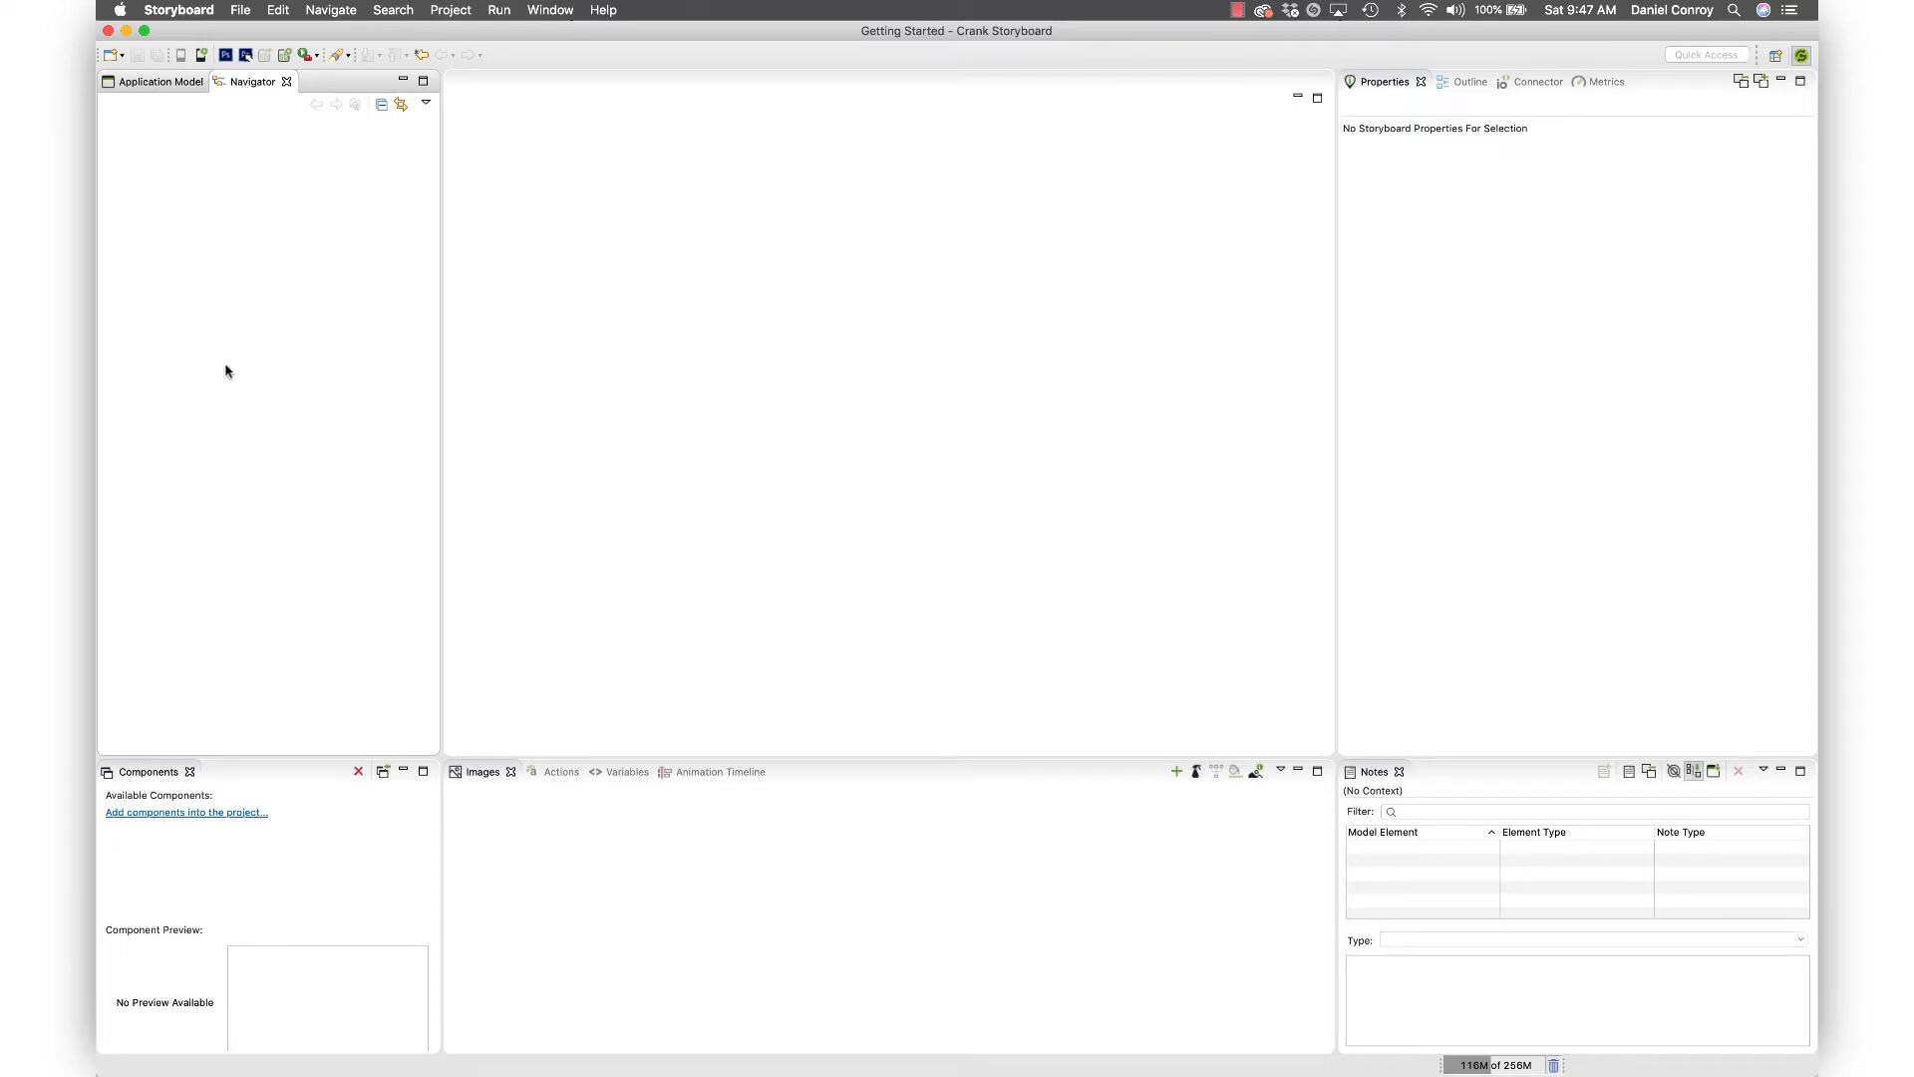
pyautogui.moveTo(305, 251)
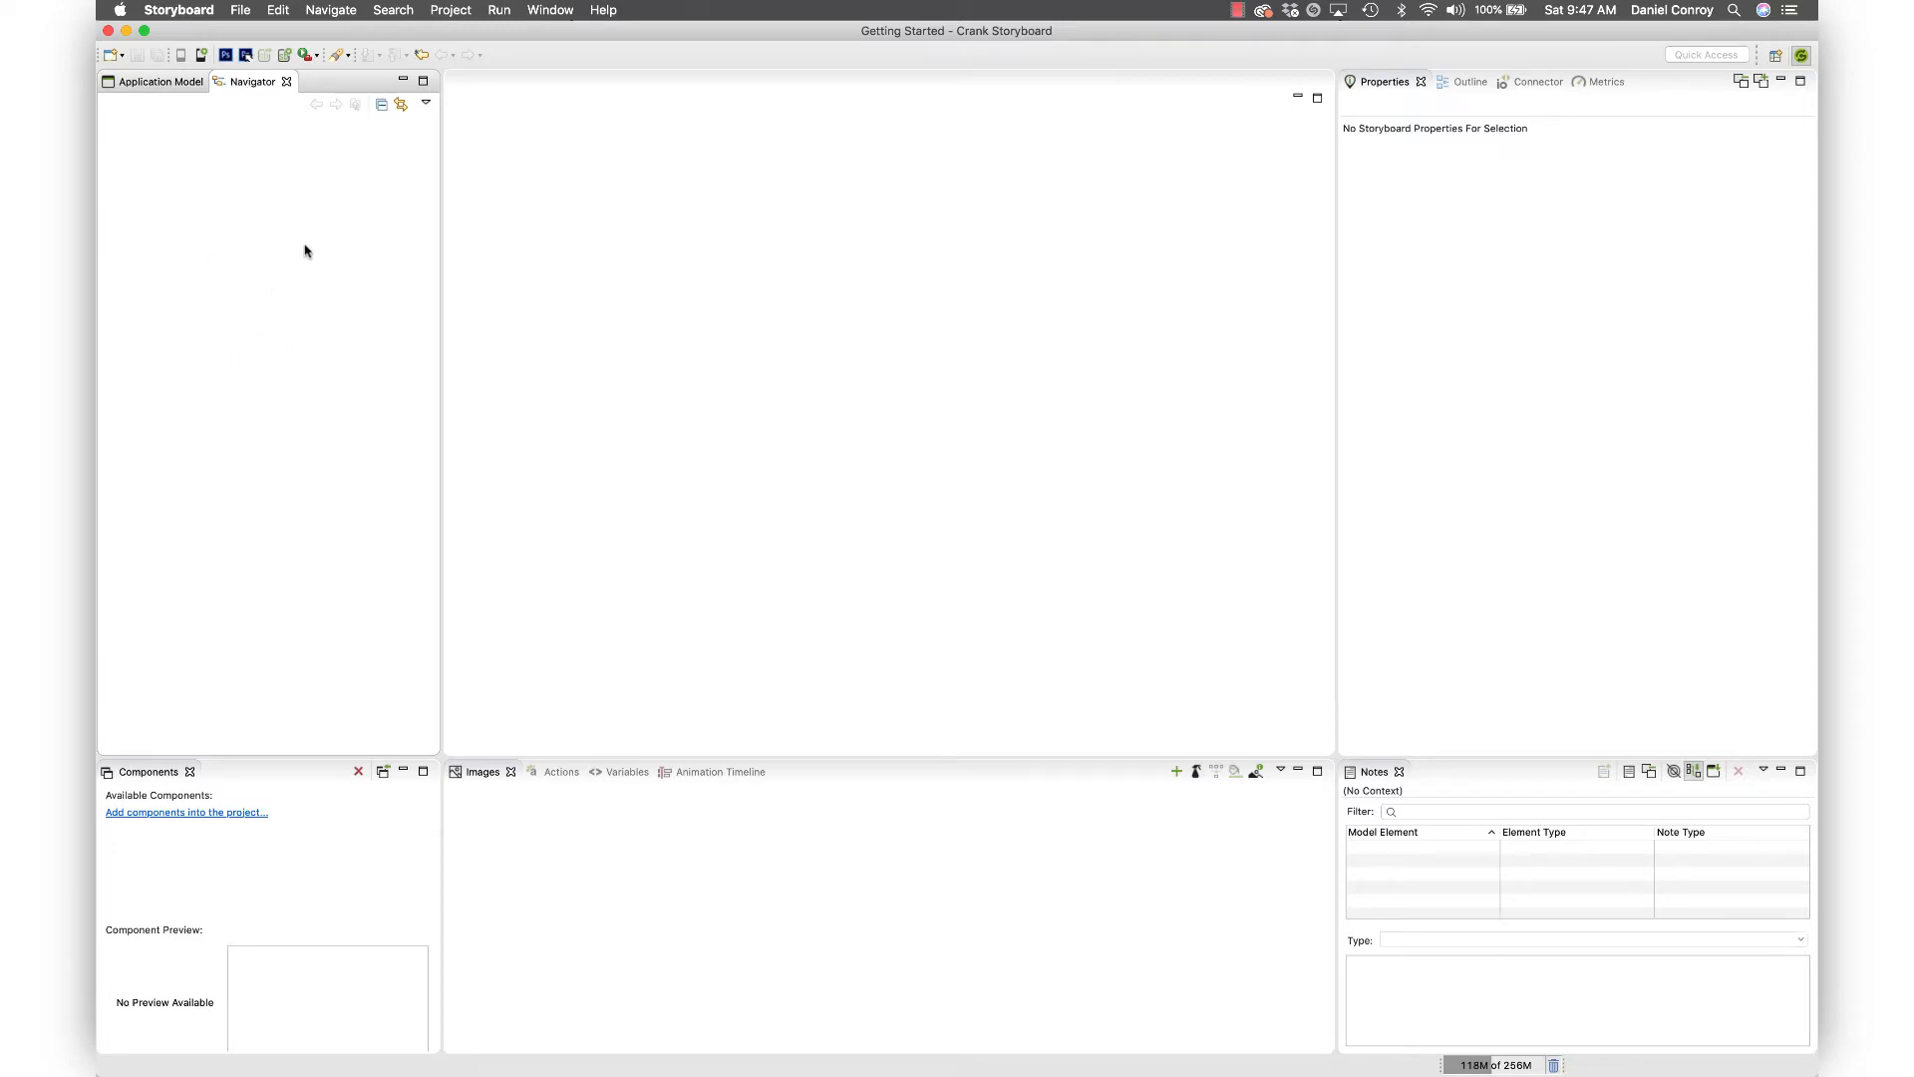
pyautogui.moveTo(297, 235)
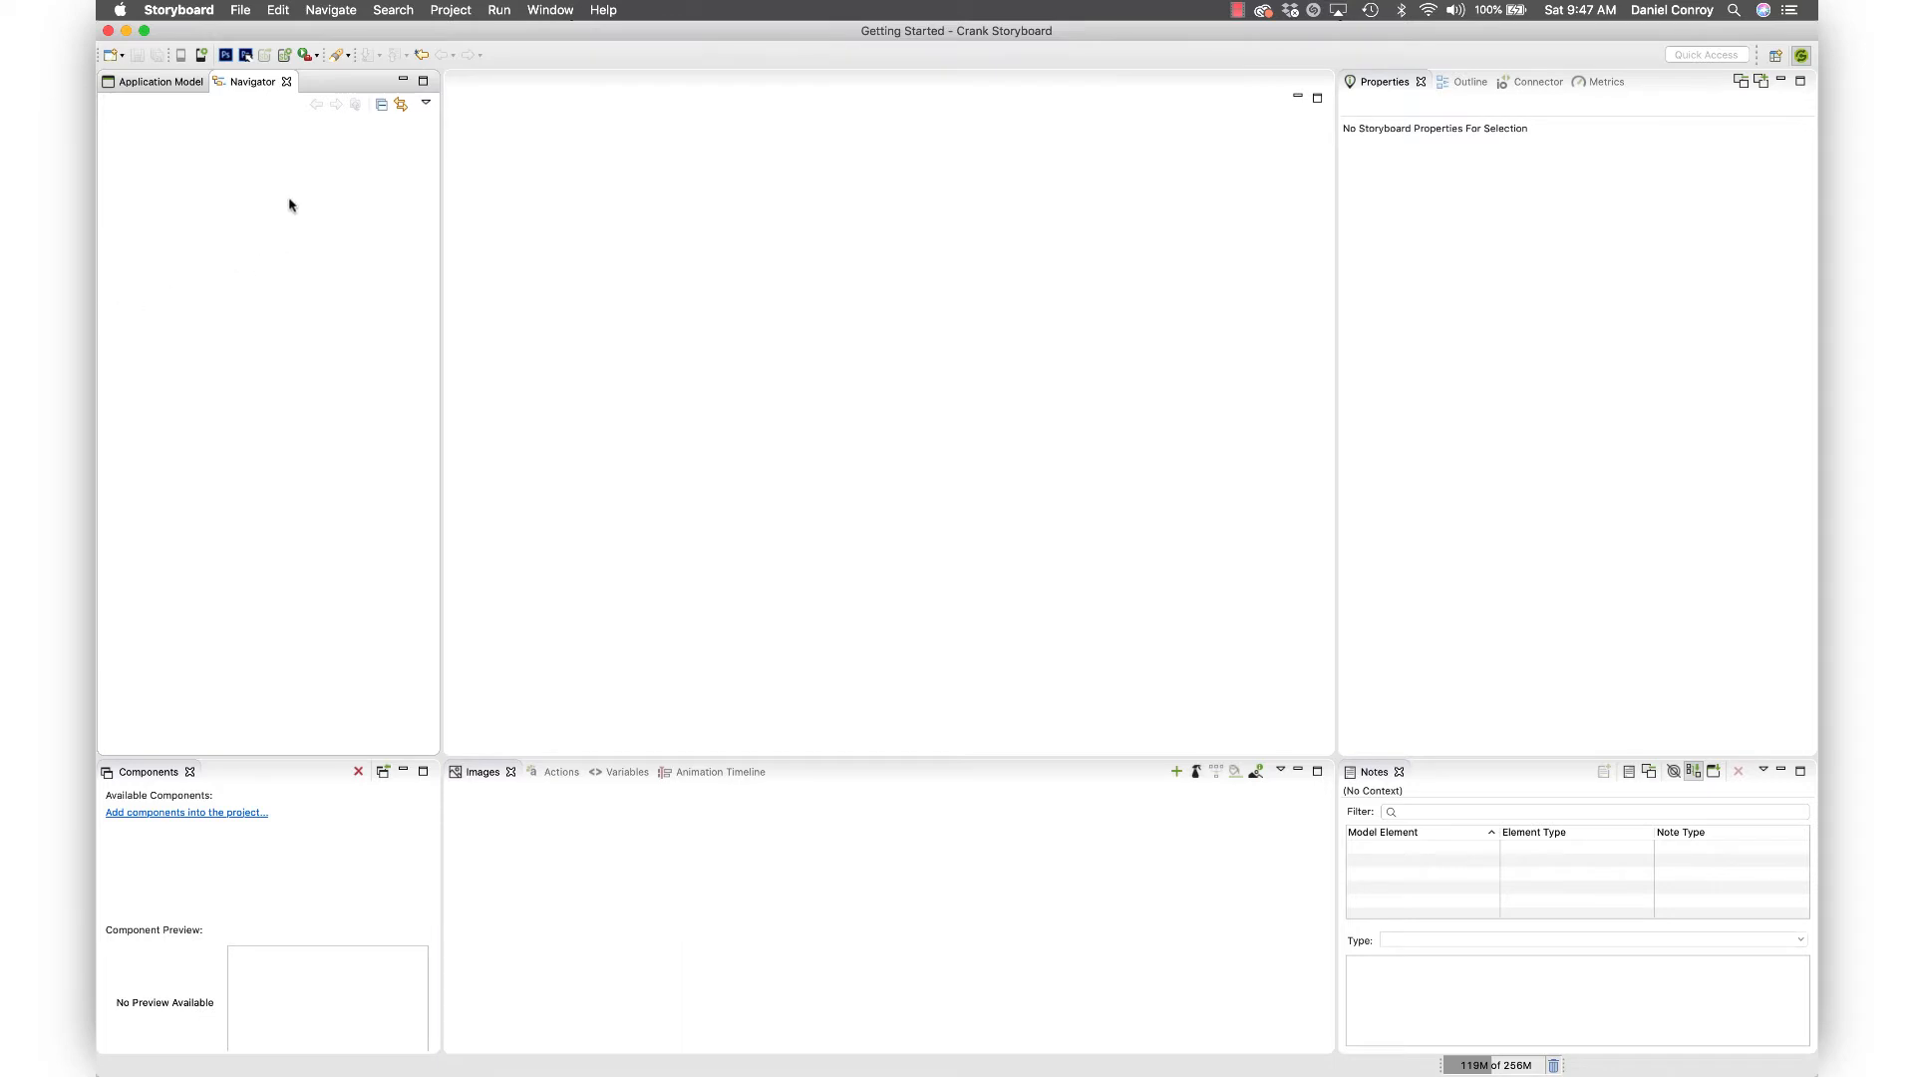
# - Import the Storyboard Thermostat sample, found by filtering the samples list for 'the'
pyautogui.click(241, 10)
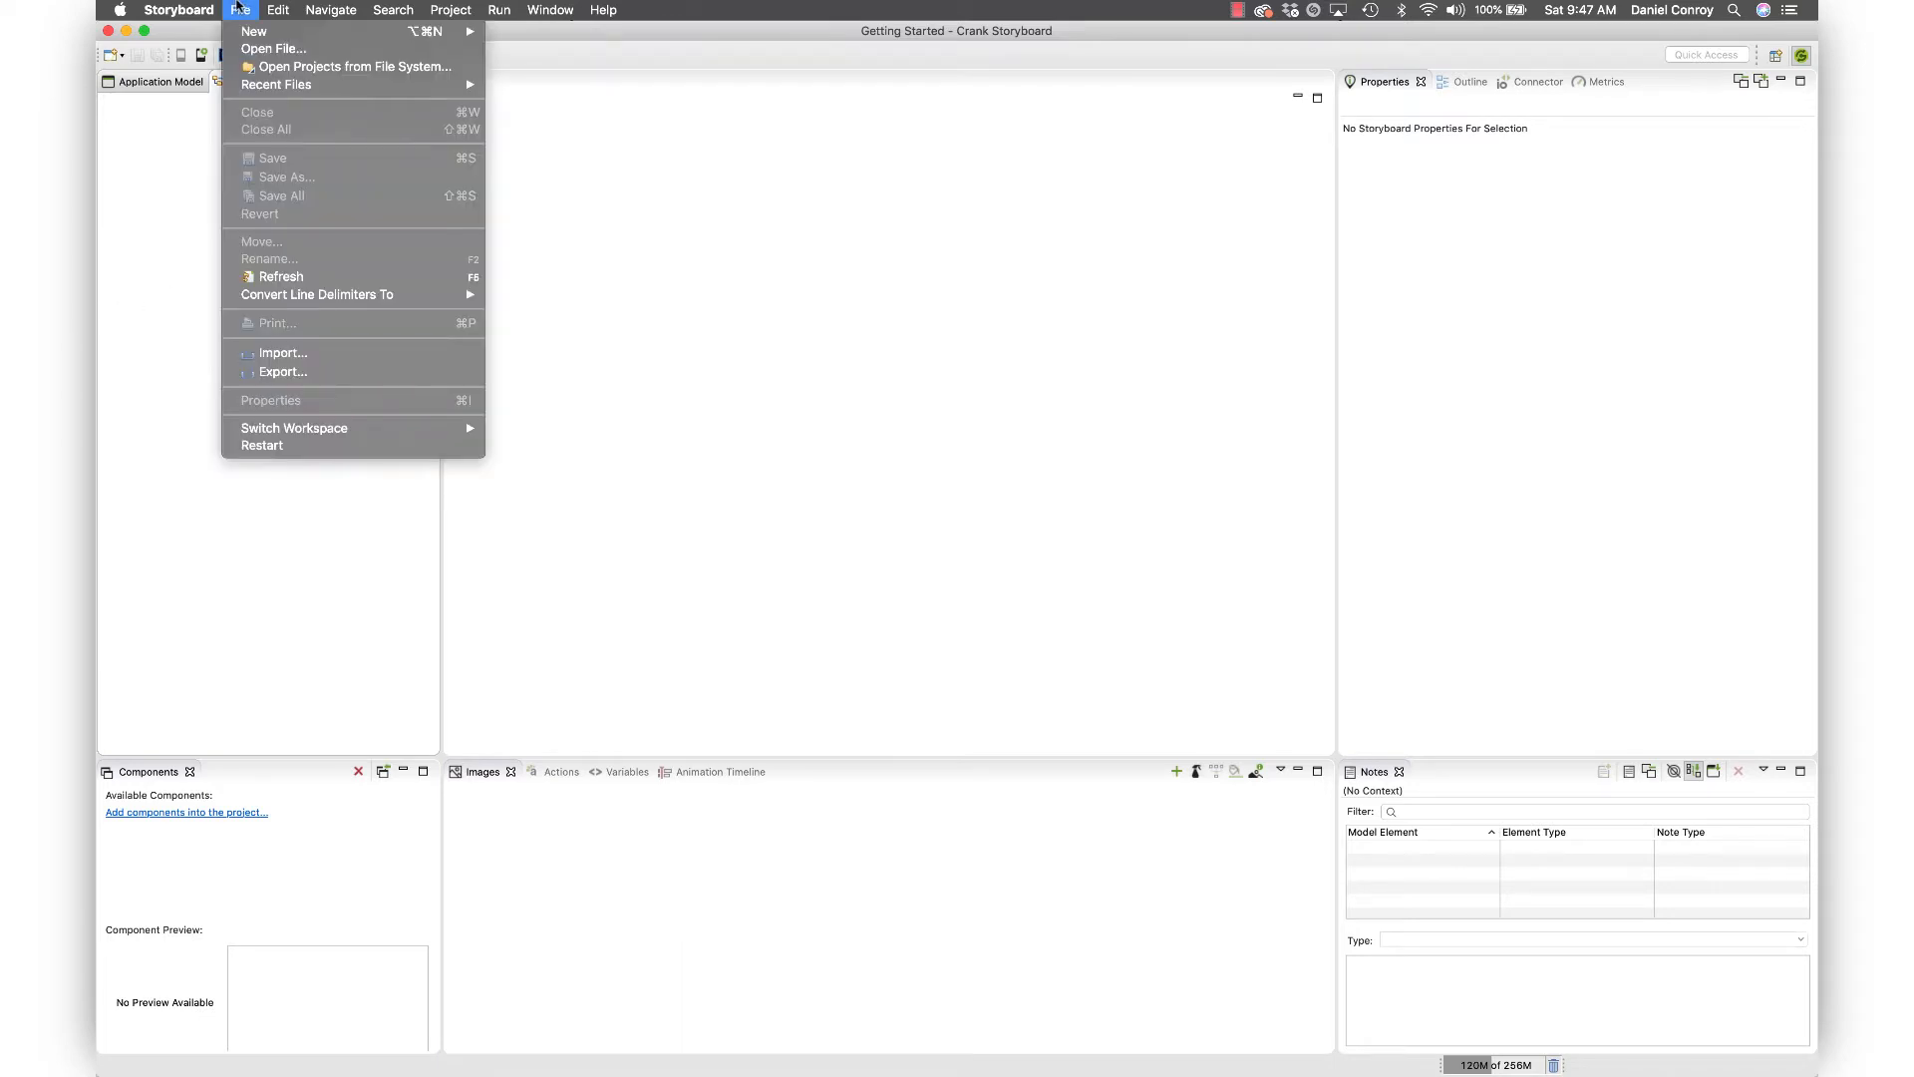
pyautogui.moveTo(283, 353)
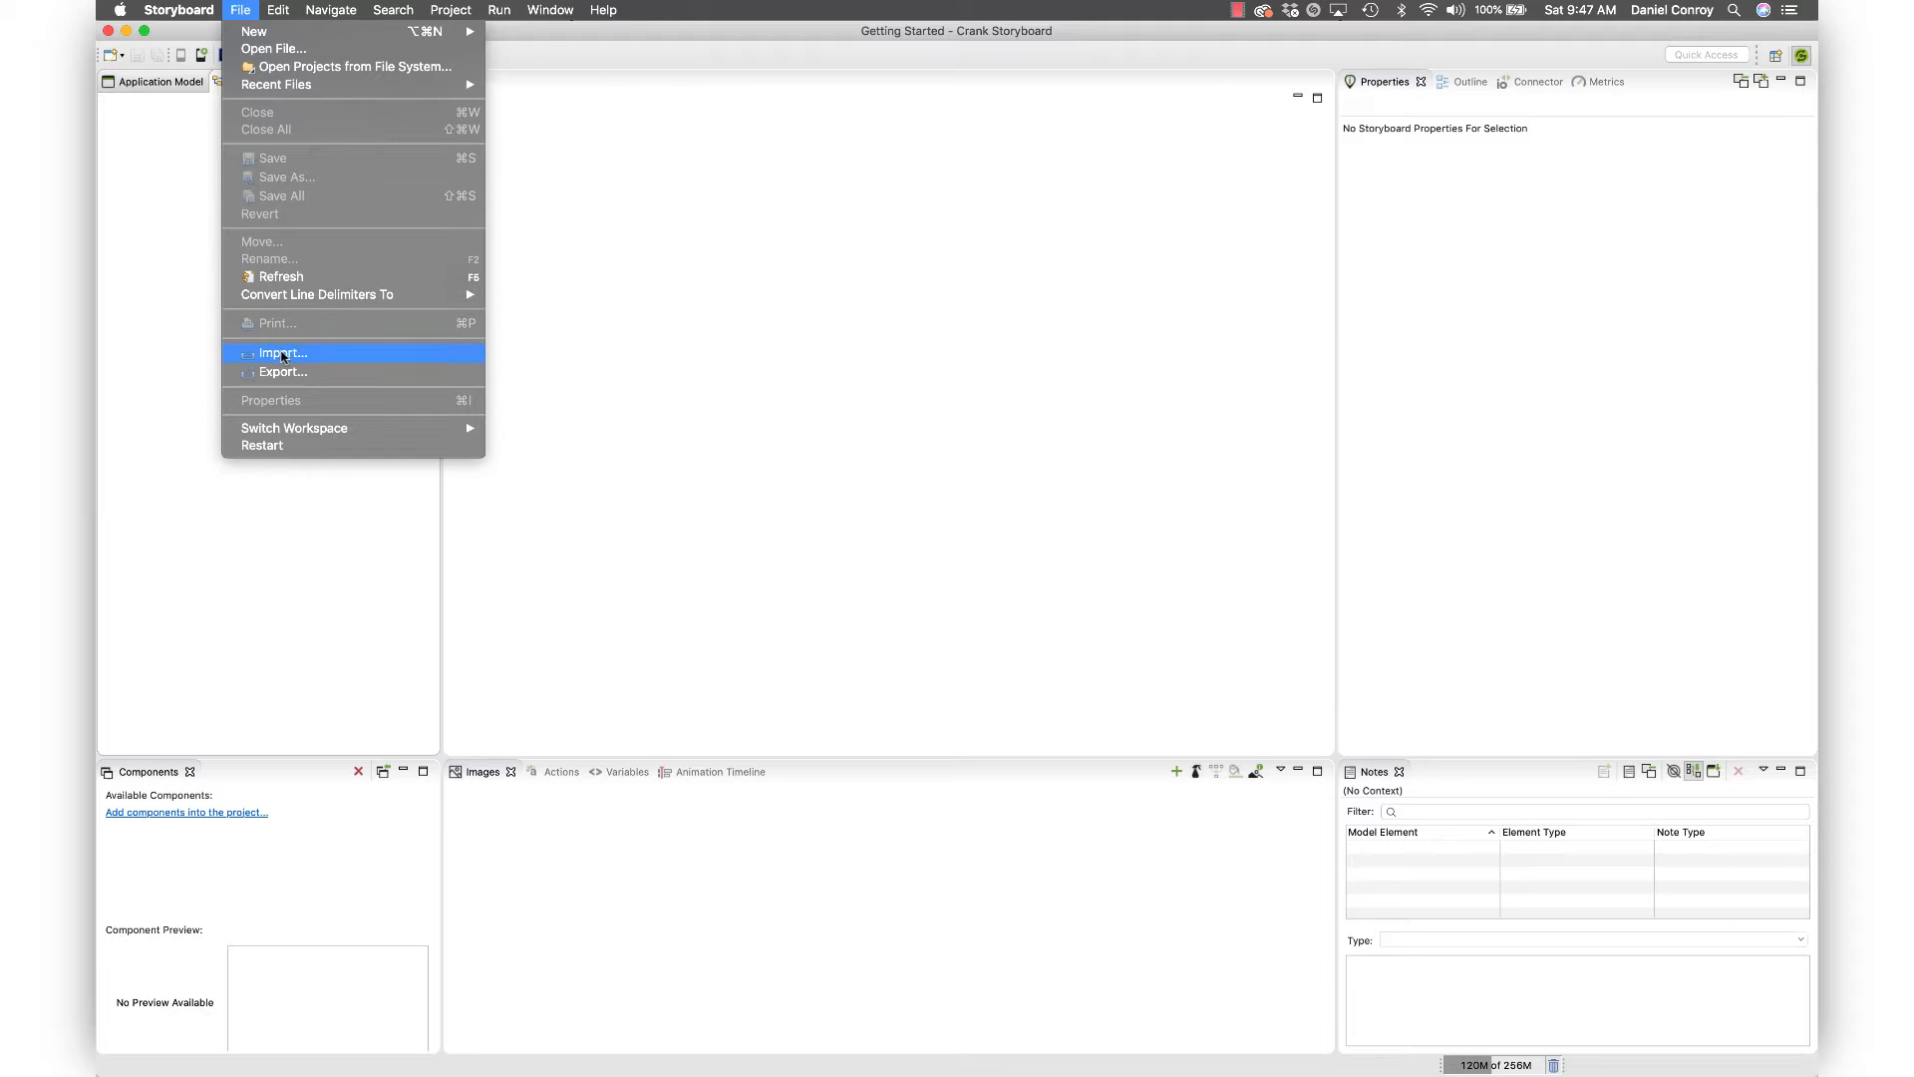
pyautogui.click(283, 353)
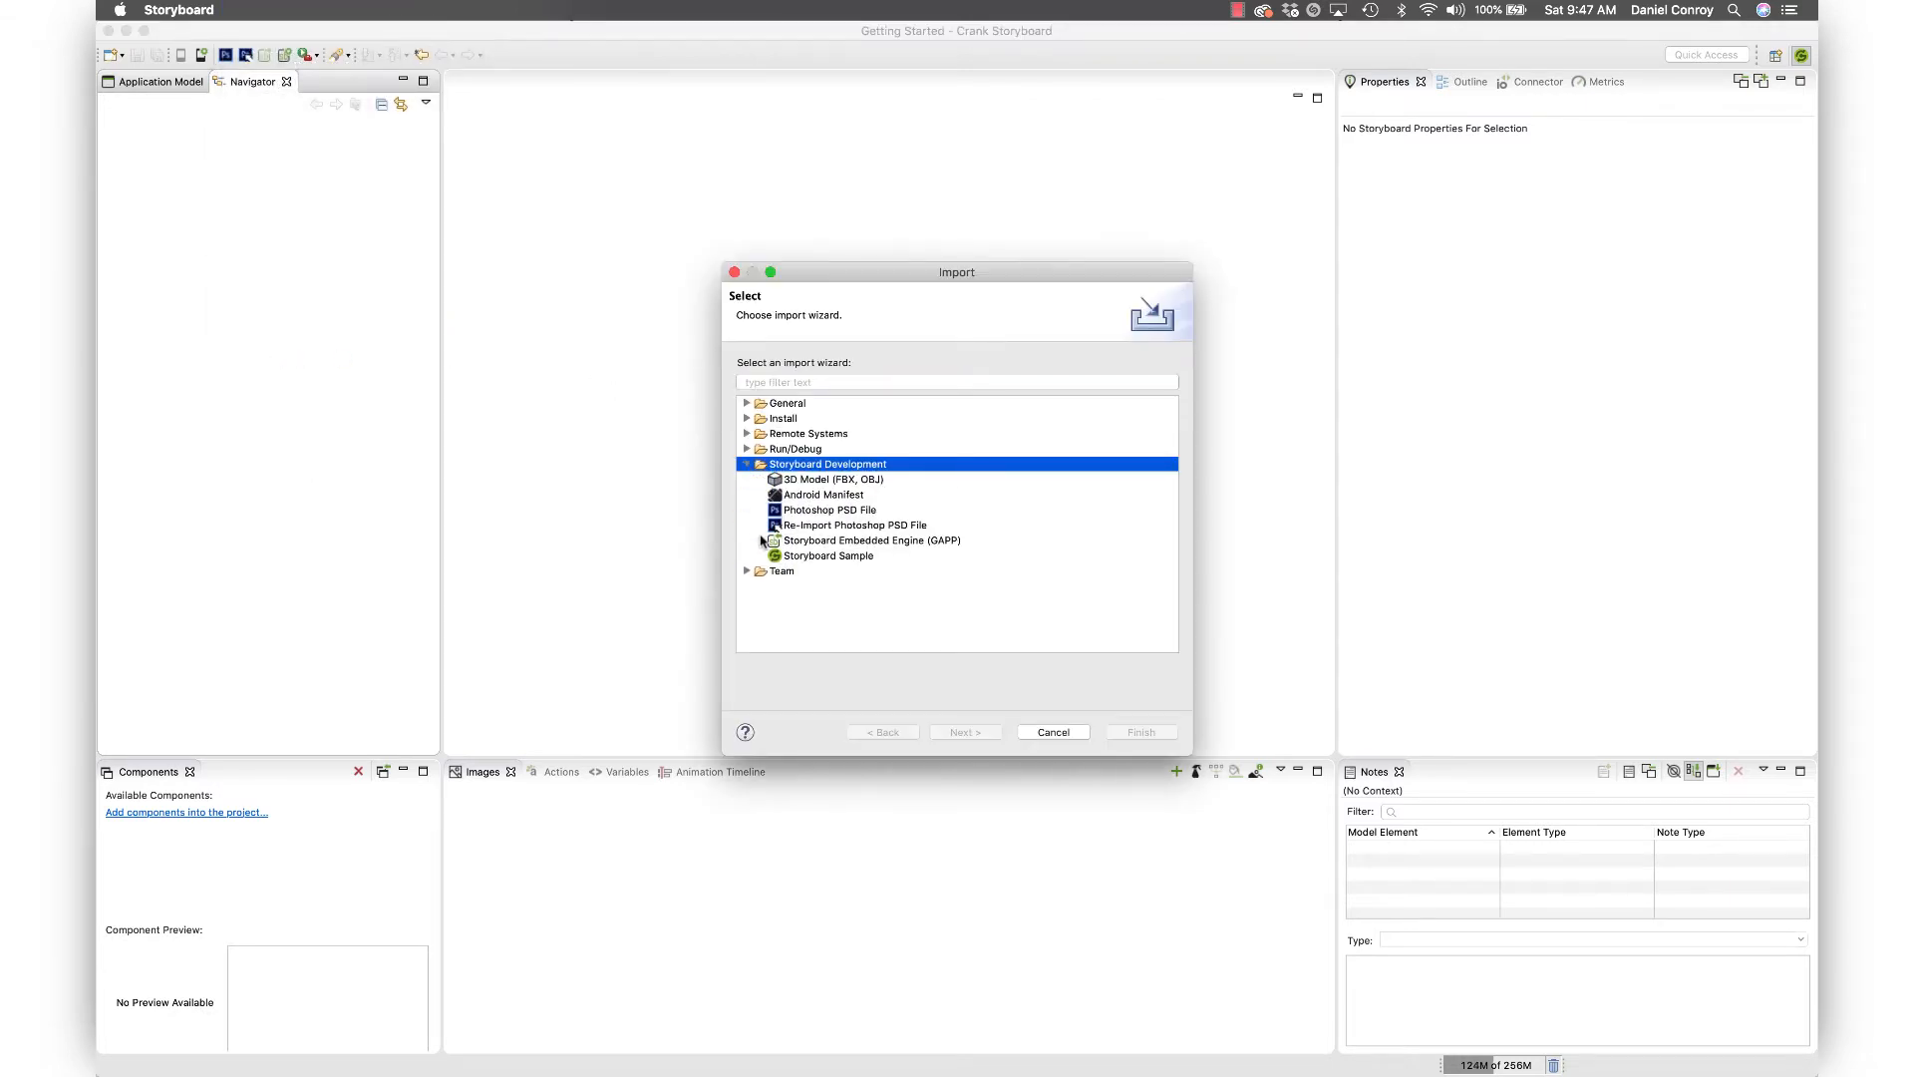
pyautogui.click(827, 556)
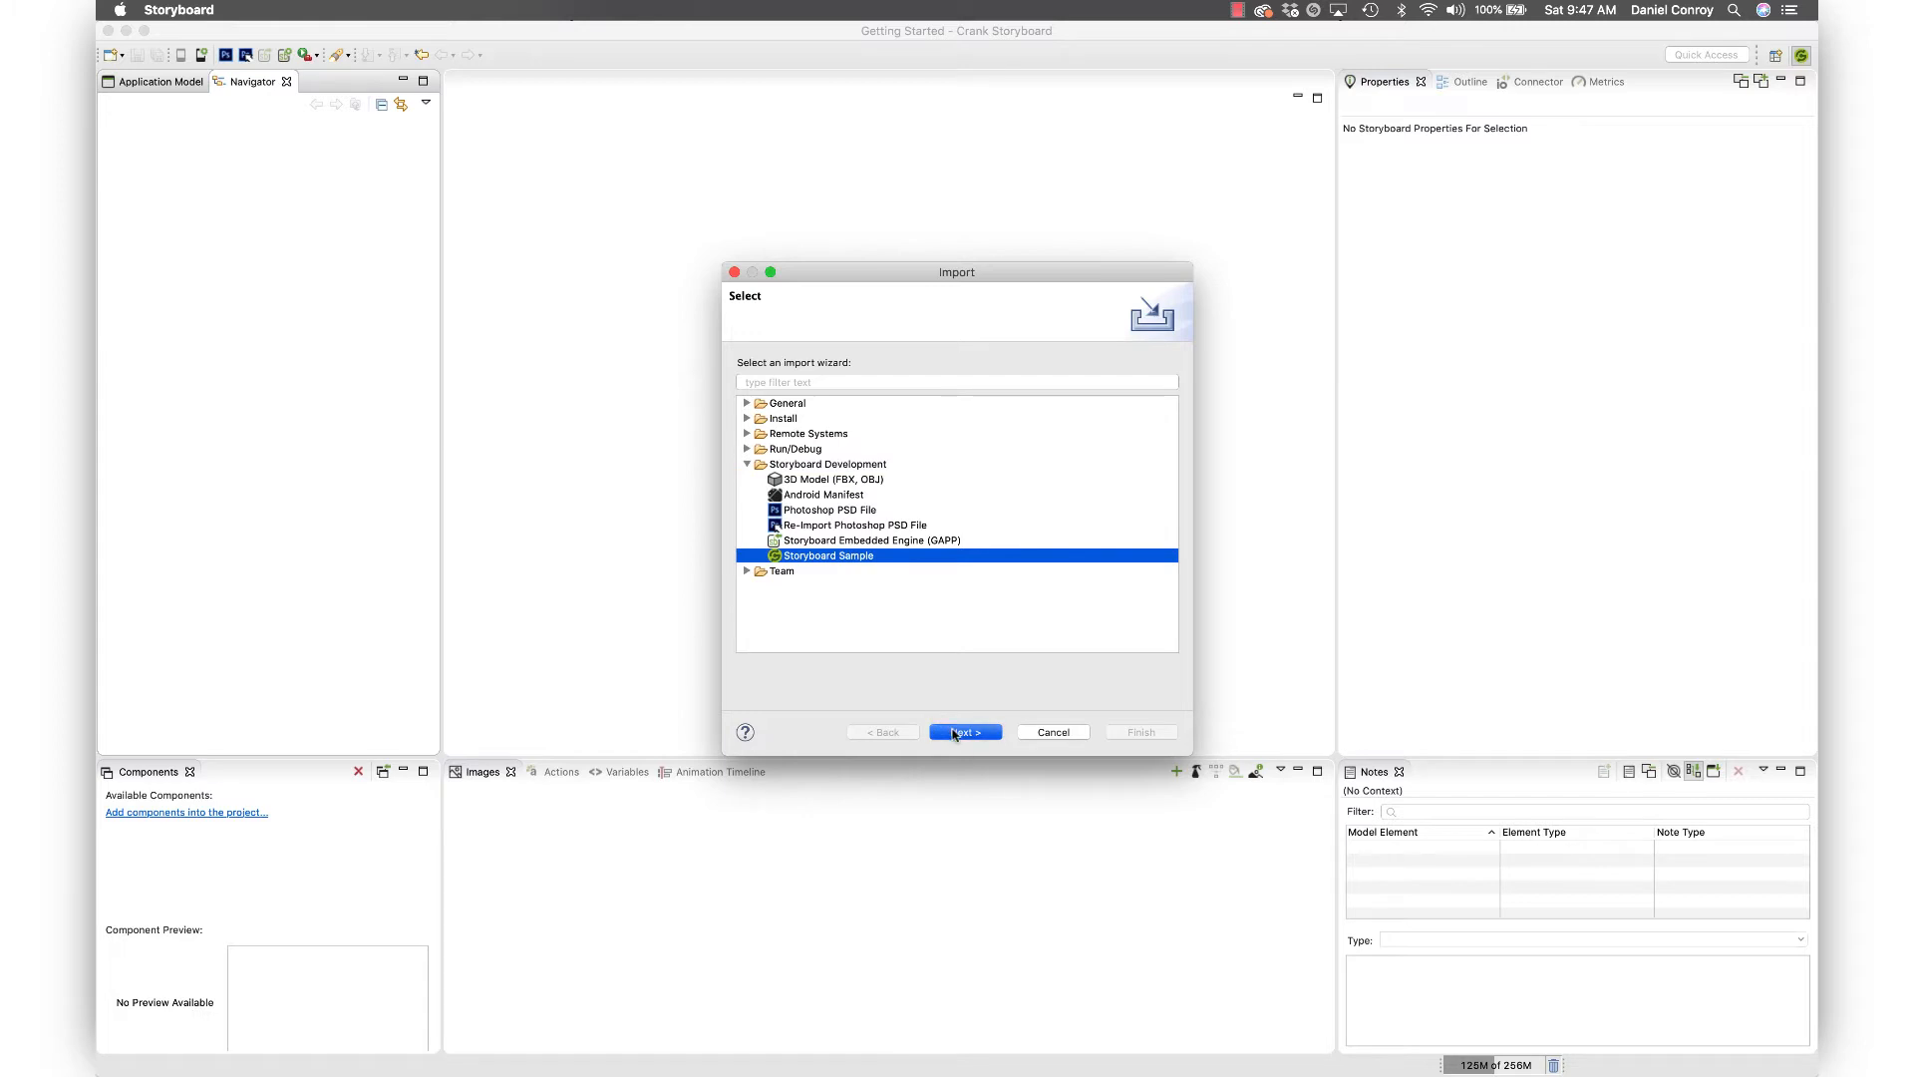
pyautogui.click(965, 731)
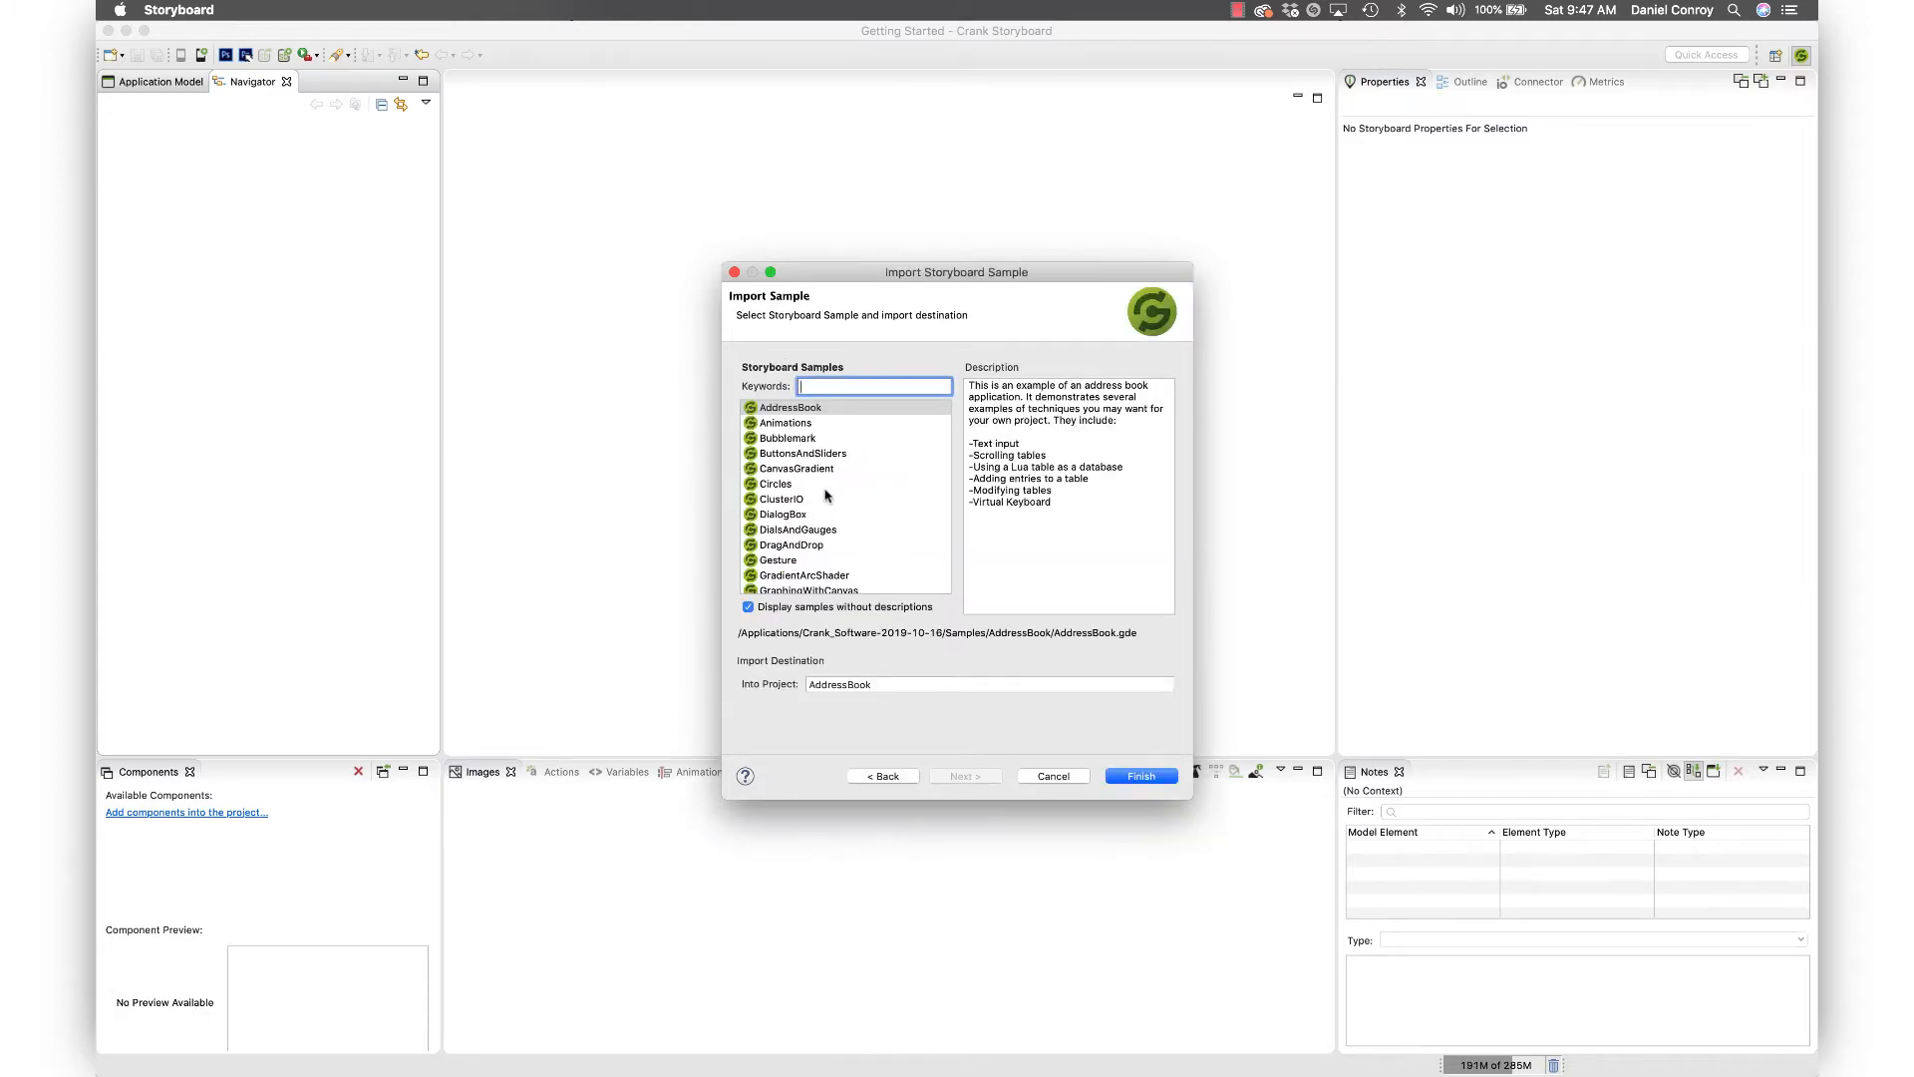
pyautogui.click(778, 483)
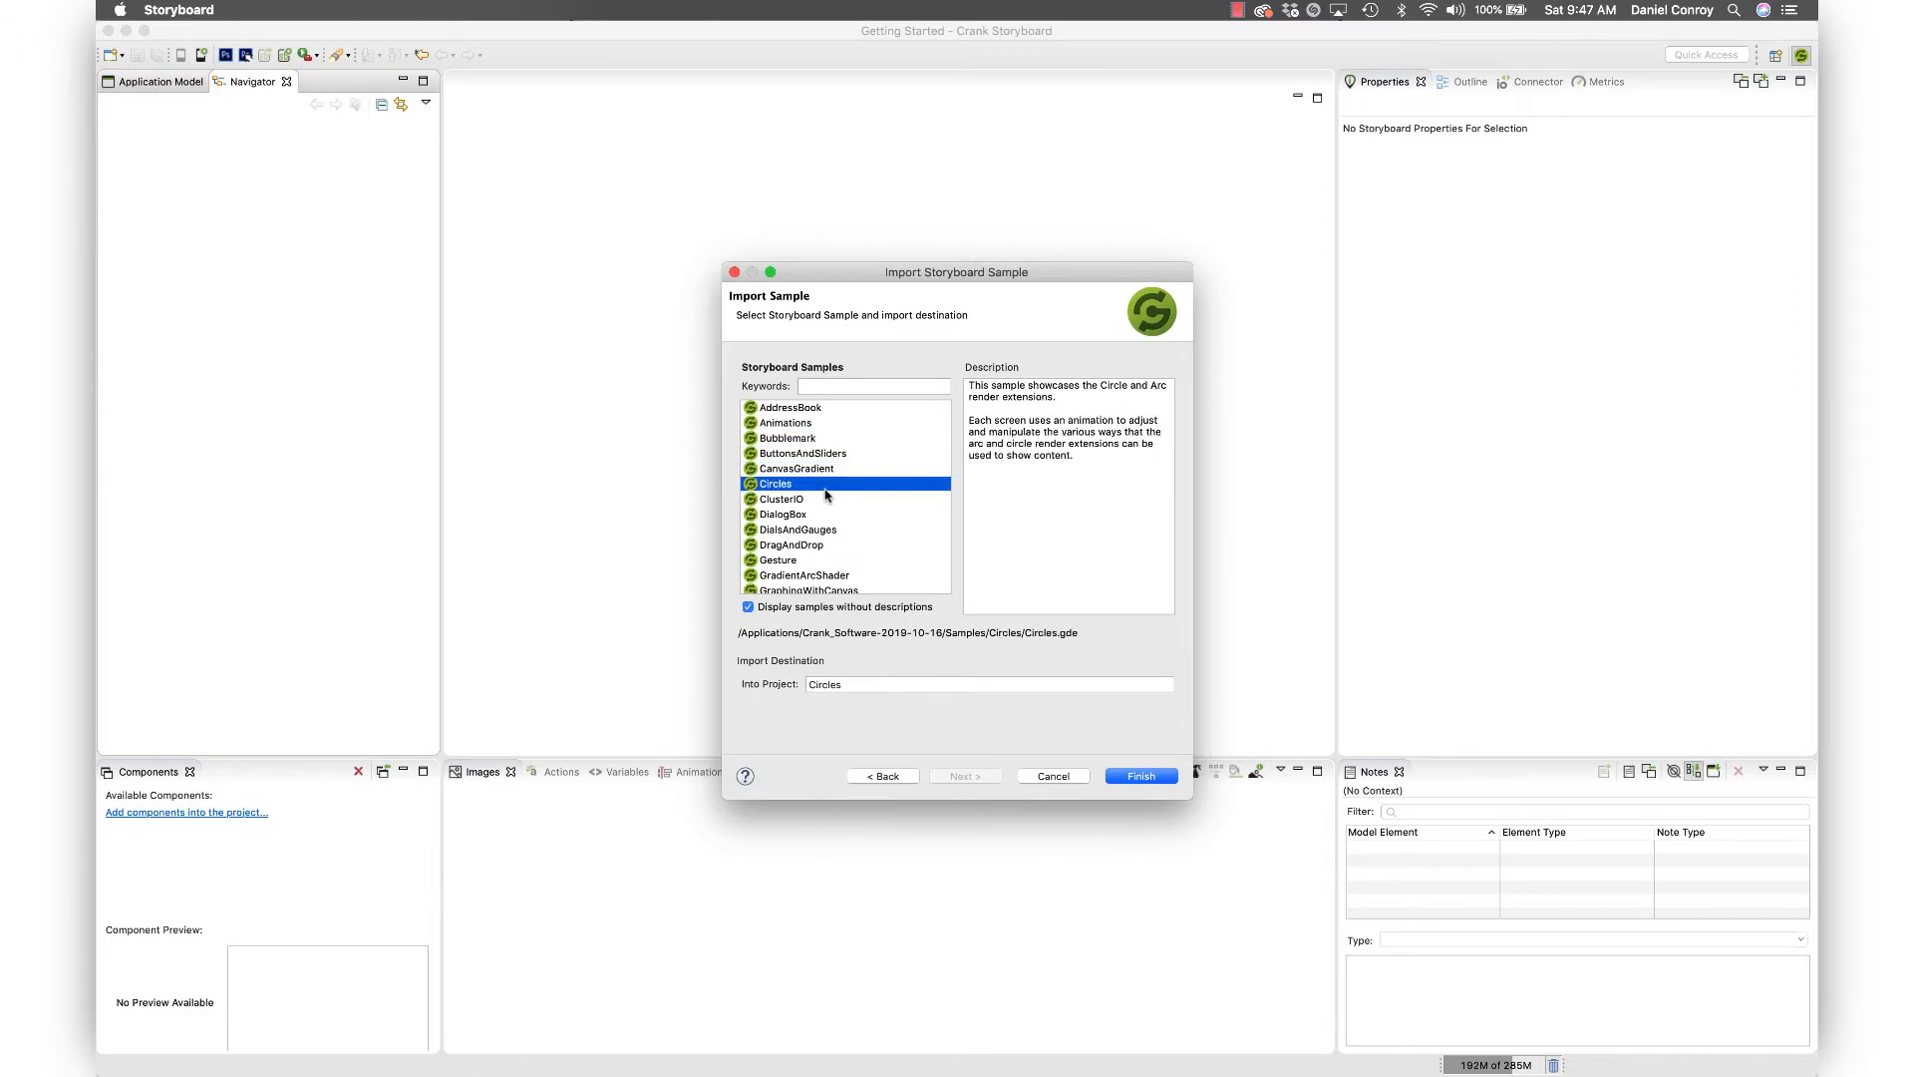
pyautogui.click(873, 386)
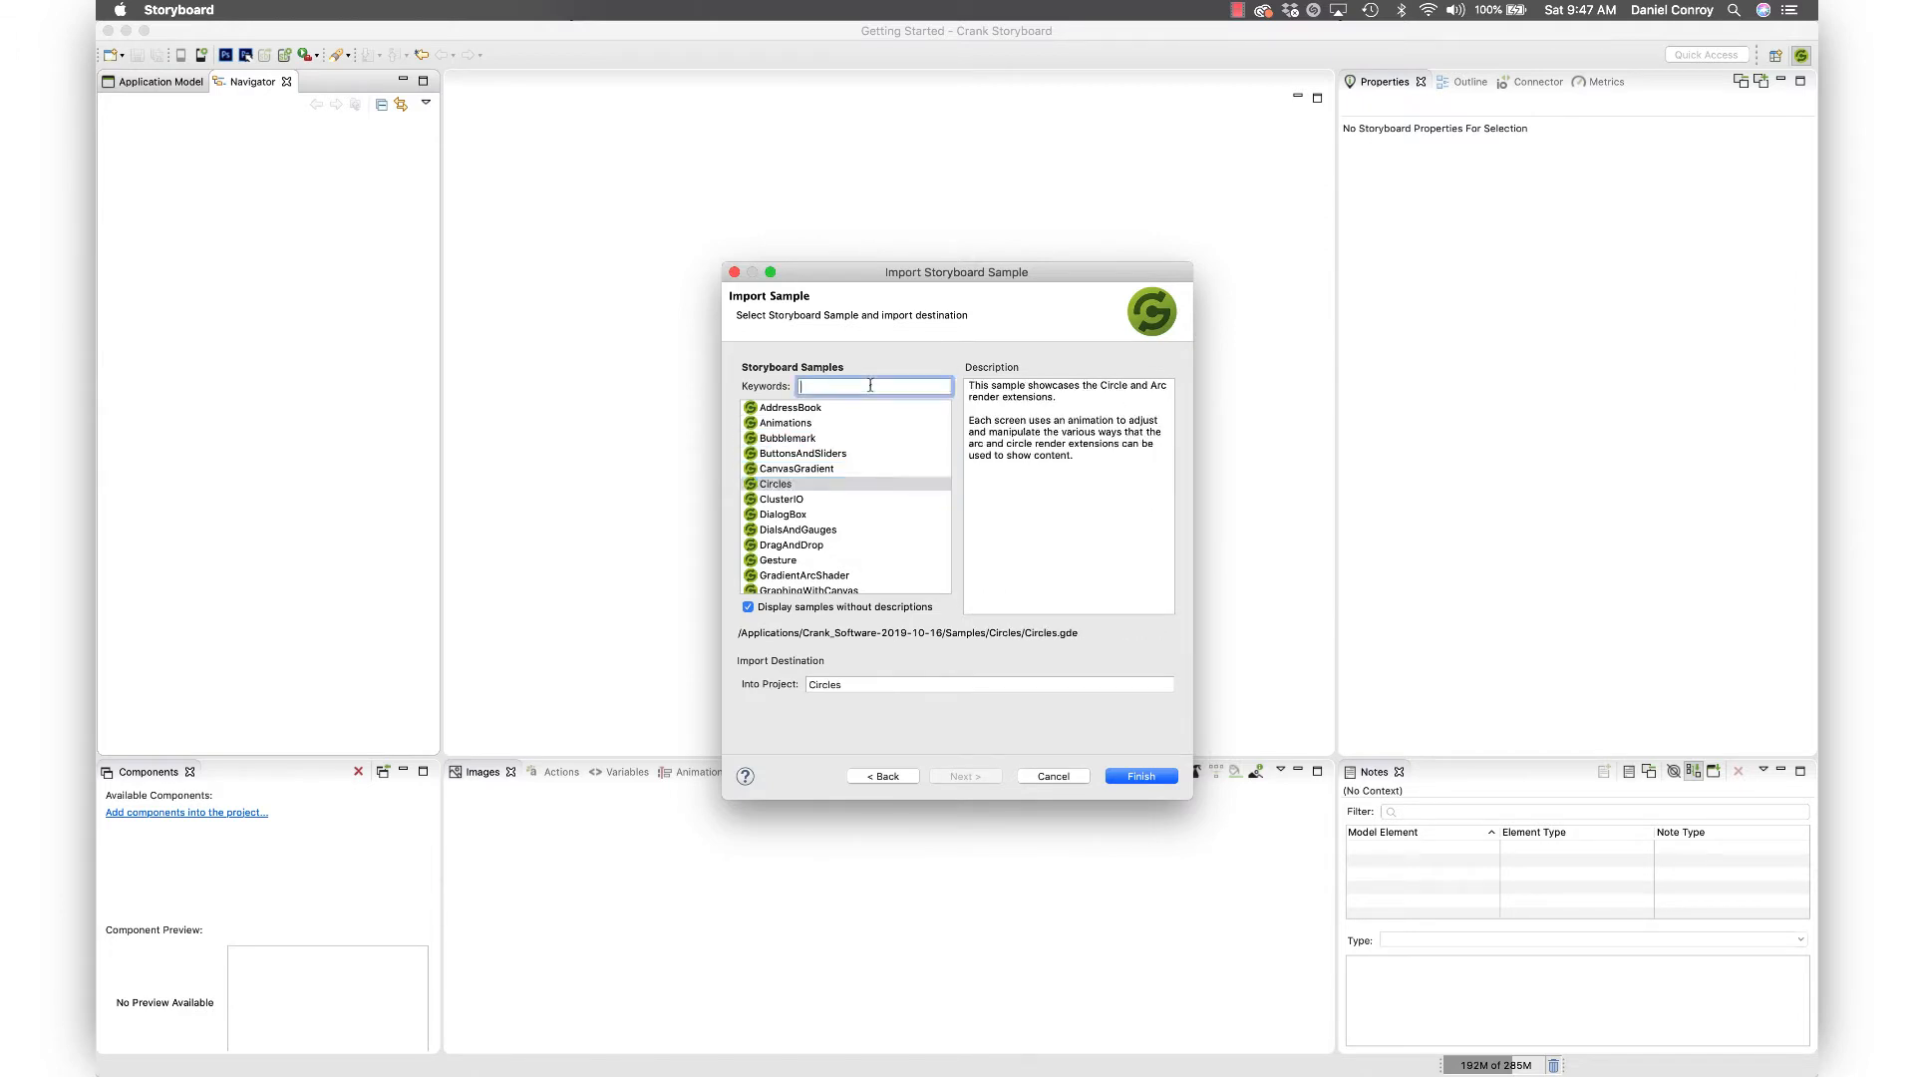
pyautogui.write('therm')
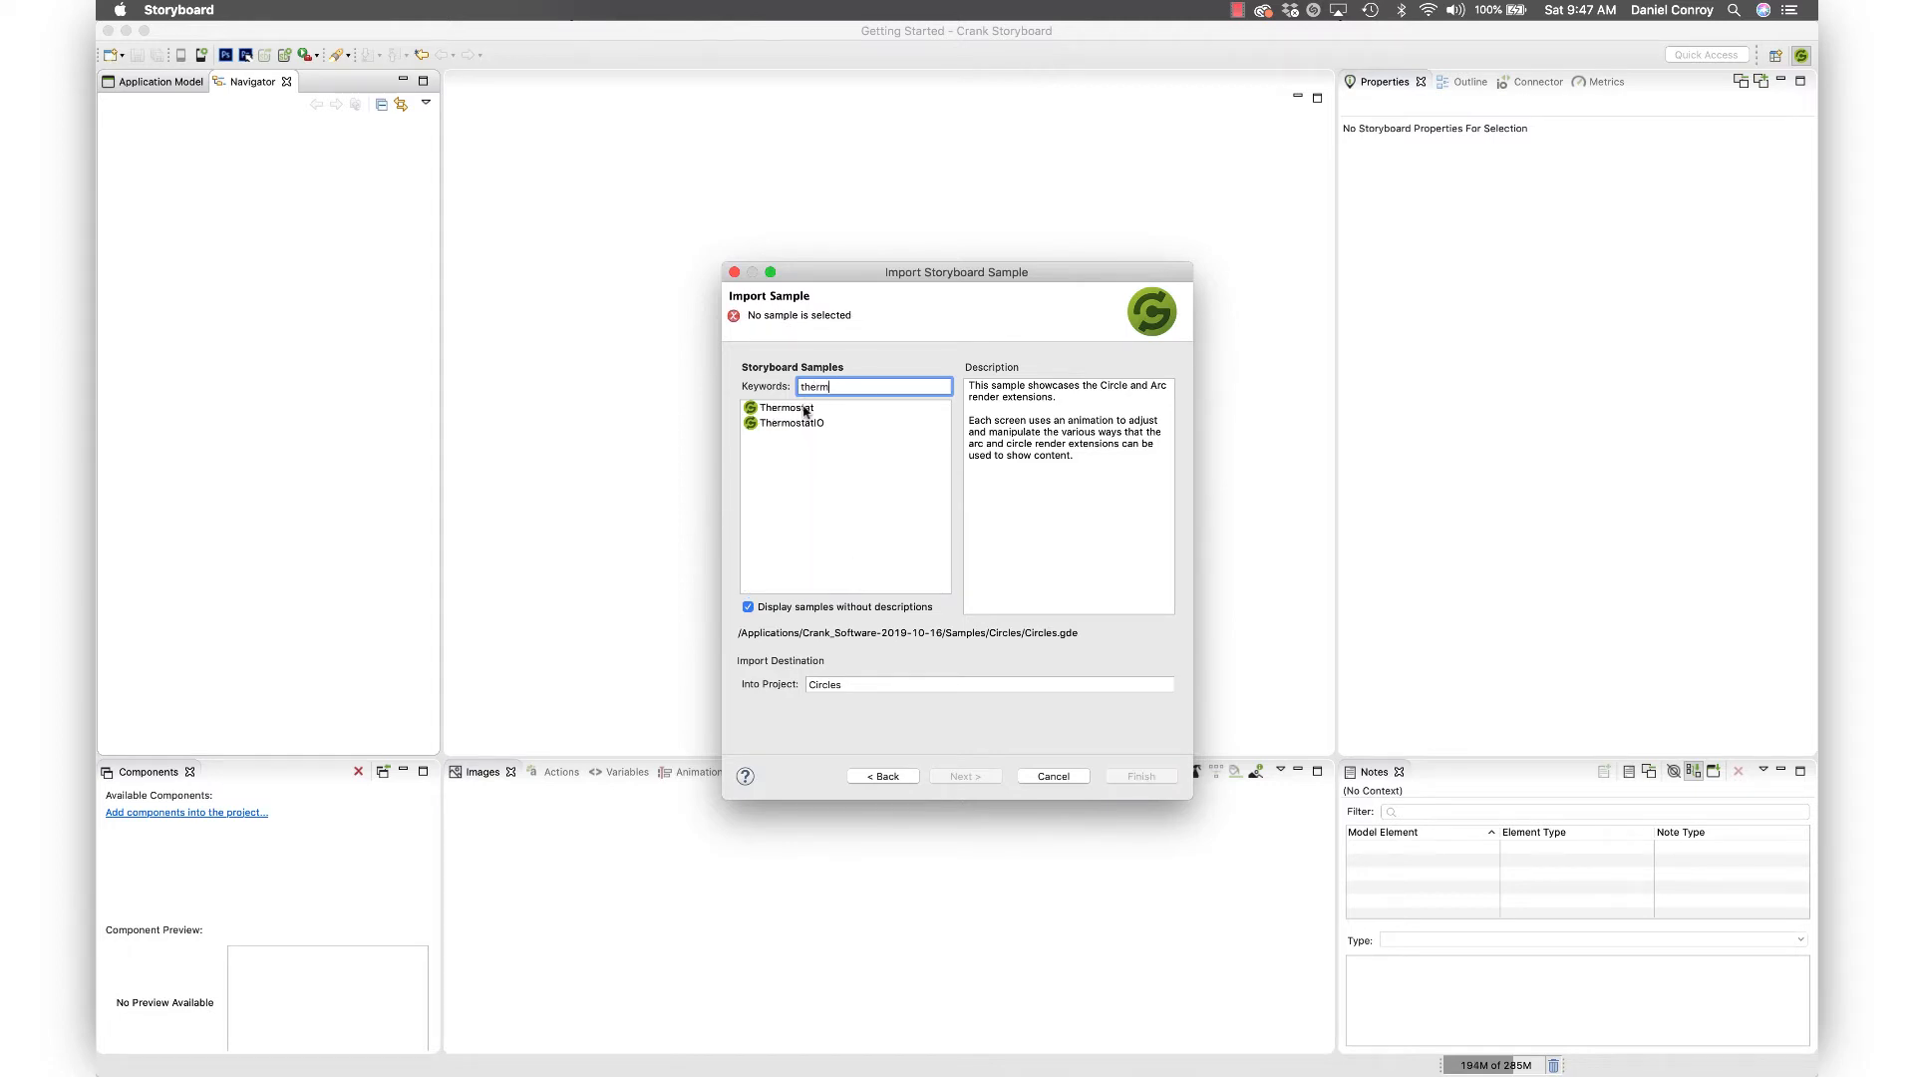
pyautogui.click(788, 407)
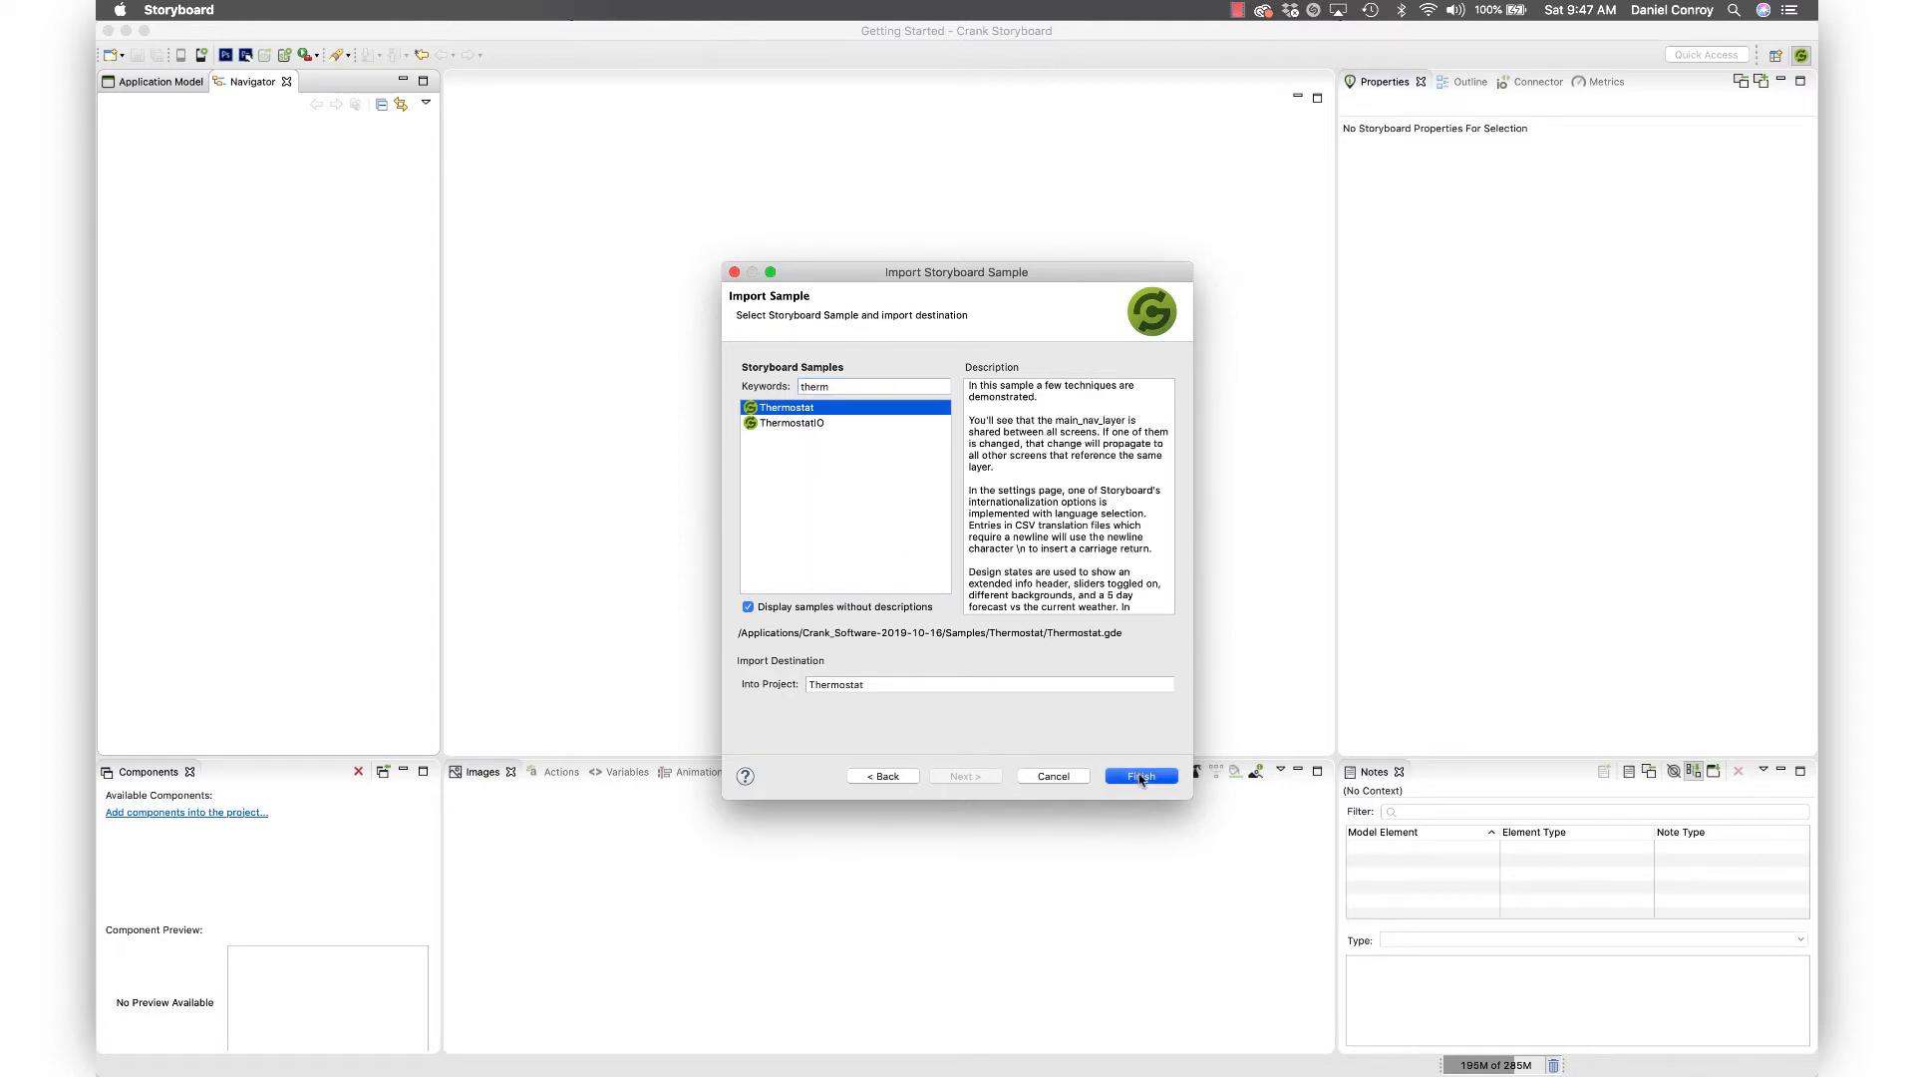
pyautogui.click(1138, 776)
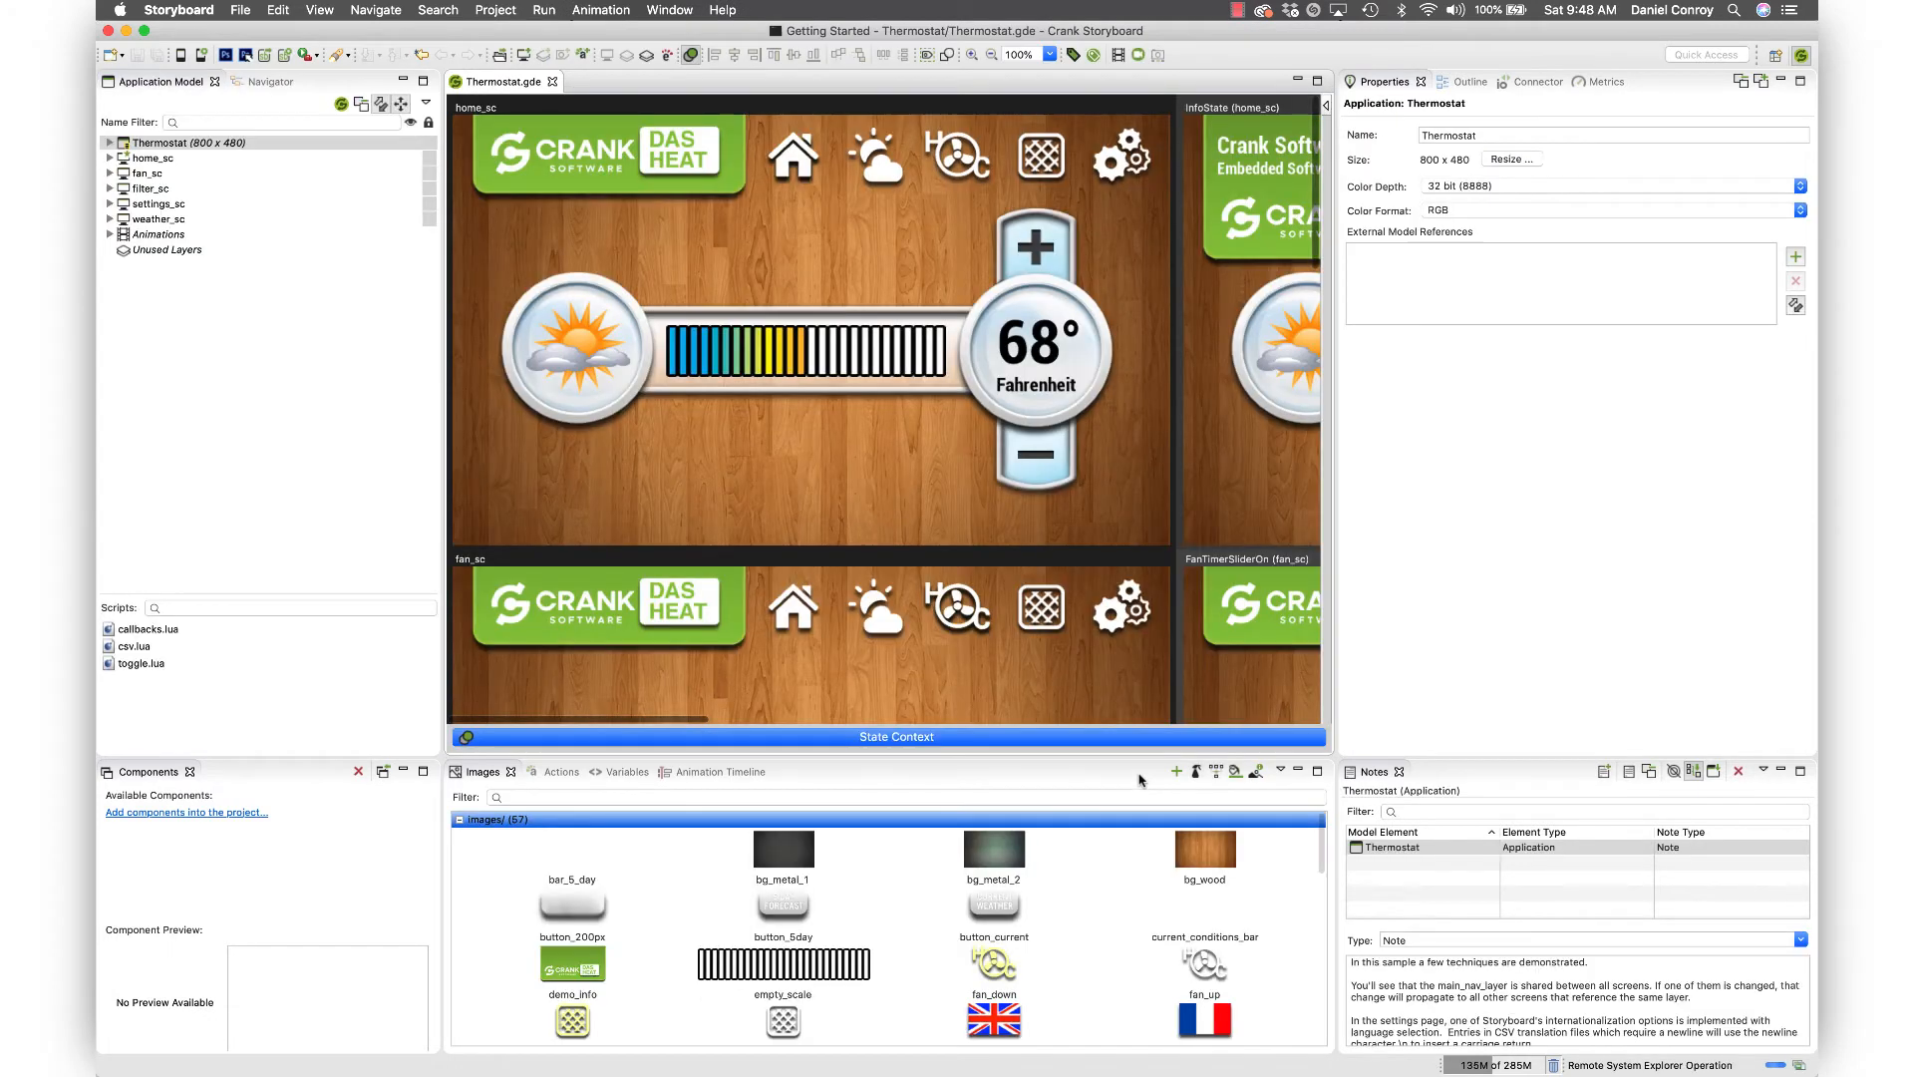
pyautogui.moveTo(515, 491)
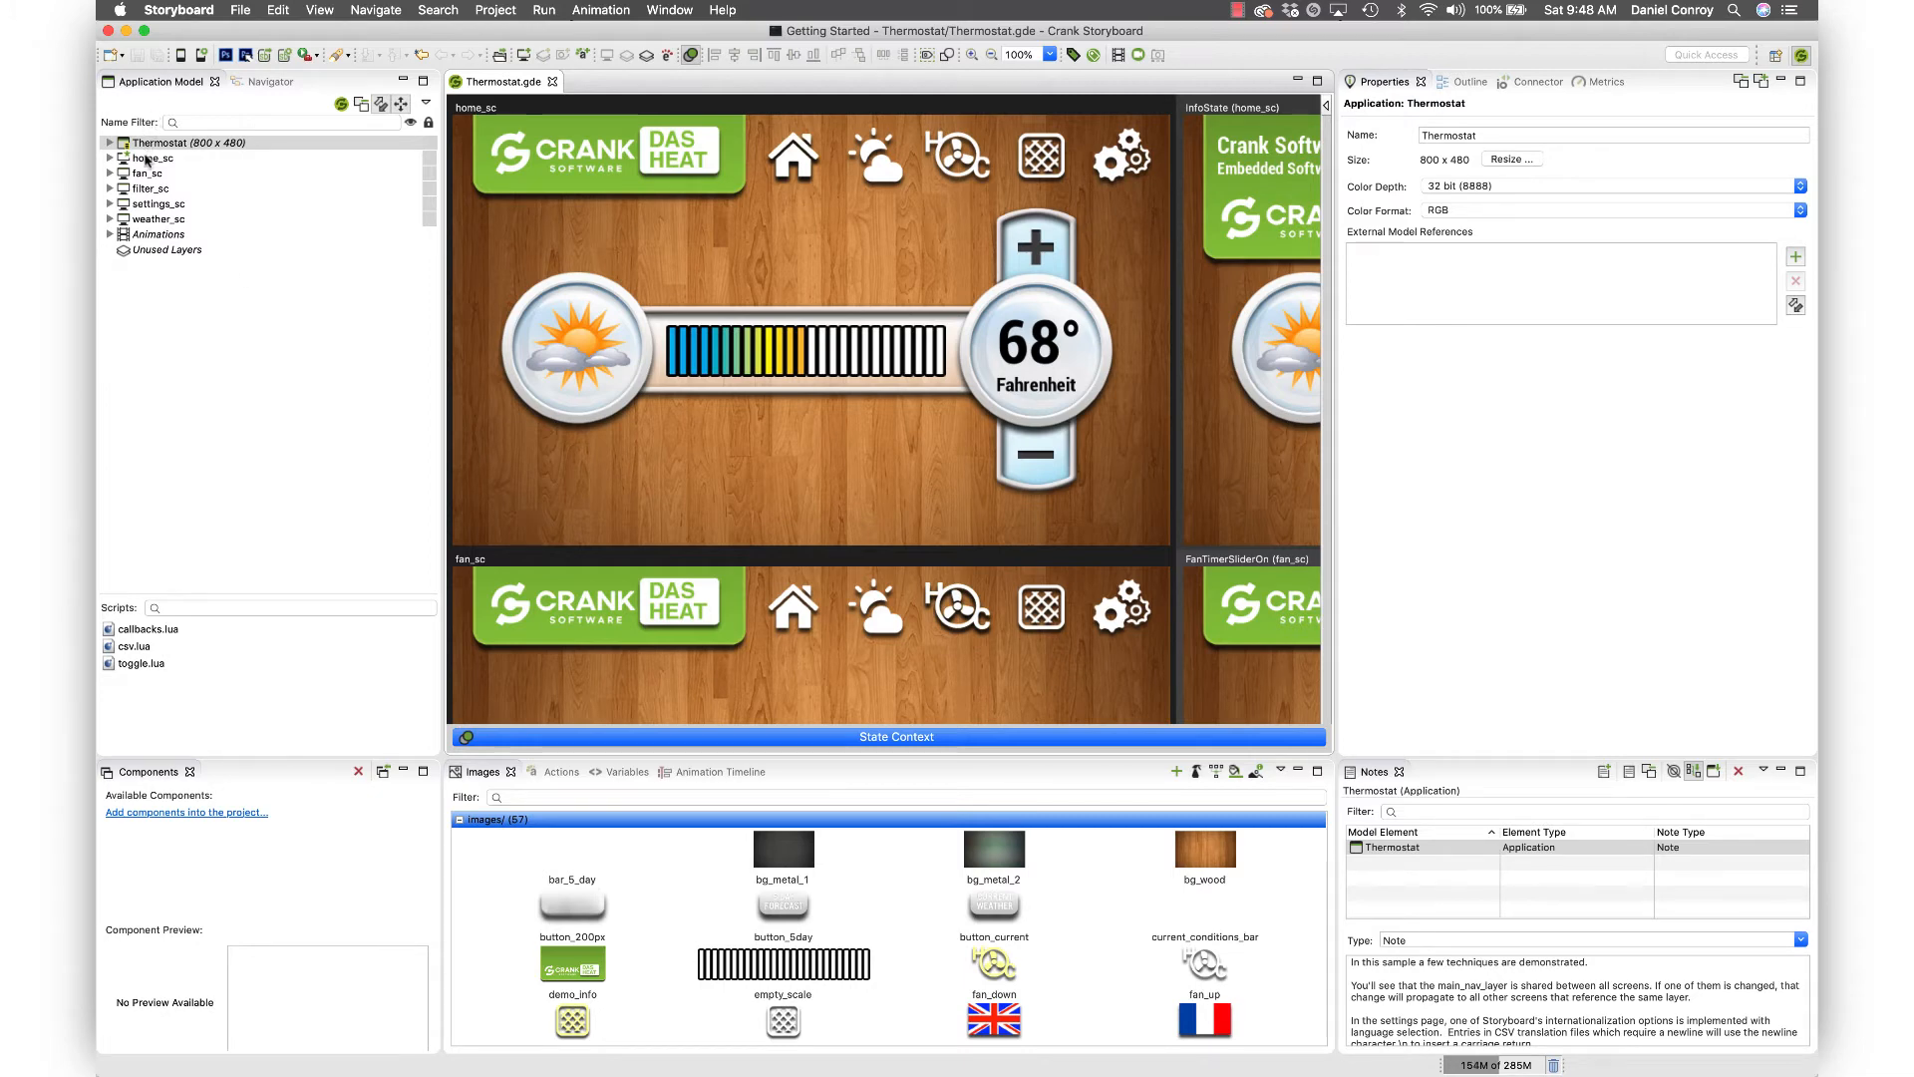
# - Expand settings_sc > main_nav_layer > weather render extensions and actions, then select callbacks.lua
pyautogui.click(146, 173)
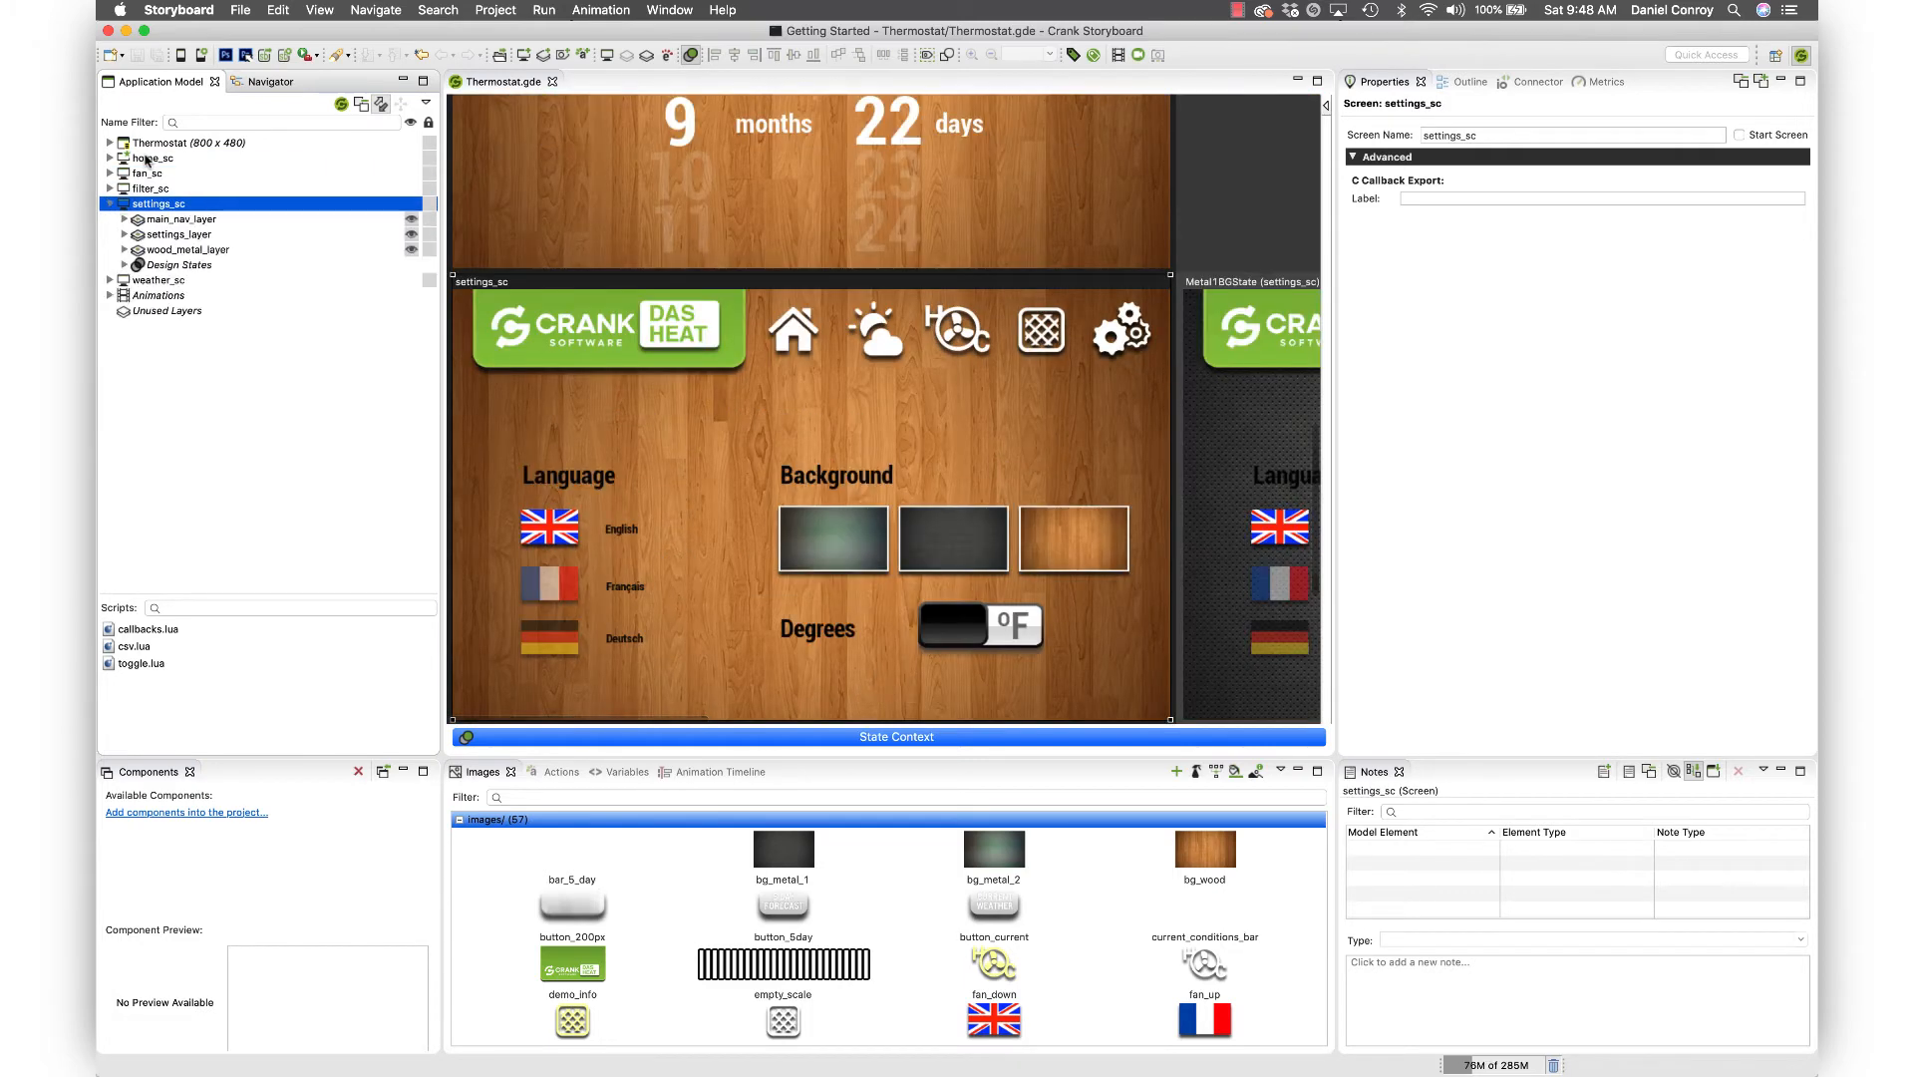
pyautogui.click(110, 218)
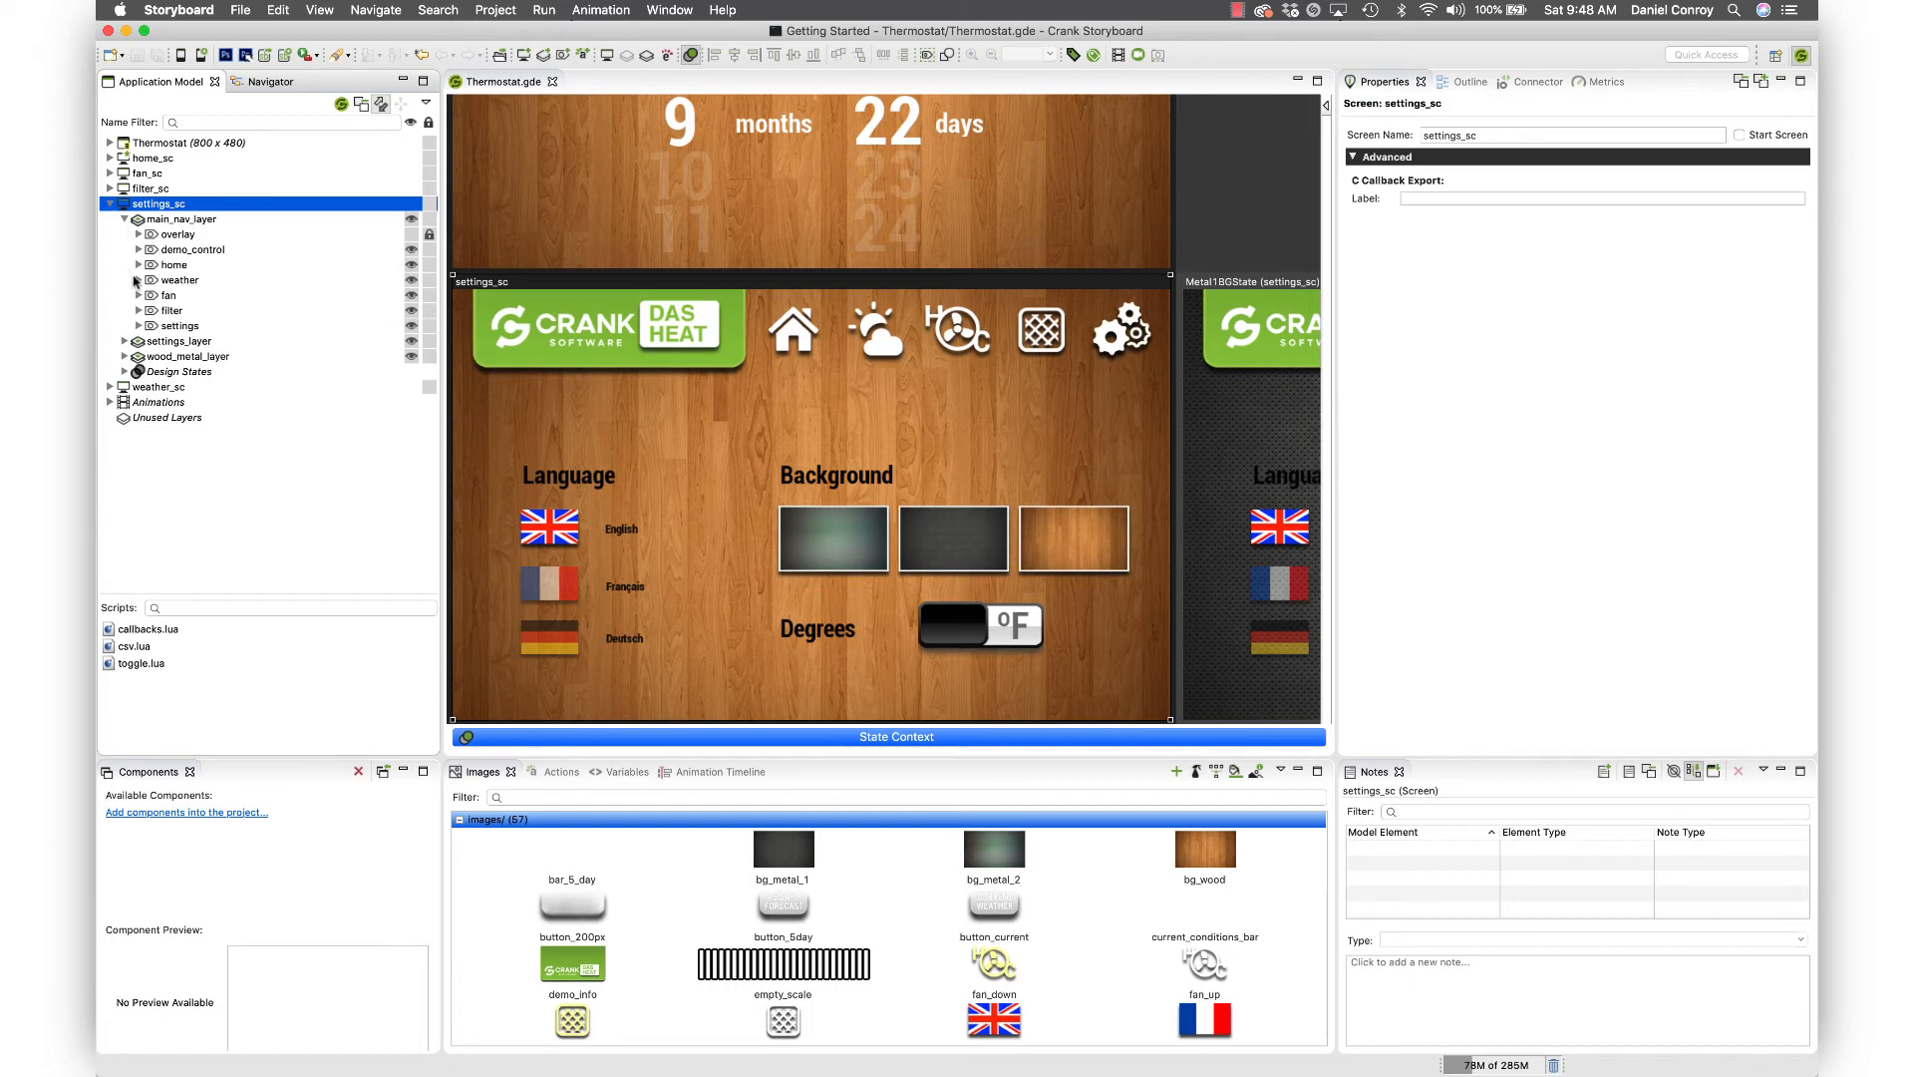
pyautogui.click(139, 280)
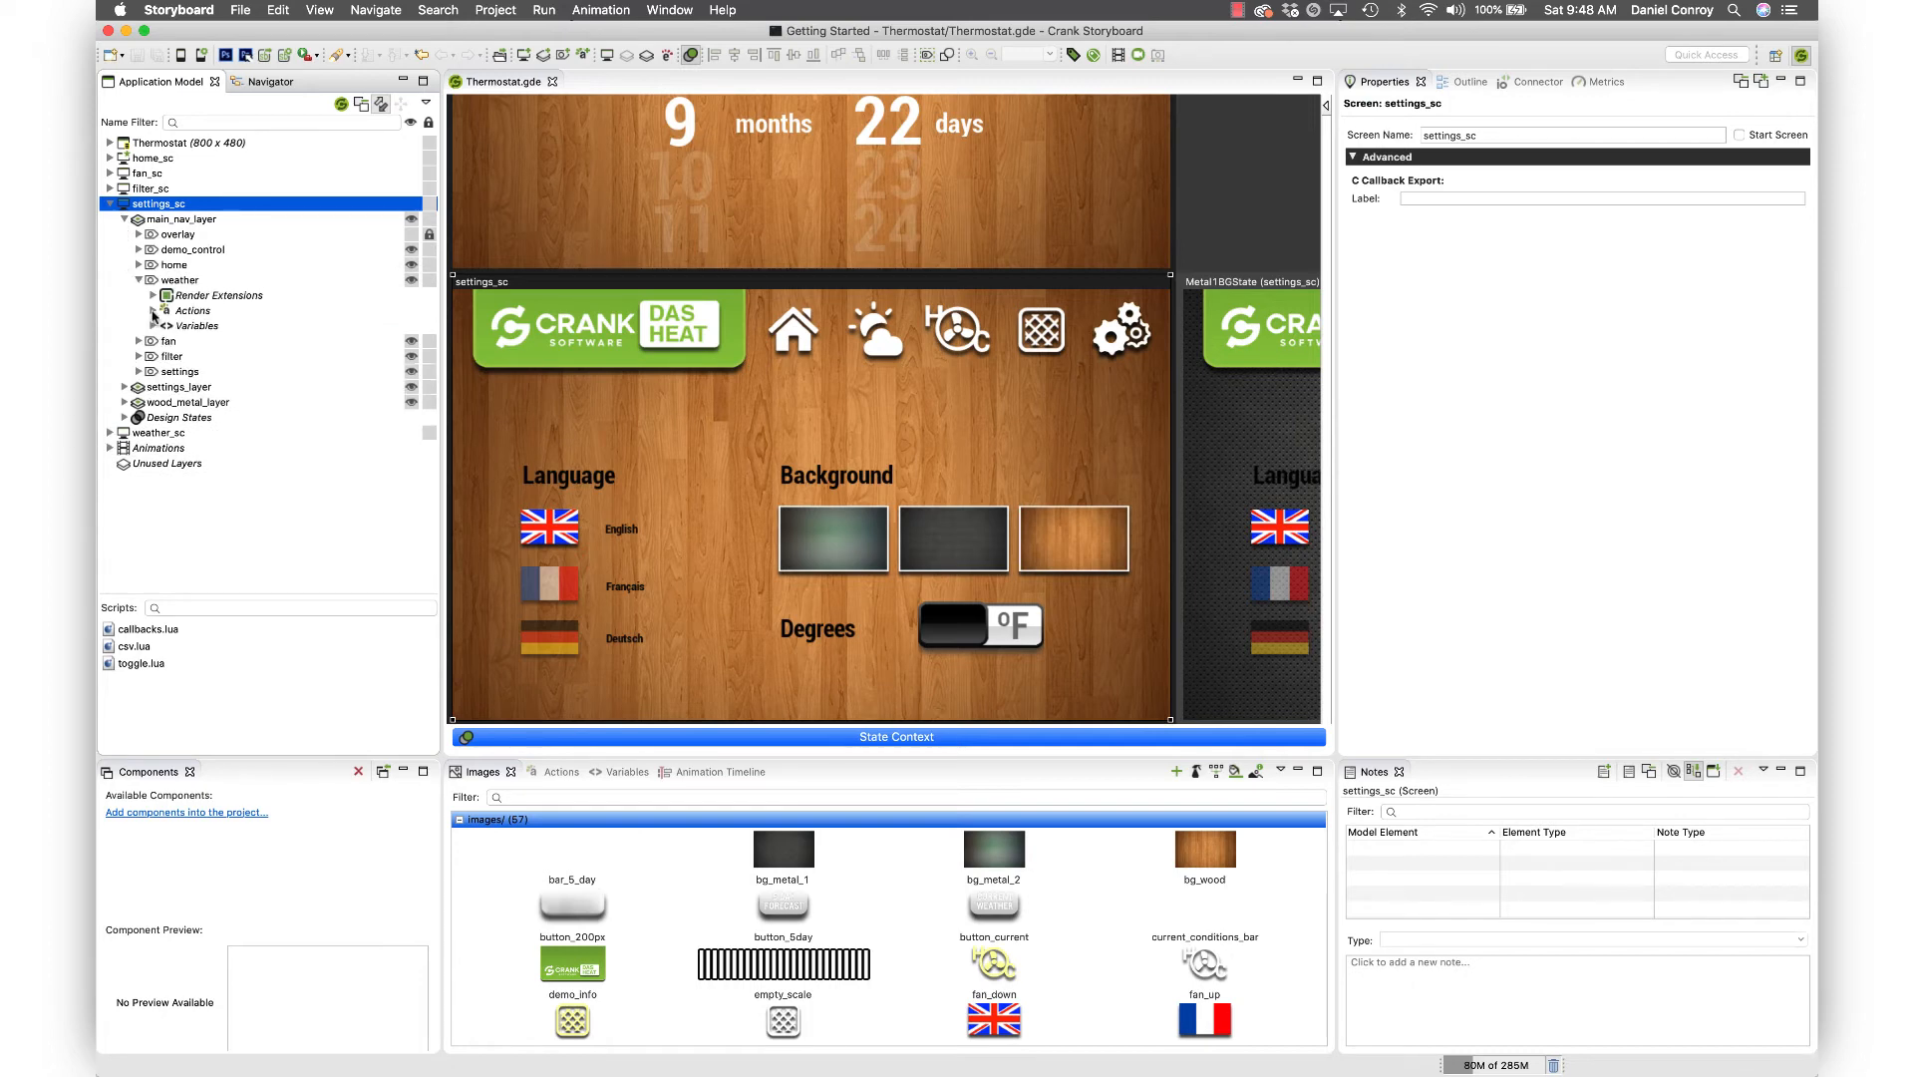
pyautogui.click(155, 311)
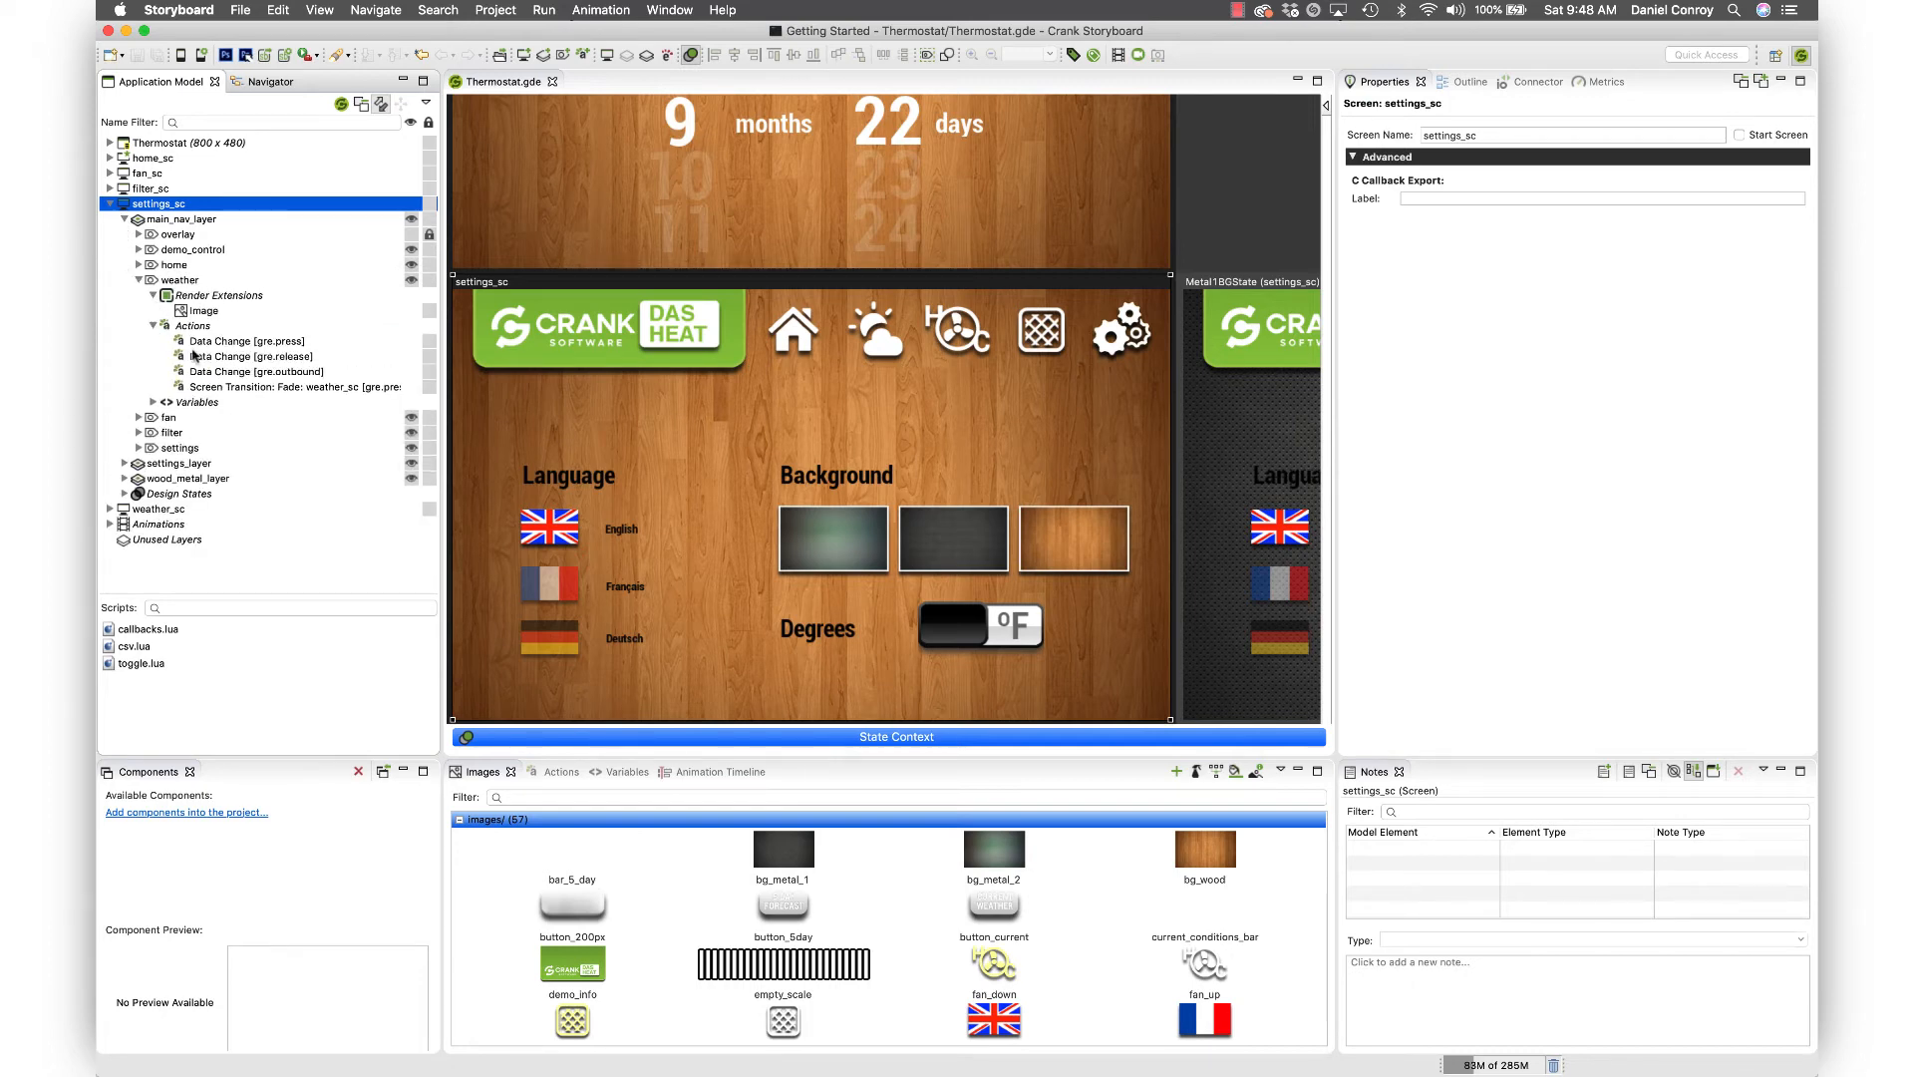
pyautogui.click(147, 629)
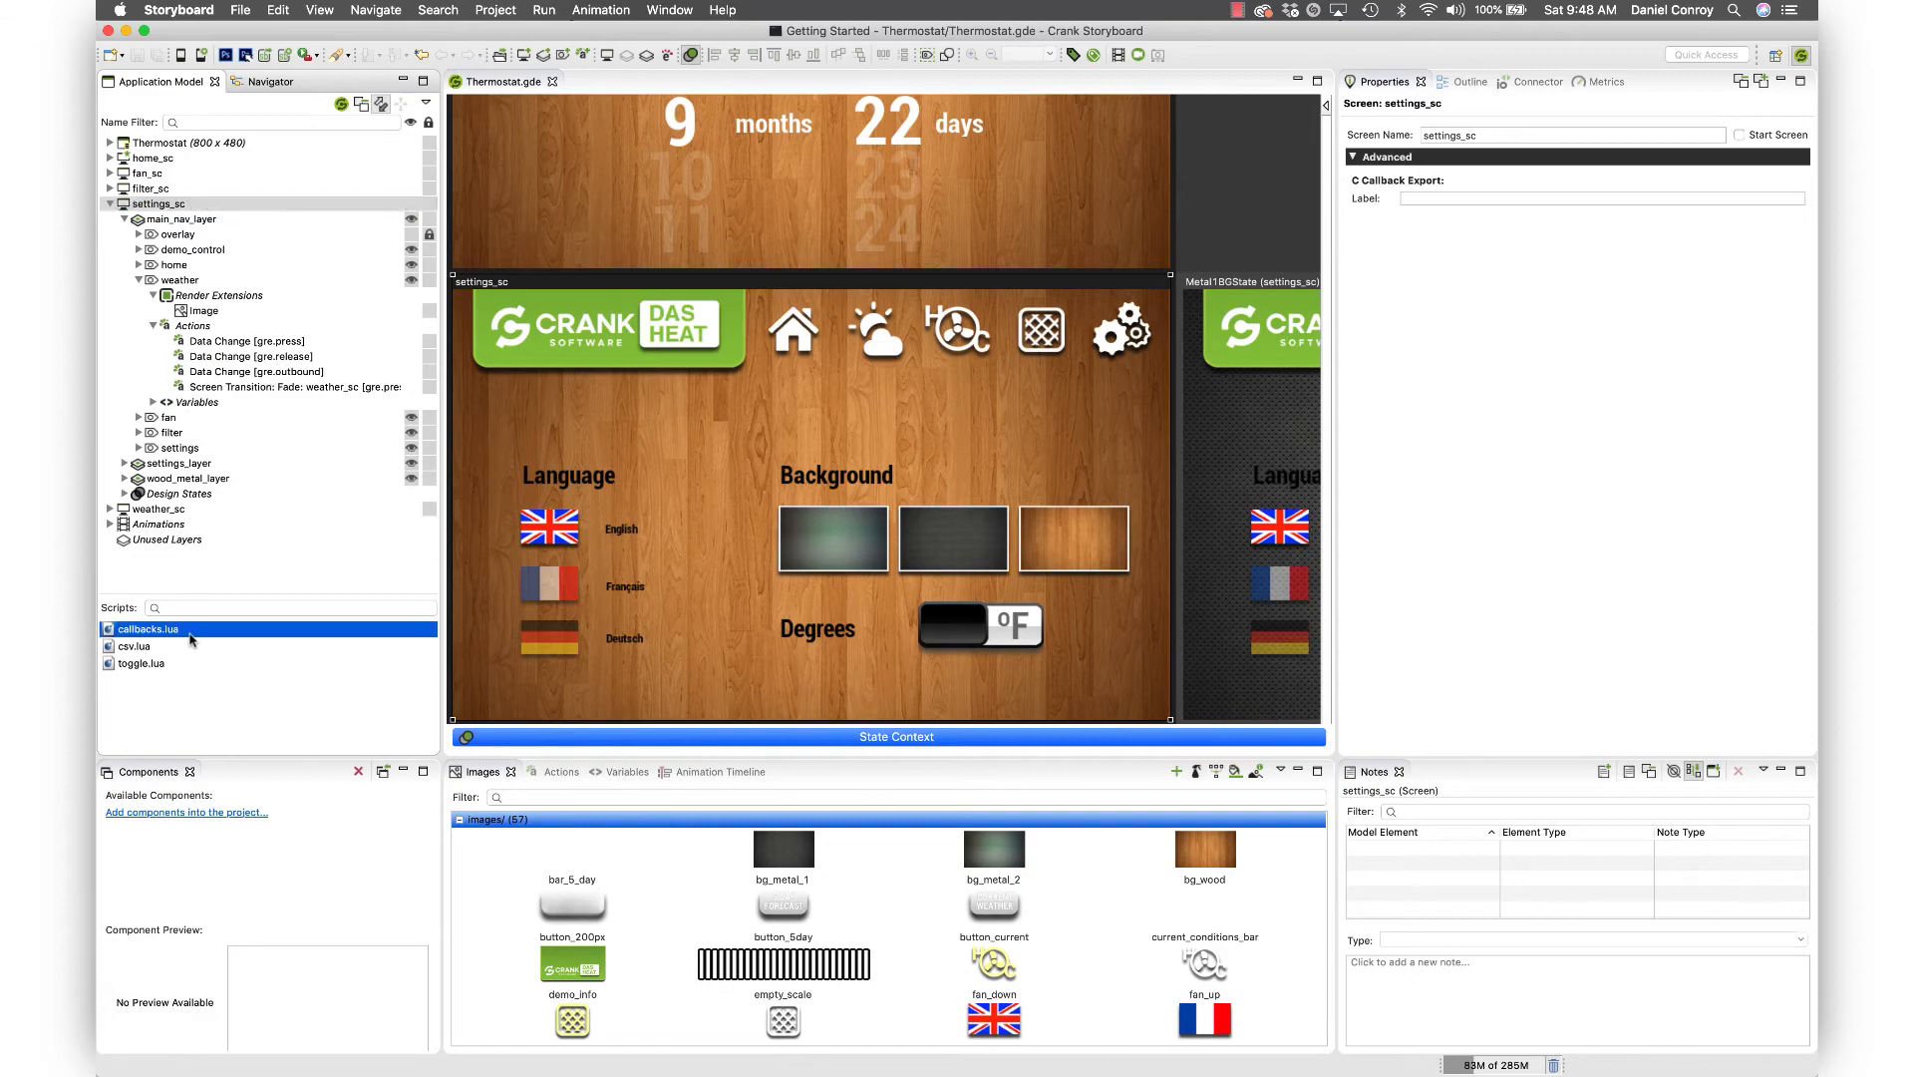
pyautogui.moveTo(216, 695)
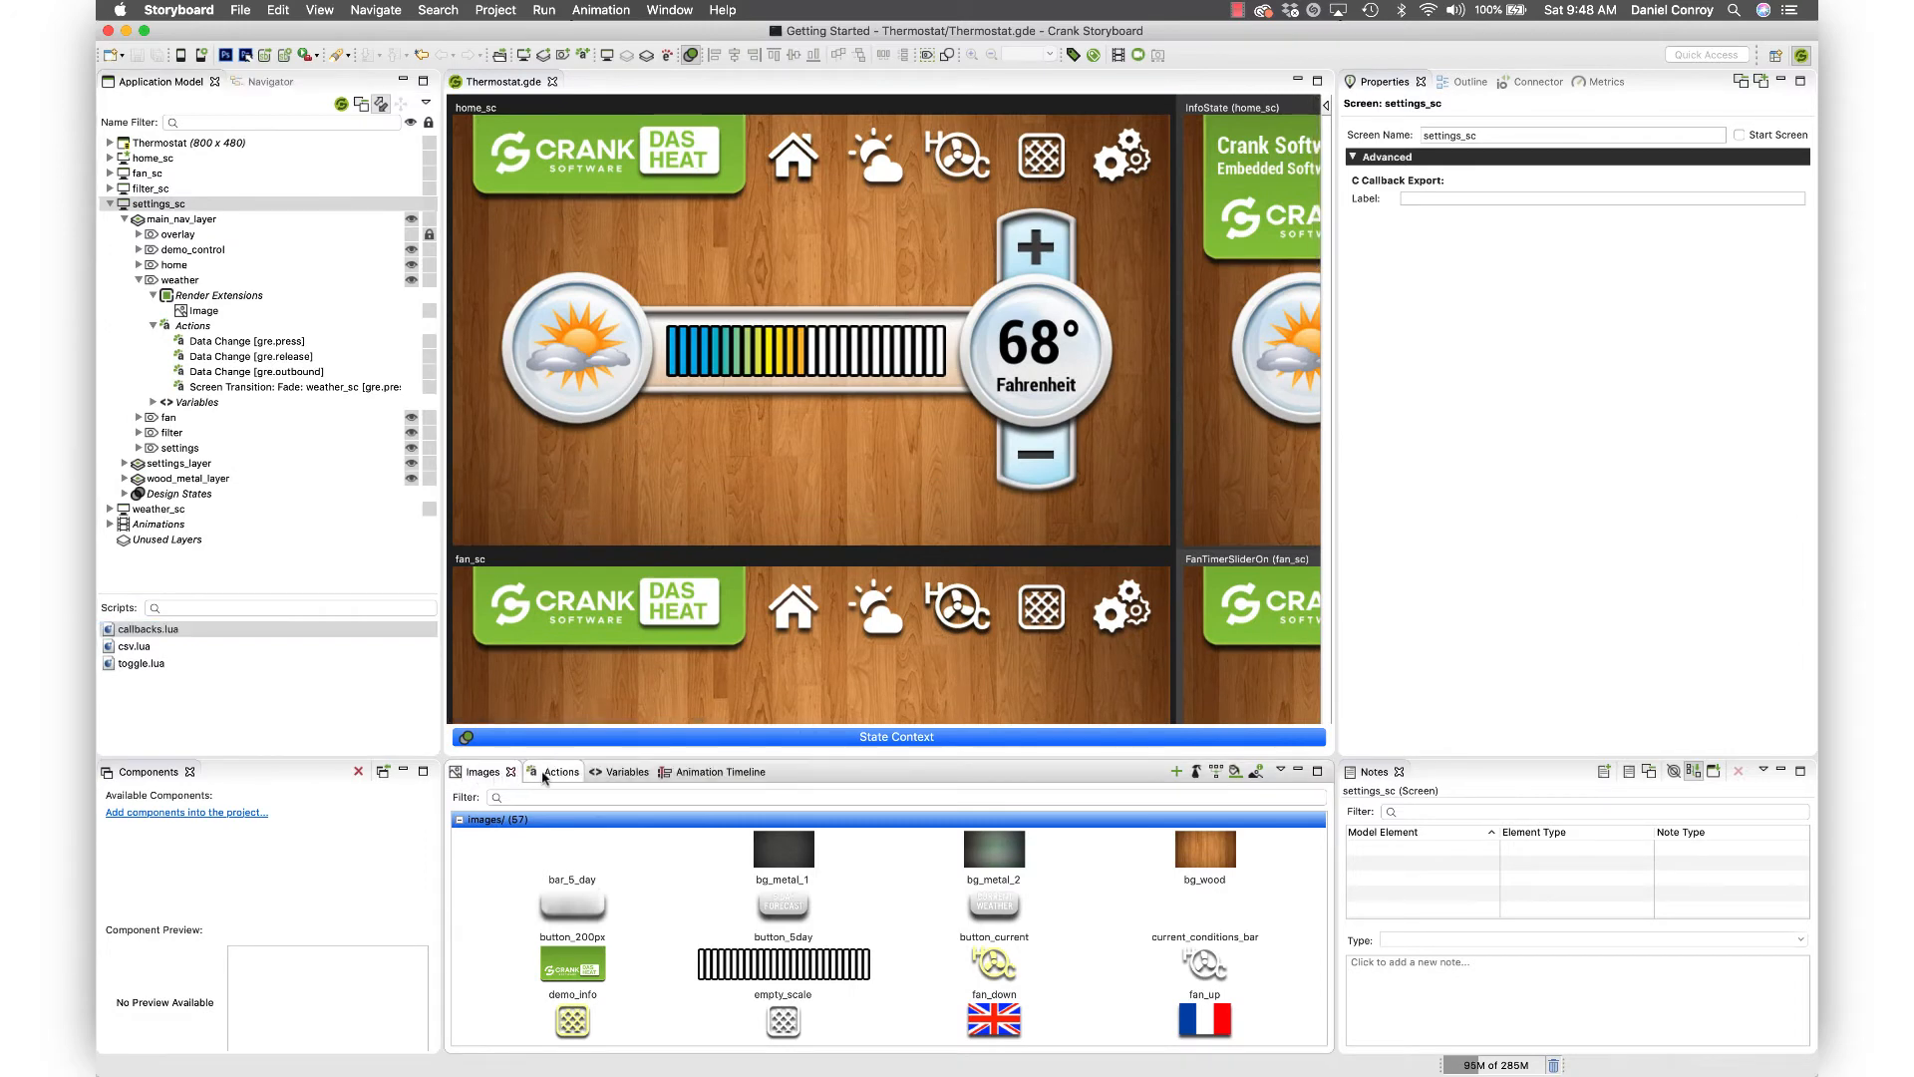
# - View the Actions list, then the Animation Timeline list with info and slider_on
pyautogui.click(559, 771)
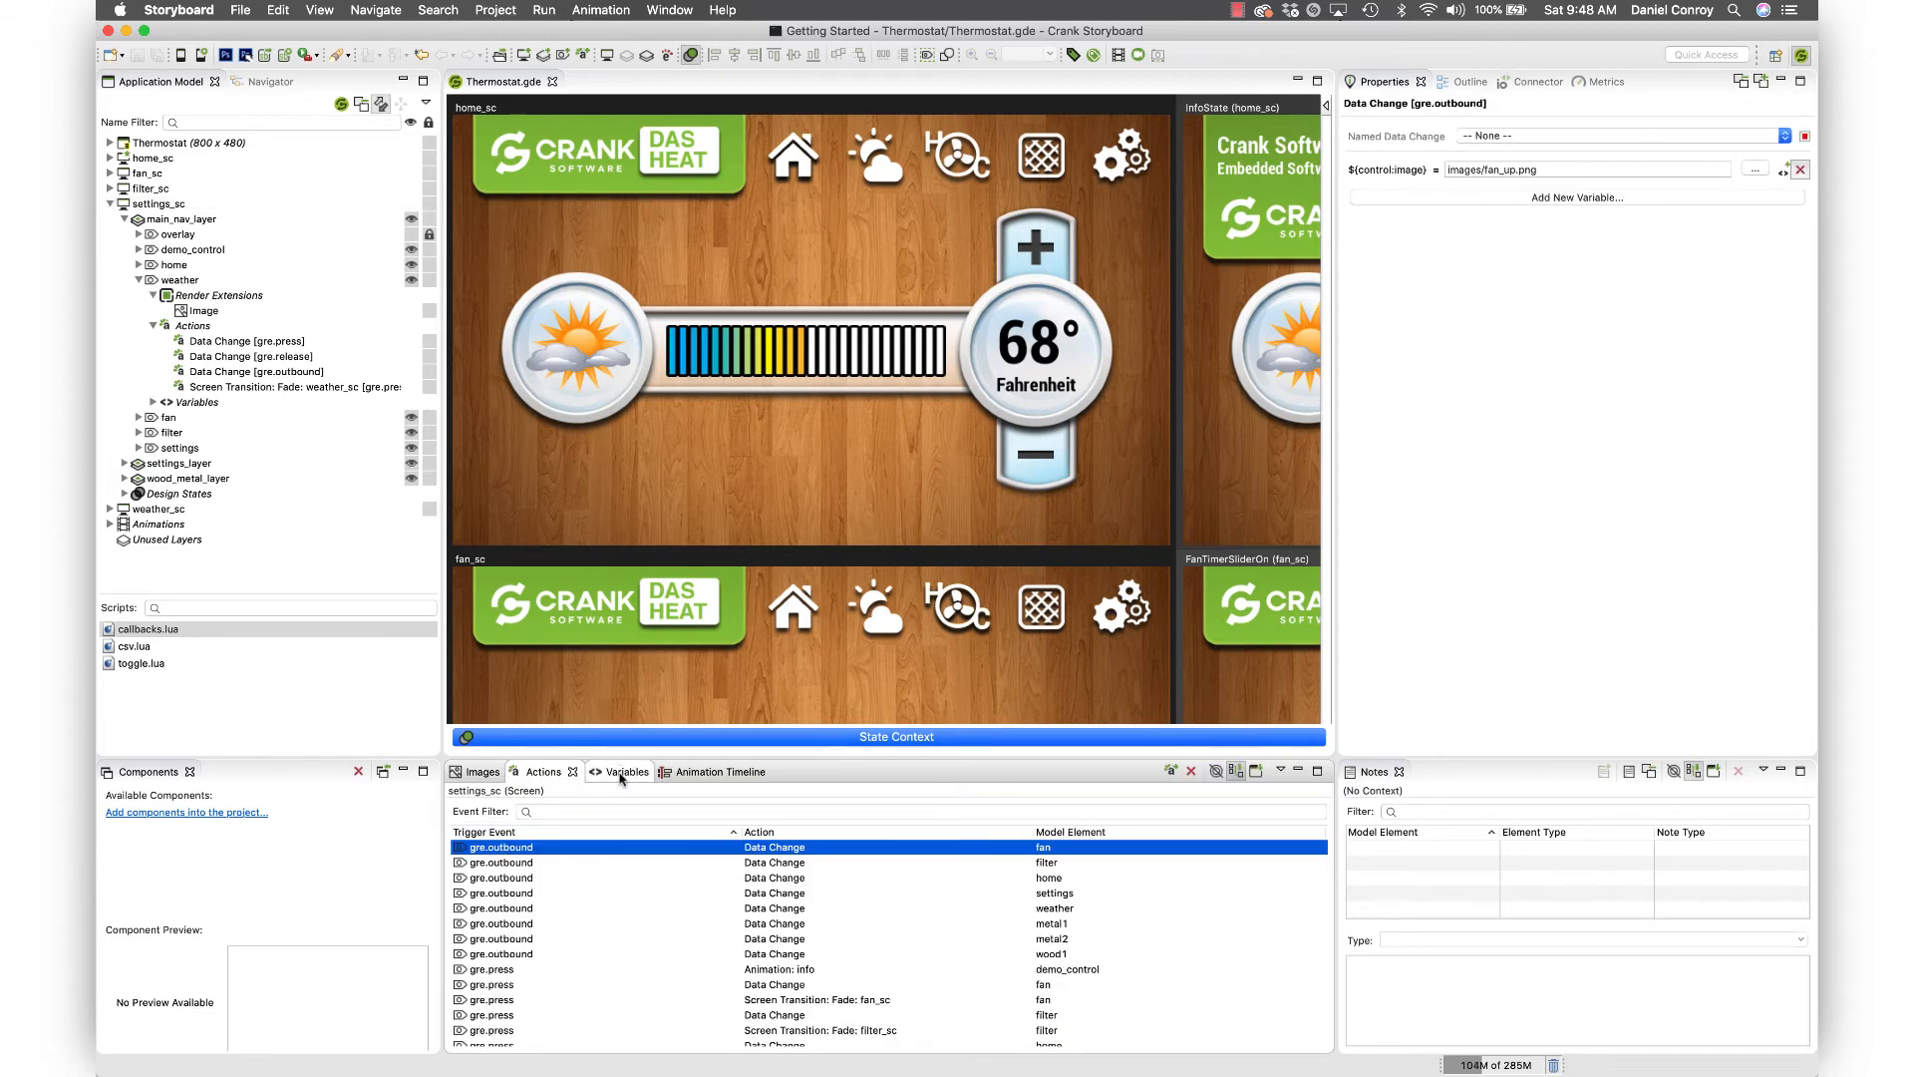
pyautogui.click(708, 770)
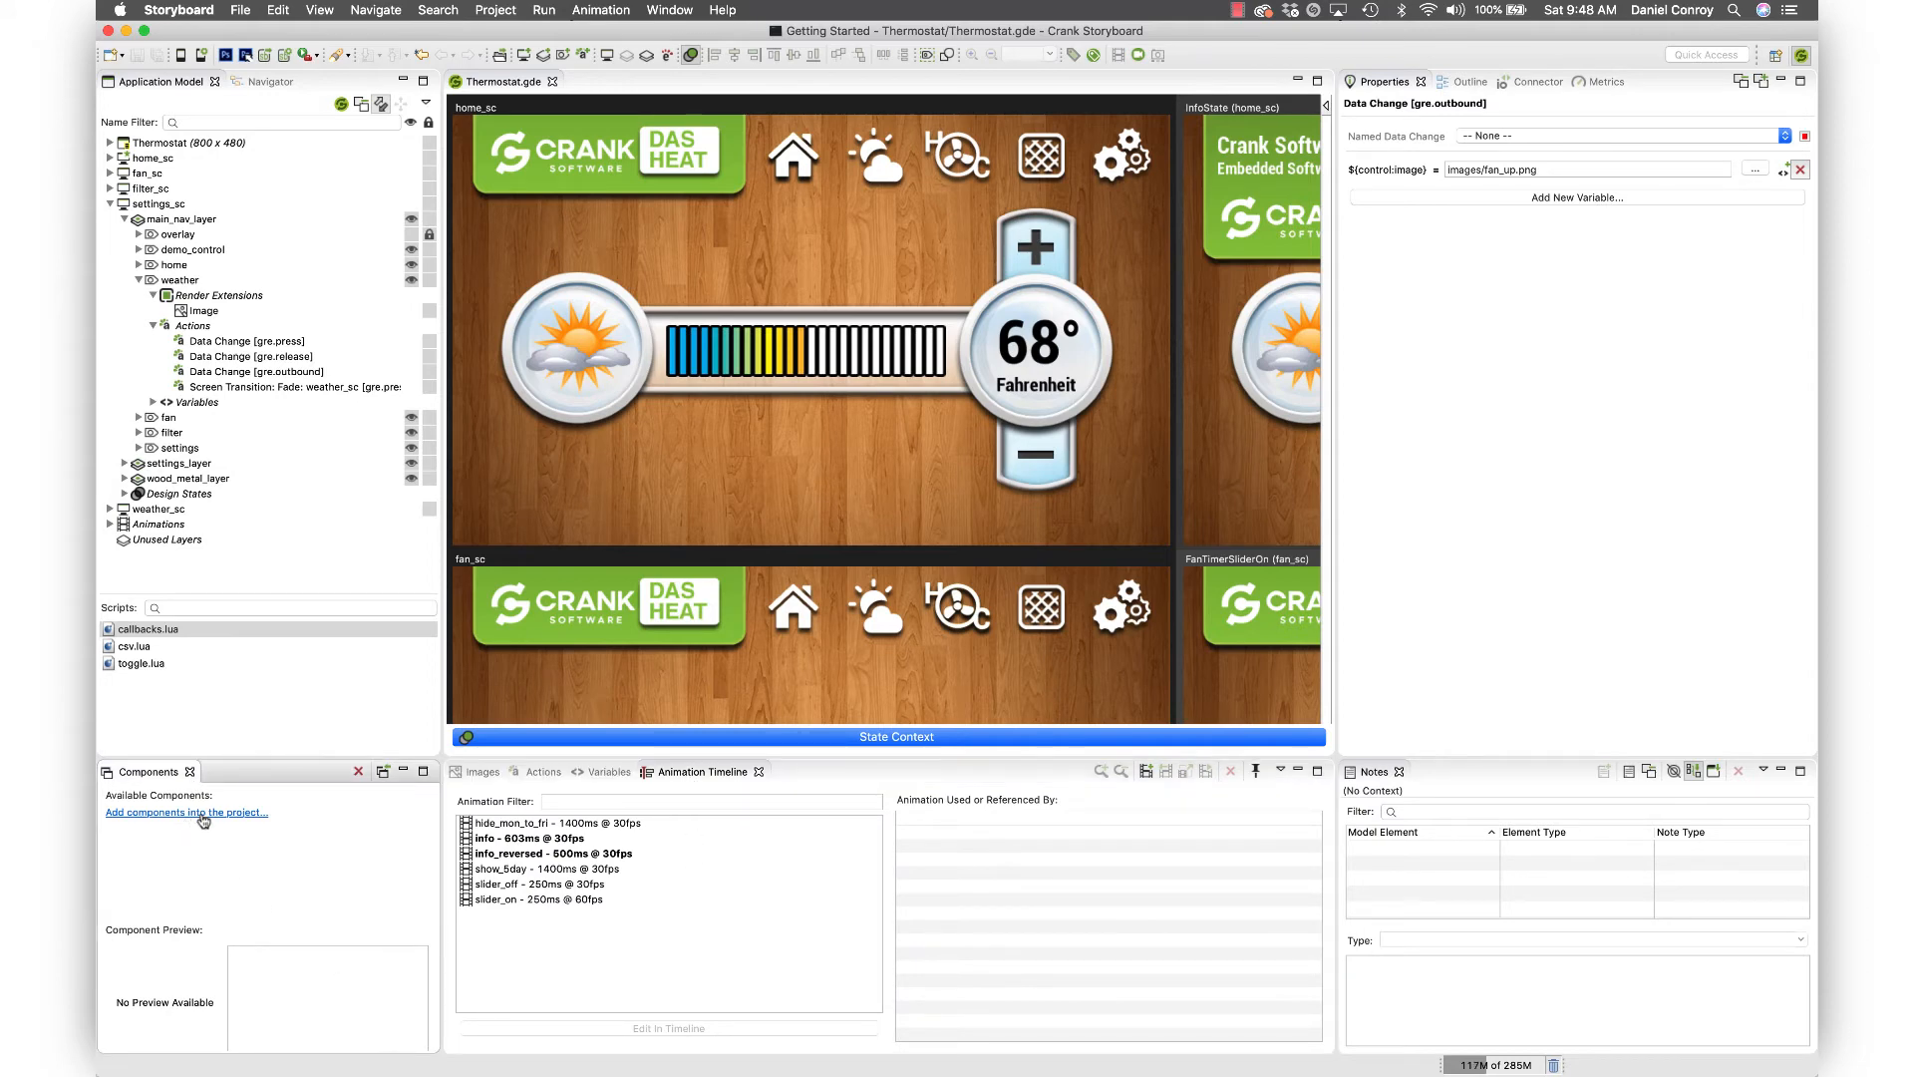
# - Import SBCSlider.sbc and place a Slider on the settings screen's navigation layer
pyautogui.click(186, 811)
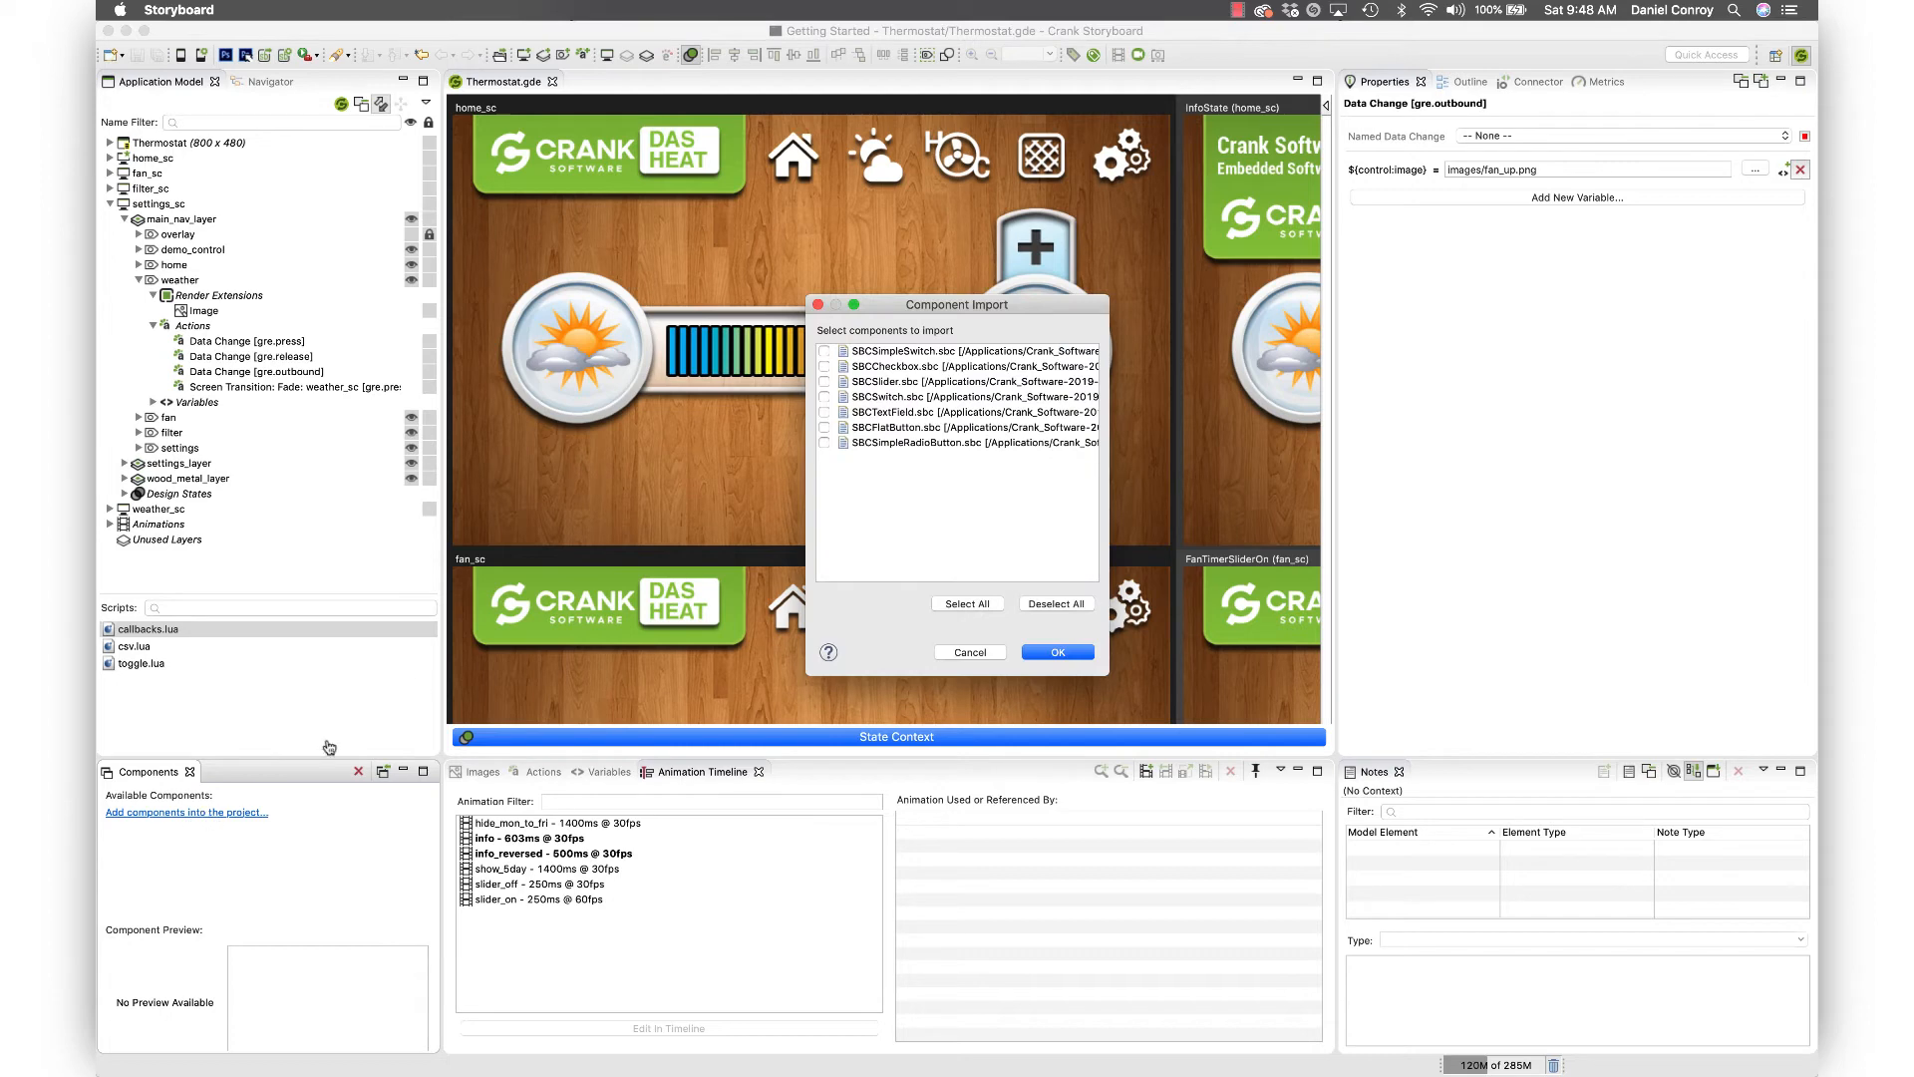
pyautogui.click(825, 382)
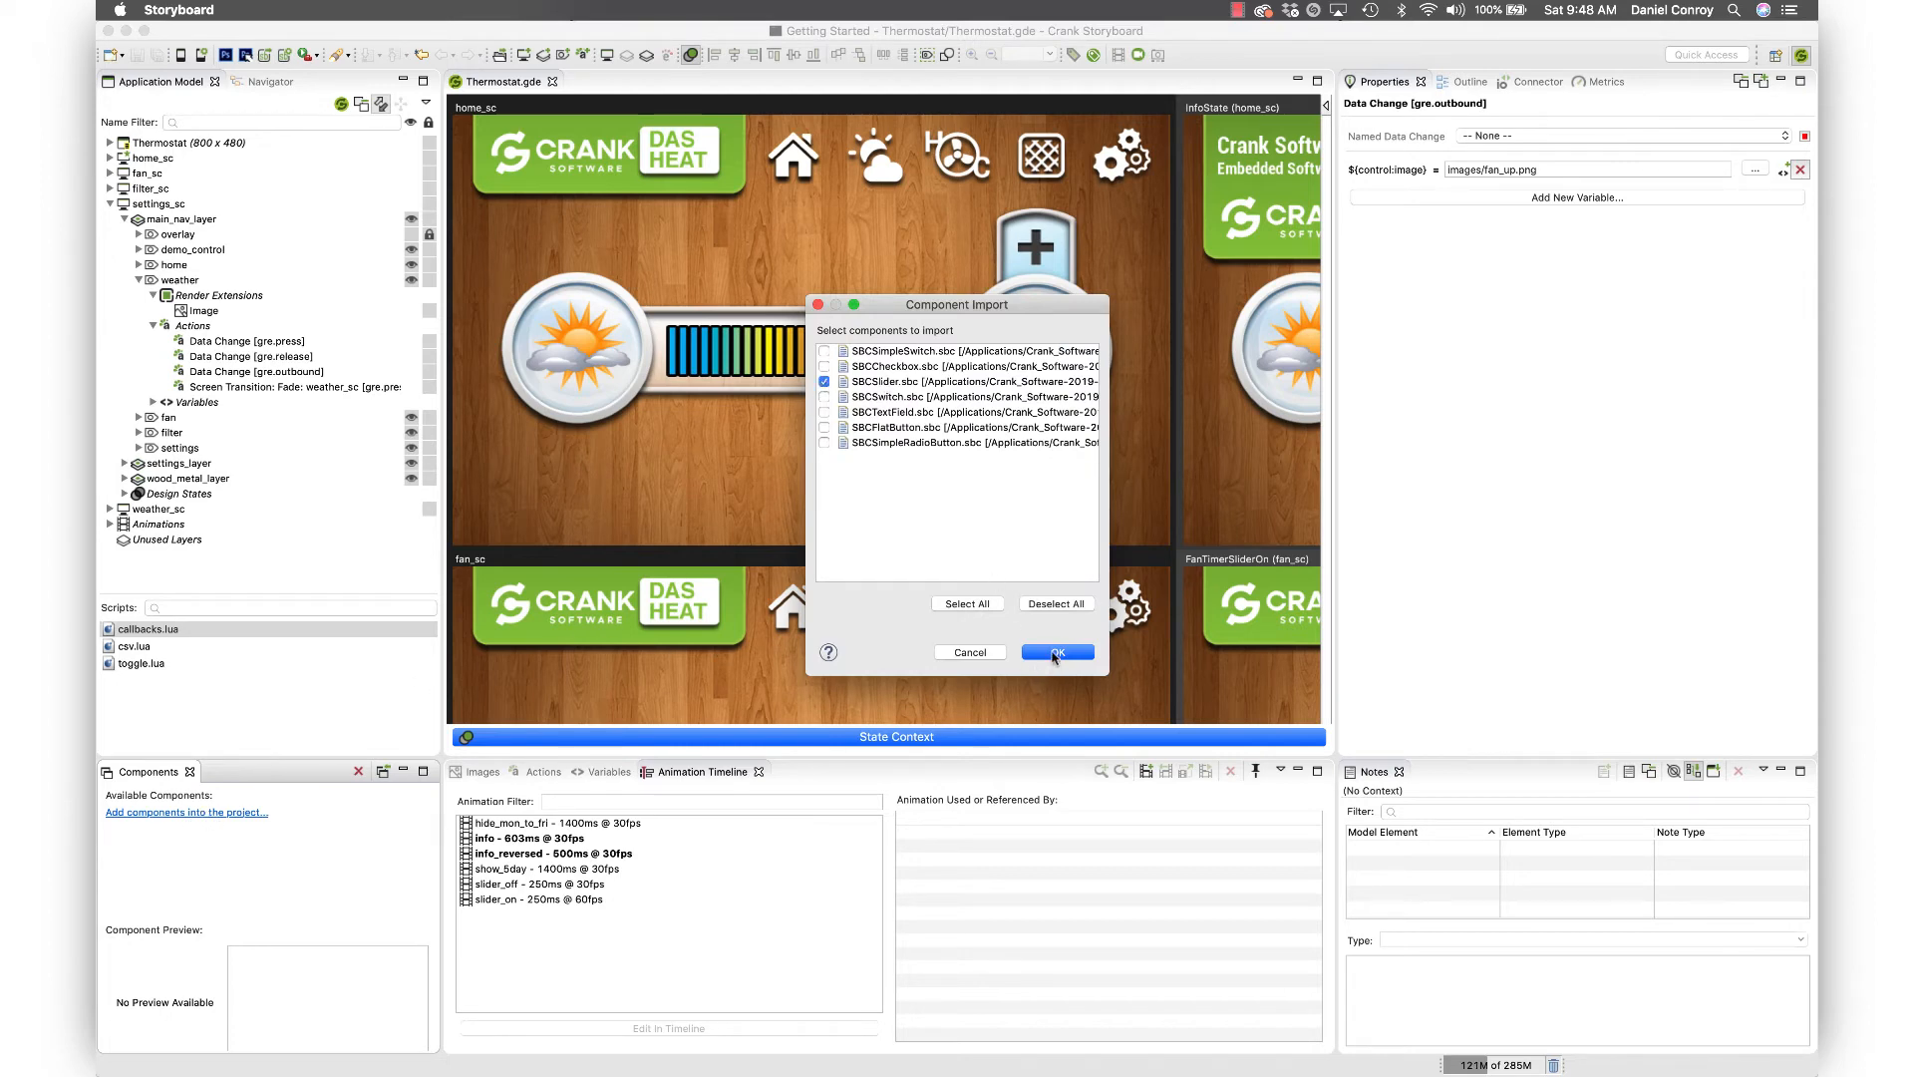
pyautogui.click(1055, 651)
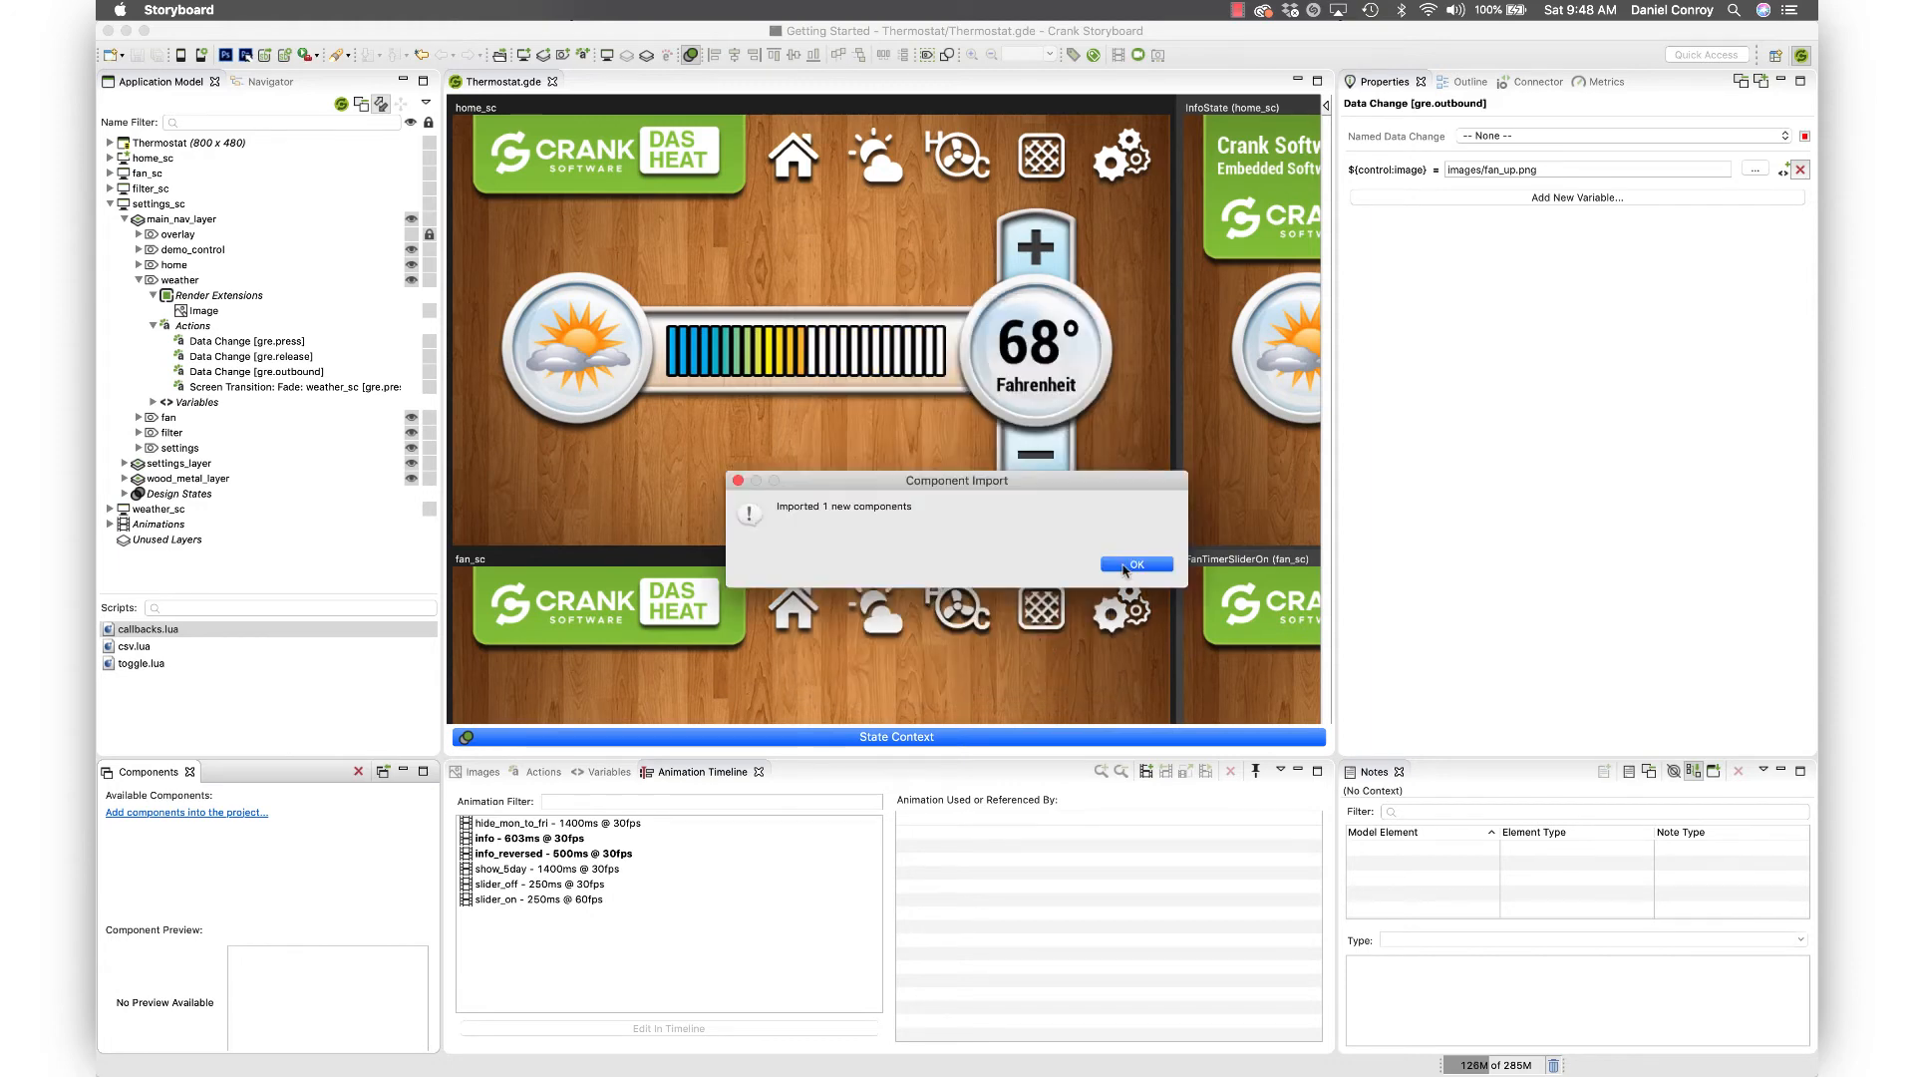
pyautogui.click(1134, 562)
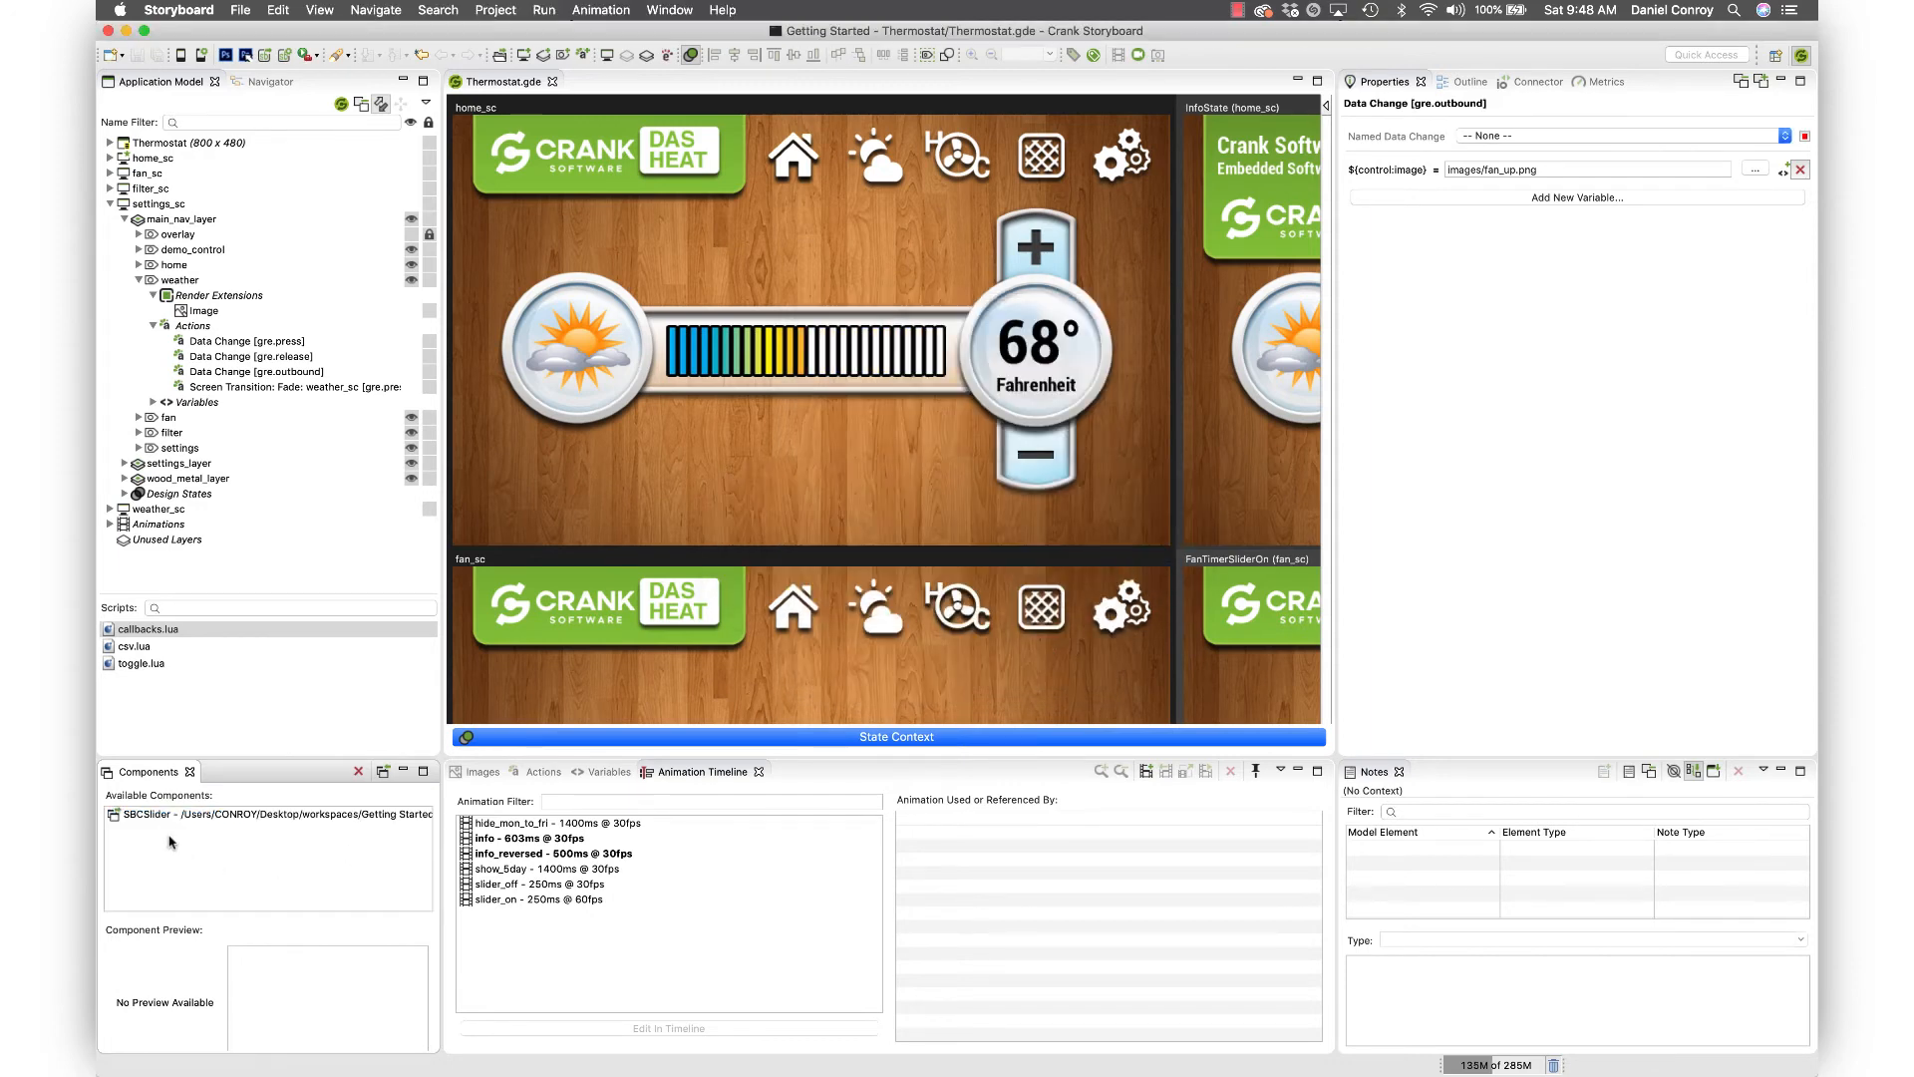
pyautogui.click(268, 815)
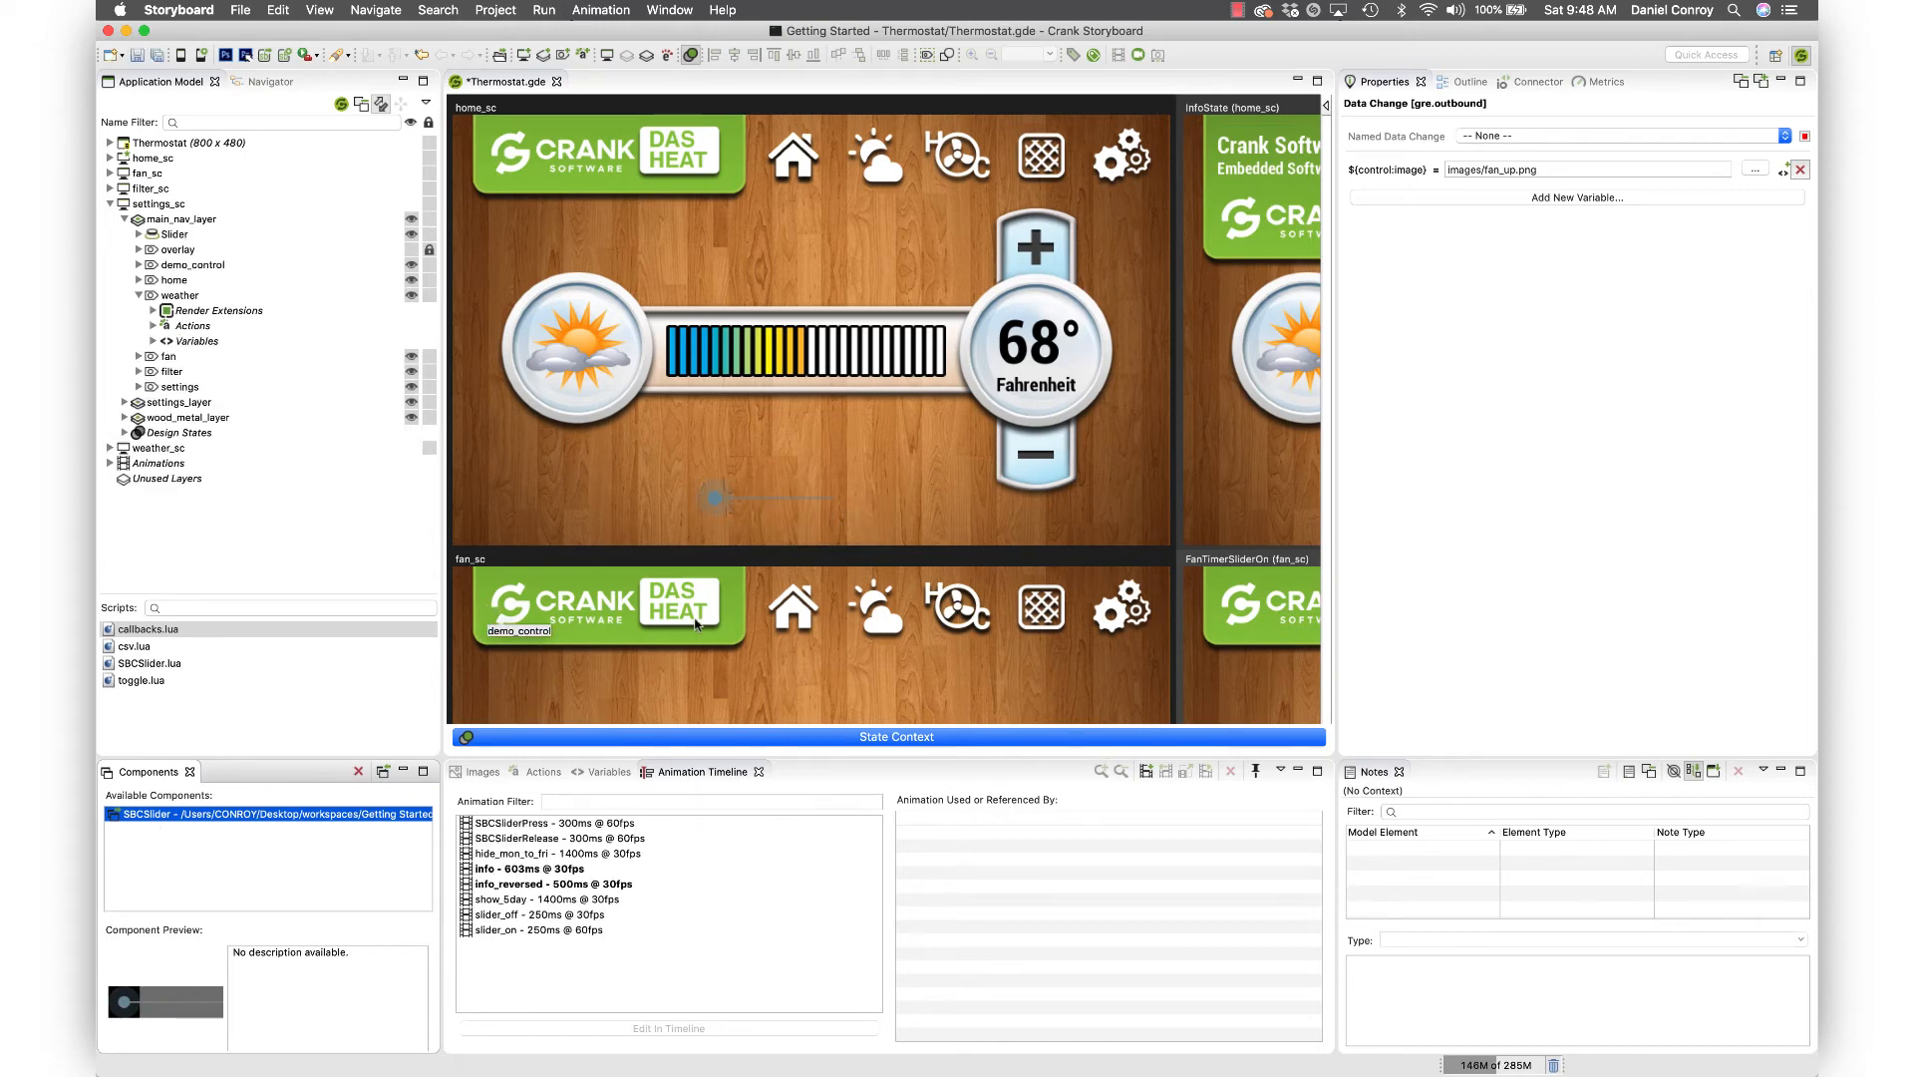
pyautogui.click(580, 348)
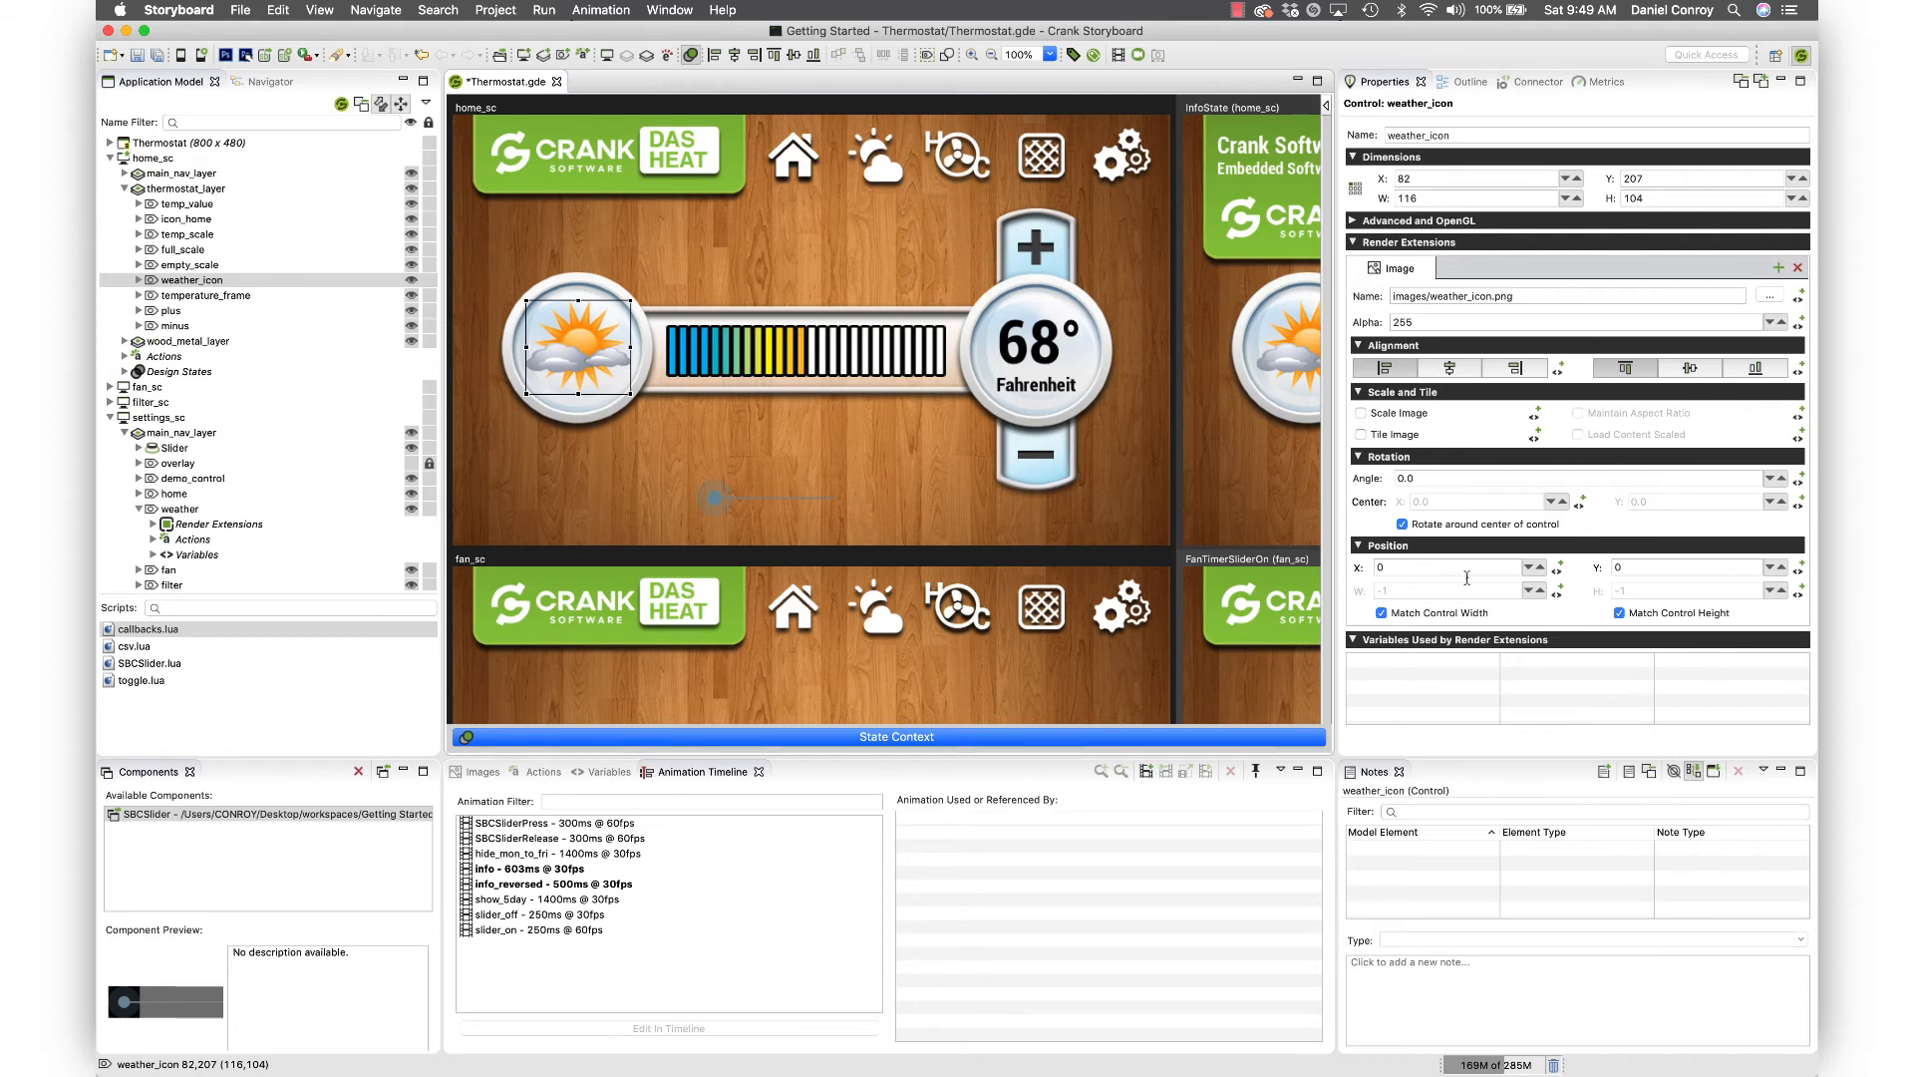
pyautogui.moveTo(1161, 298)
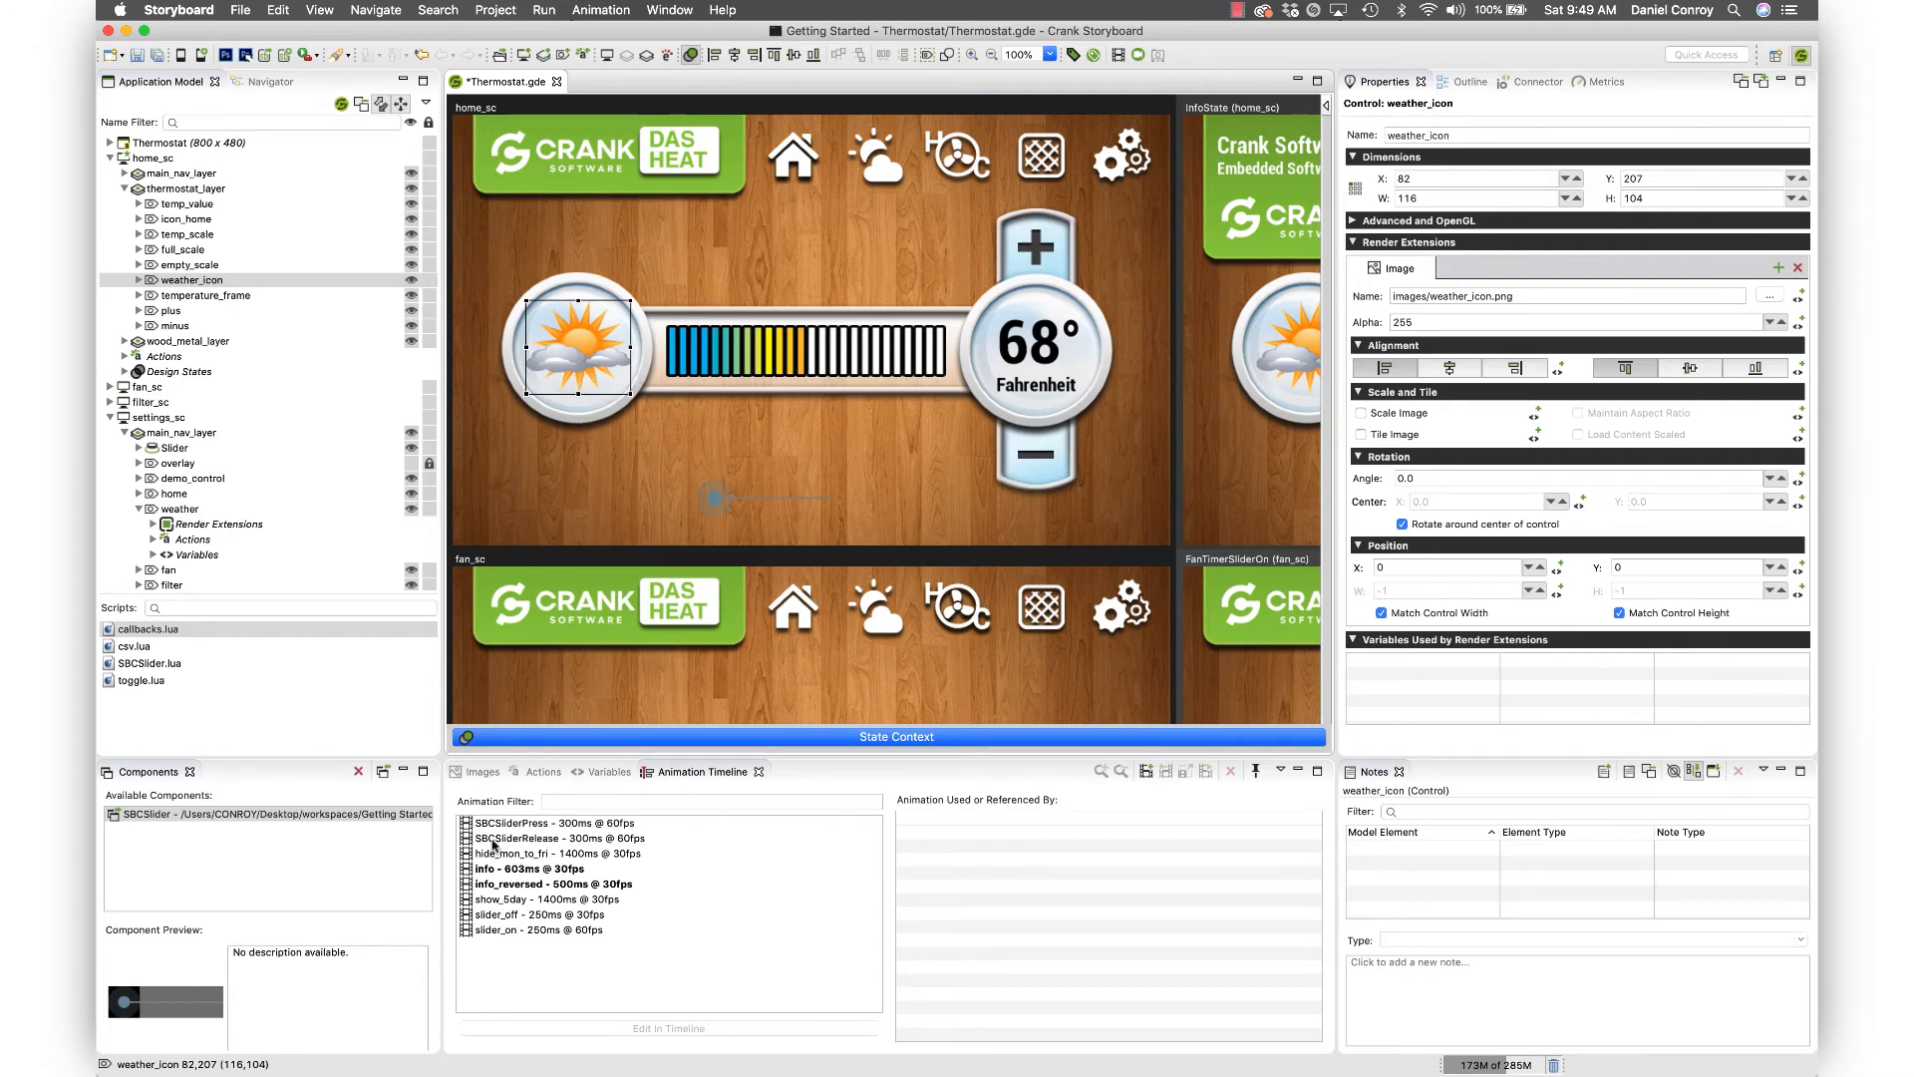
# - Open the info animation and inspect its demo_control.grd_y Ease Out step (603 ms)
pyautogui.doubleClick(528, 869)
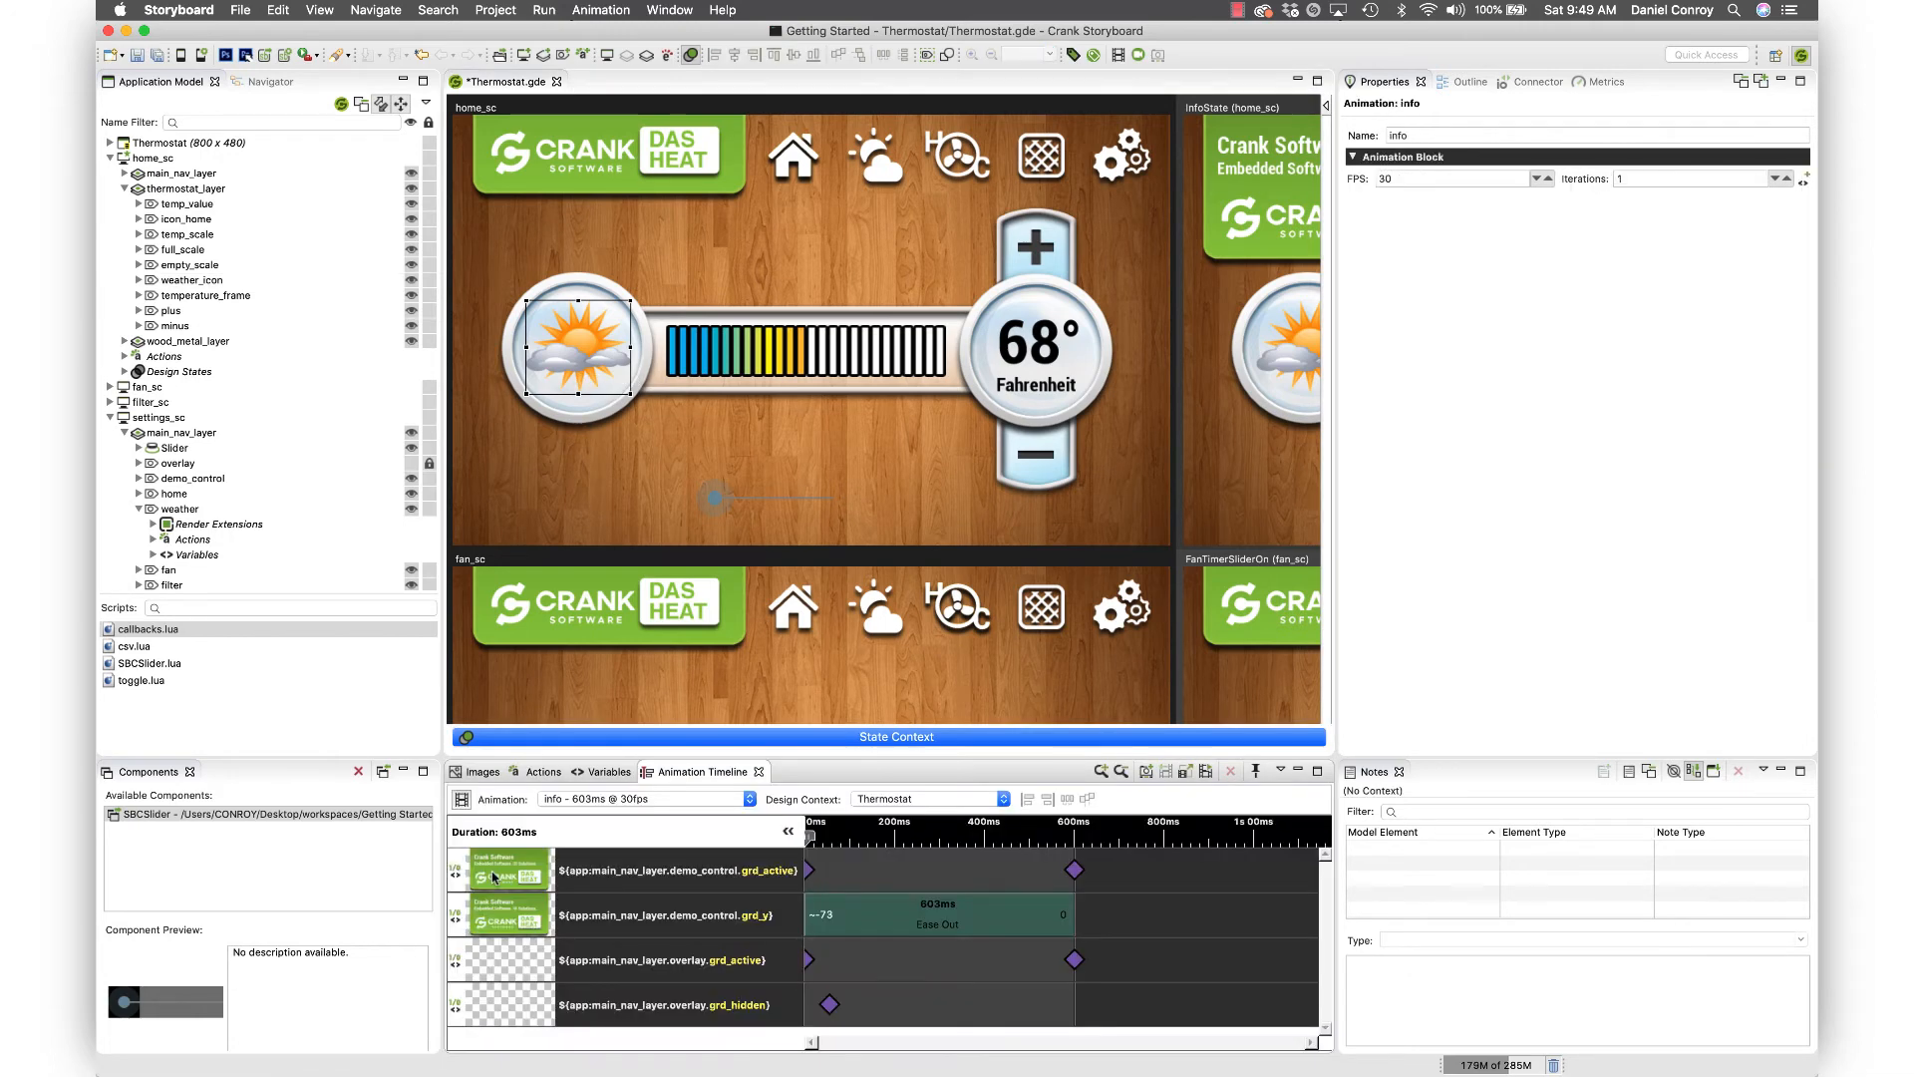
pyautogui.click(938, 915)
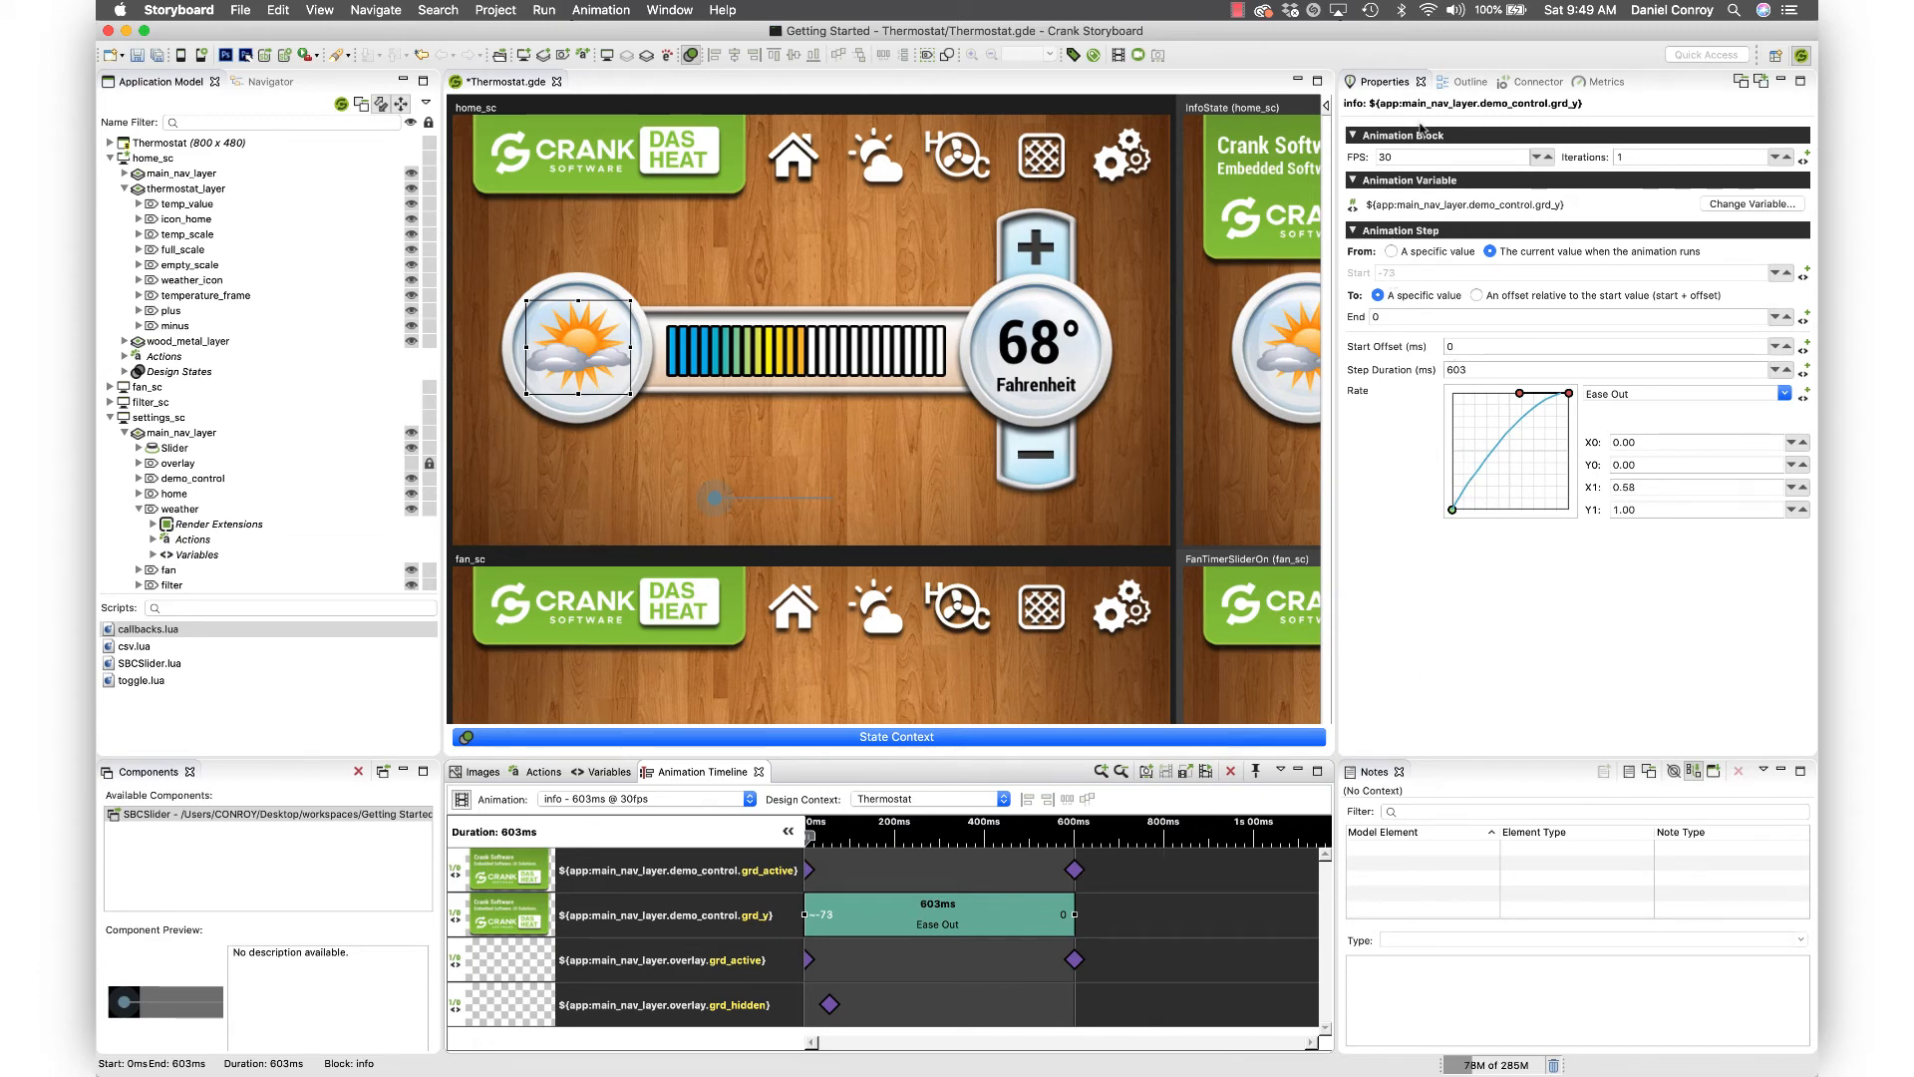
pyautogui.moveTo(1588, 697)
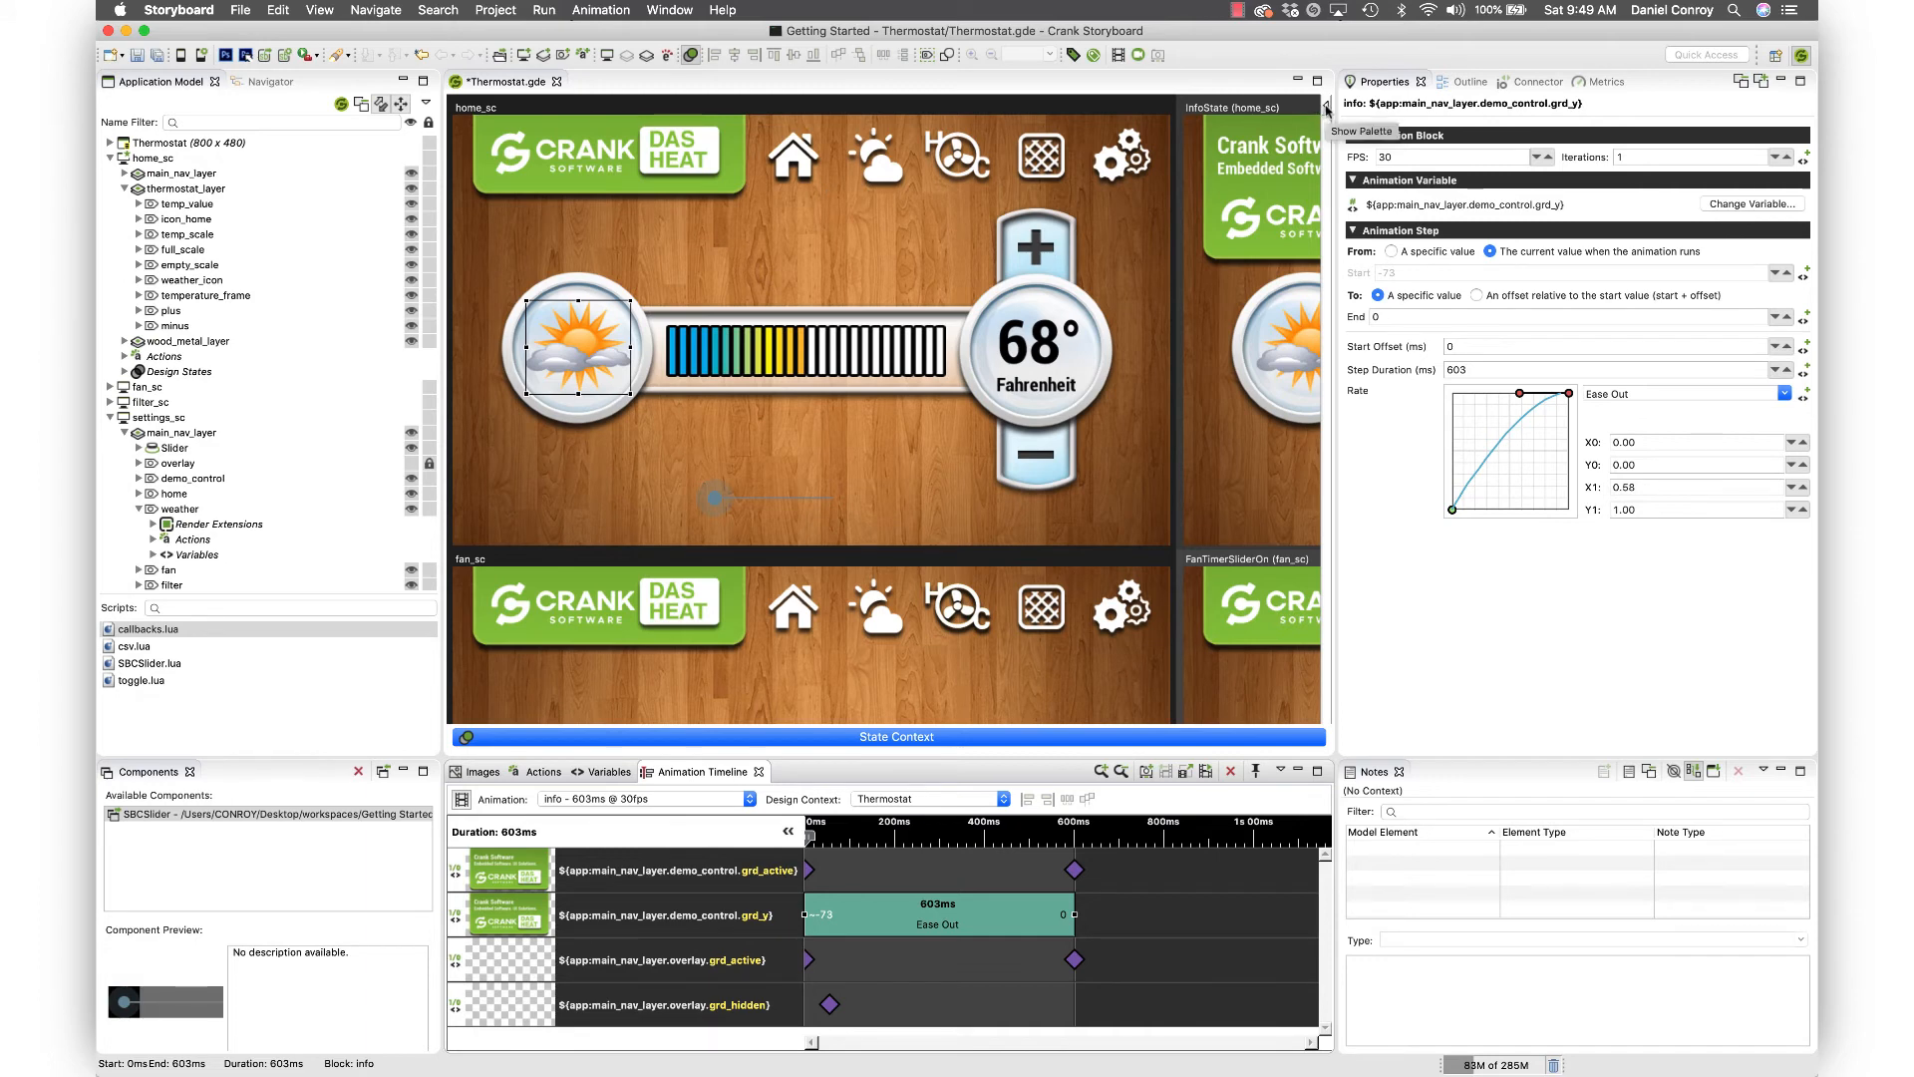
# - Show the control palette beside the editor canvas
pyautogui.click(192, 279)
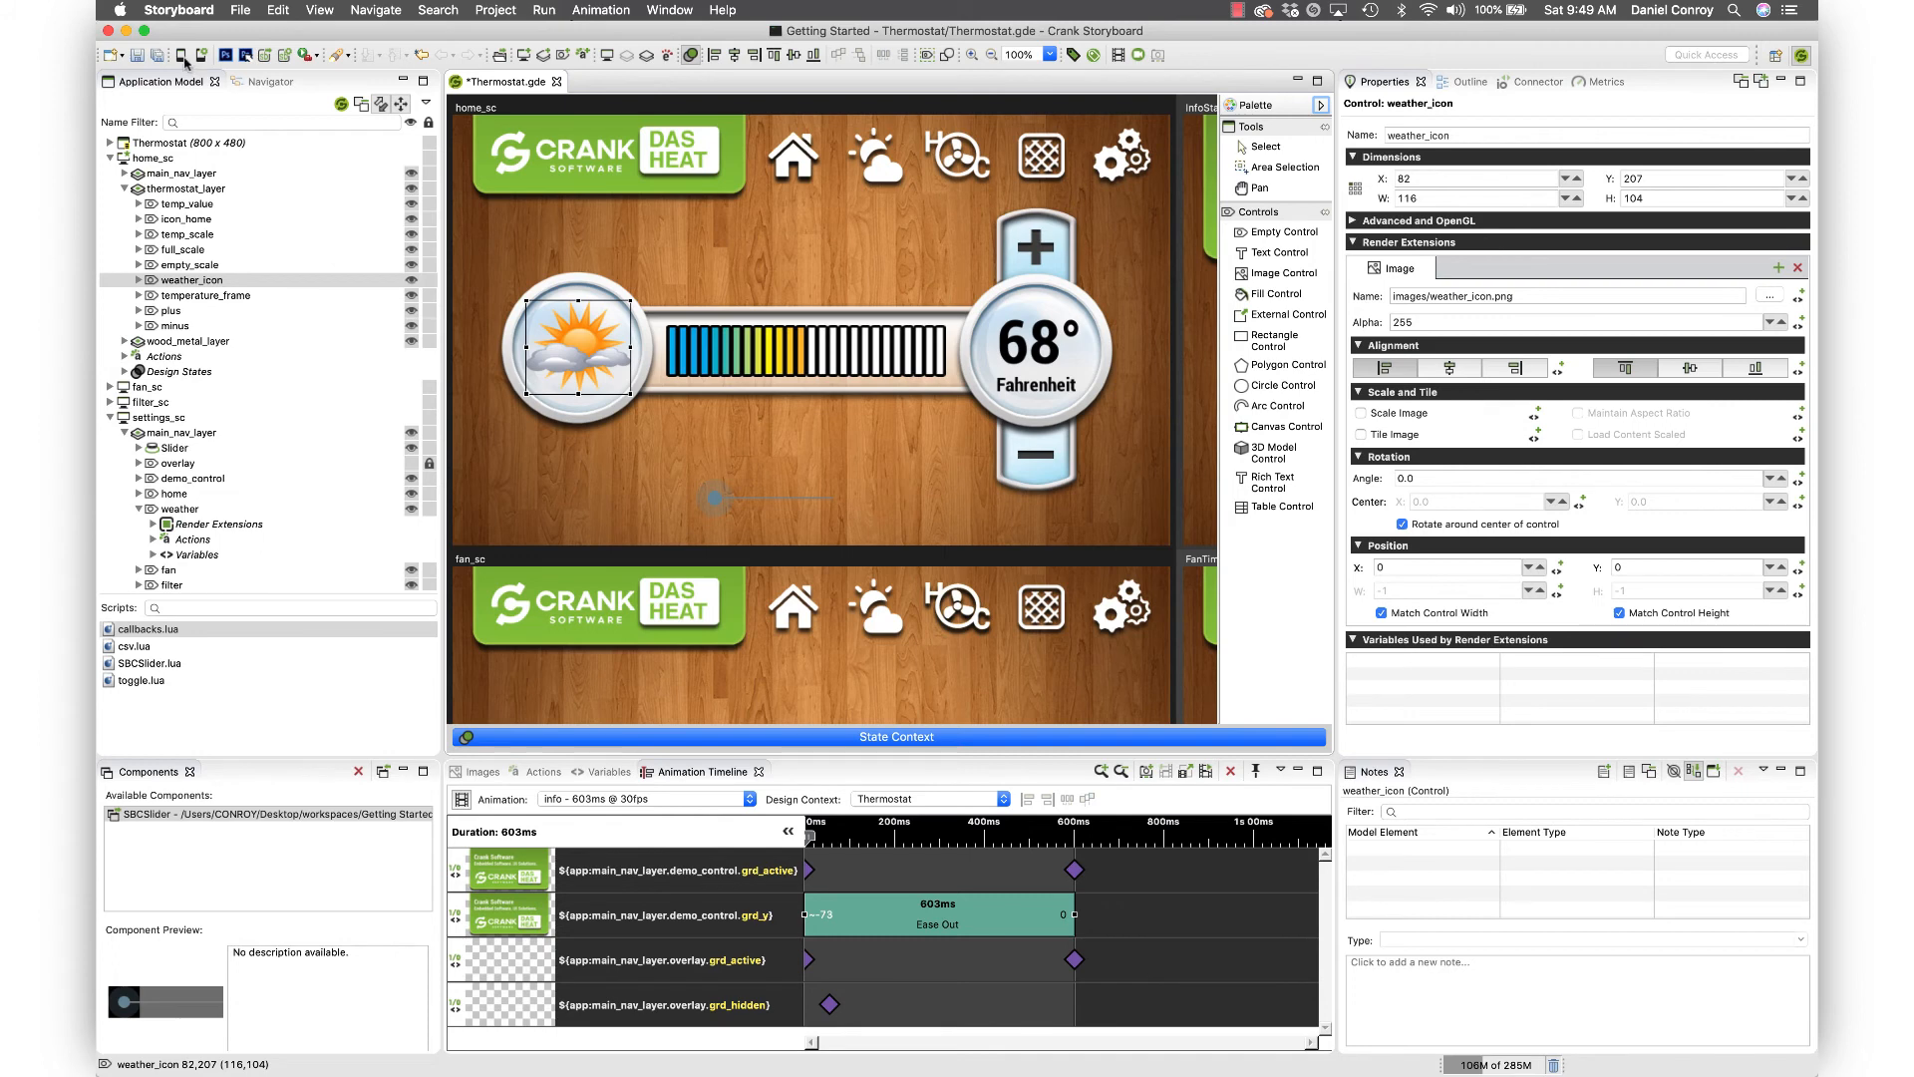
pyautogui.moveTo(182, 58)
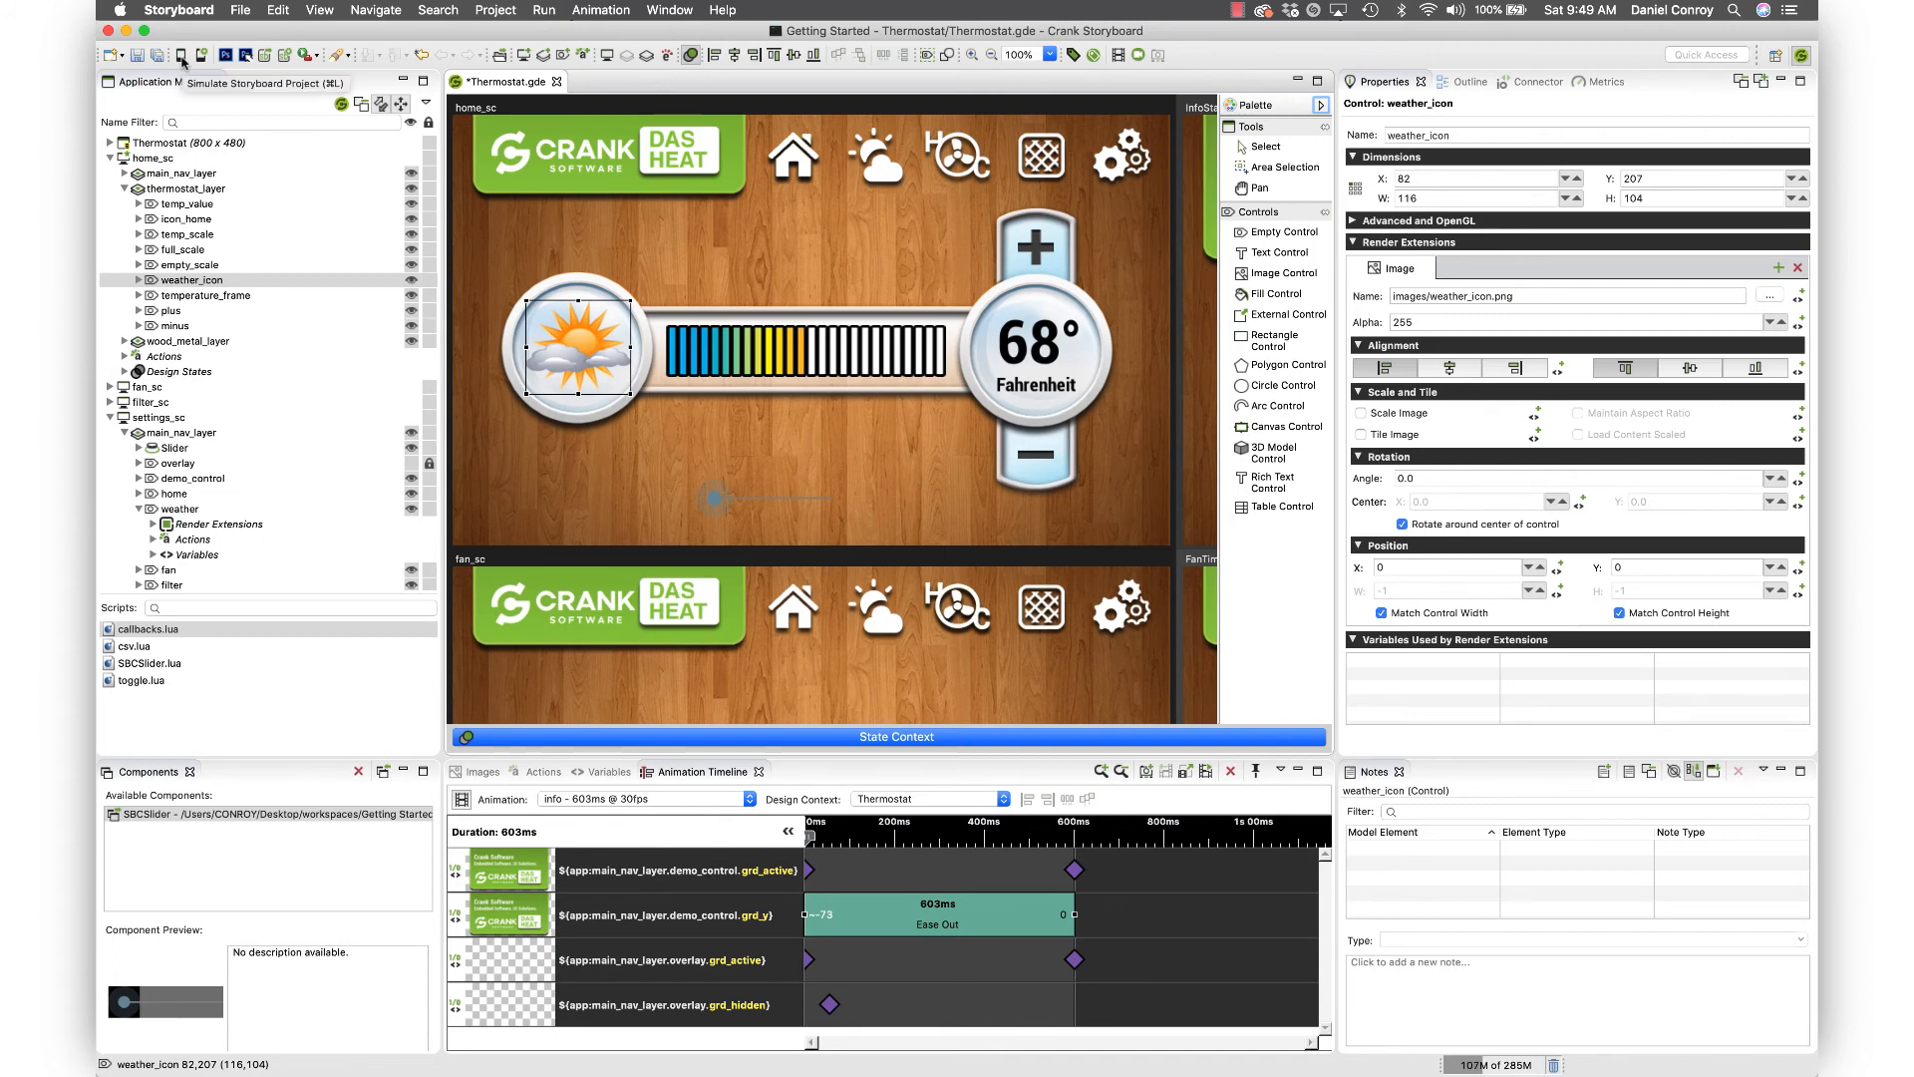
# - Simulate the Thermostat project and raise the temperature from 68° to 69°
pyautogui.click(181, 54)
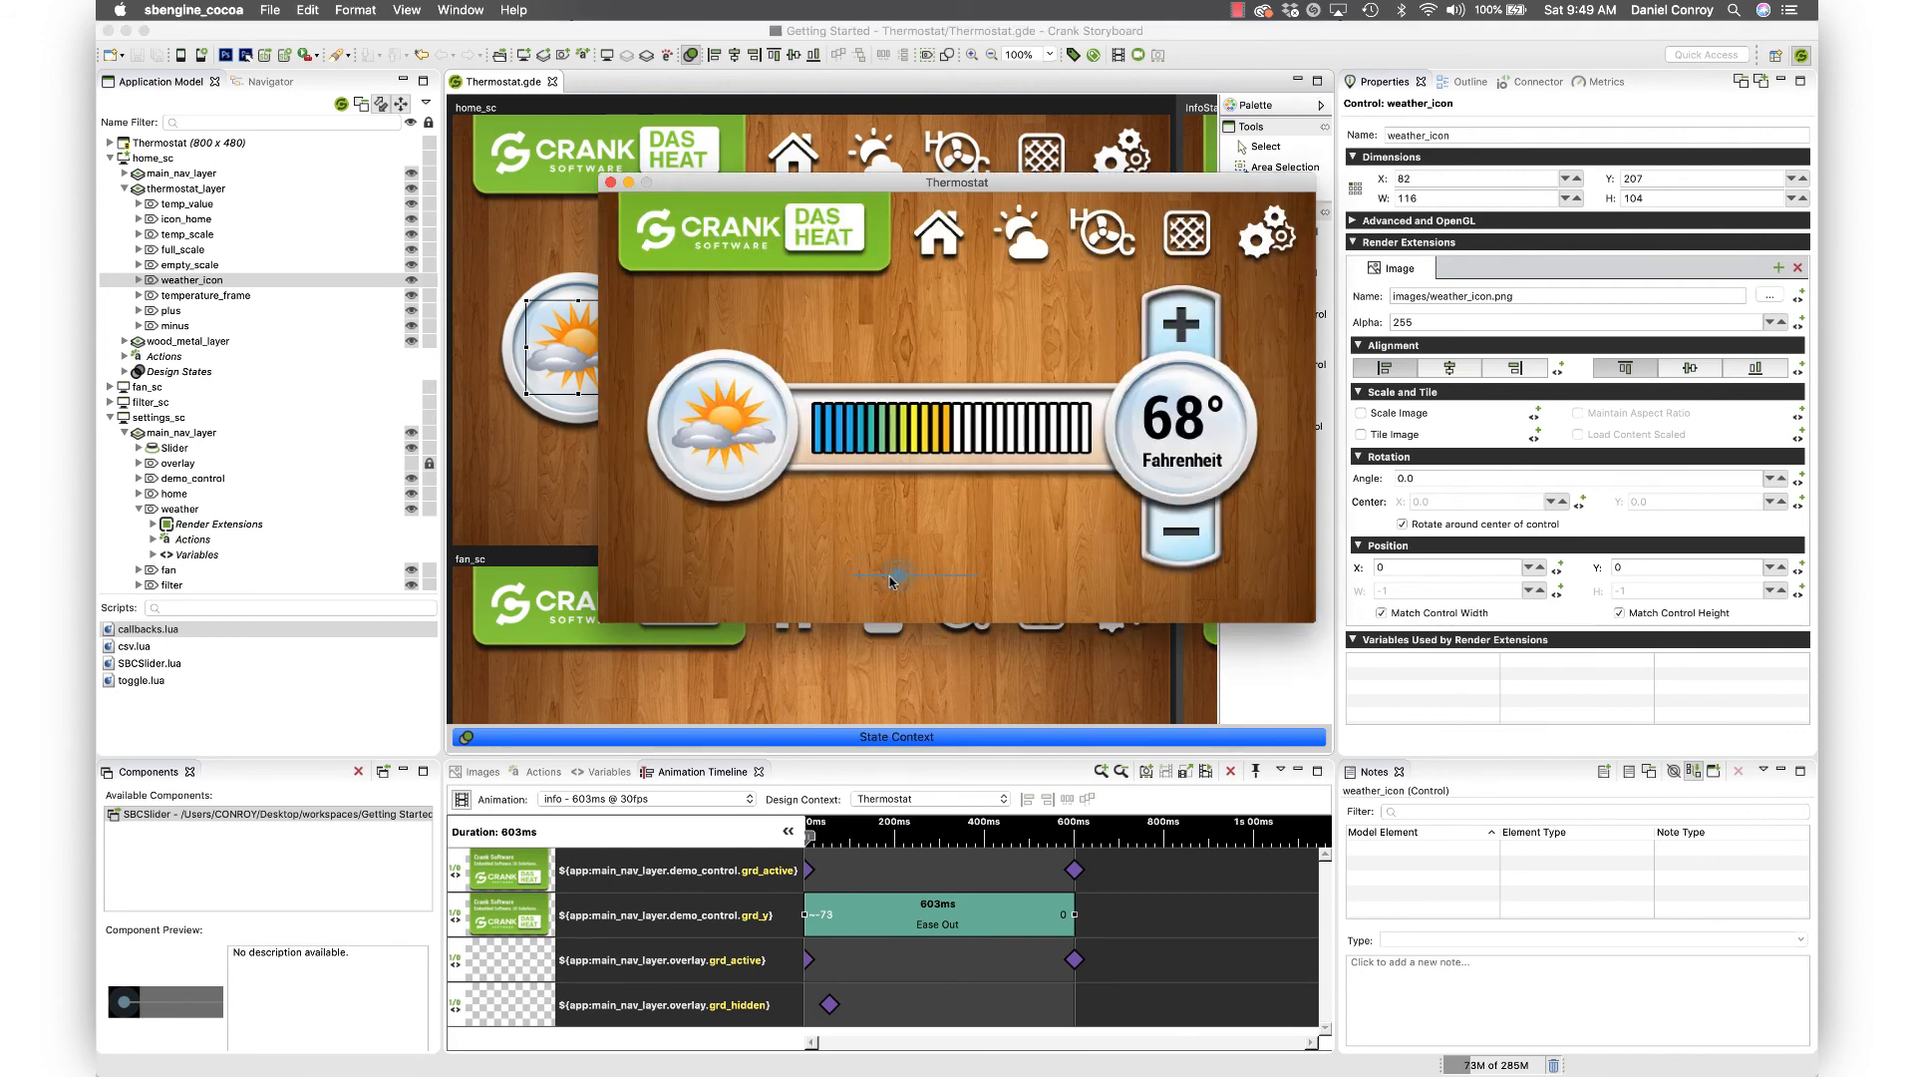
pyautogui.click(1180, 323)
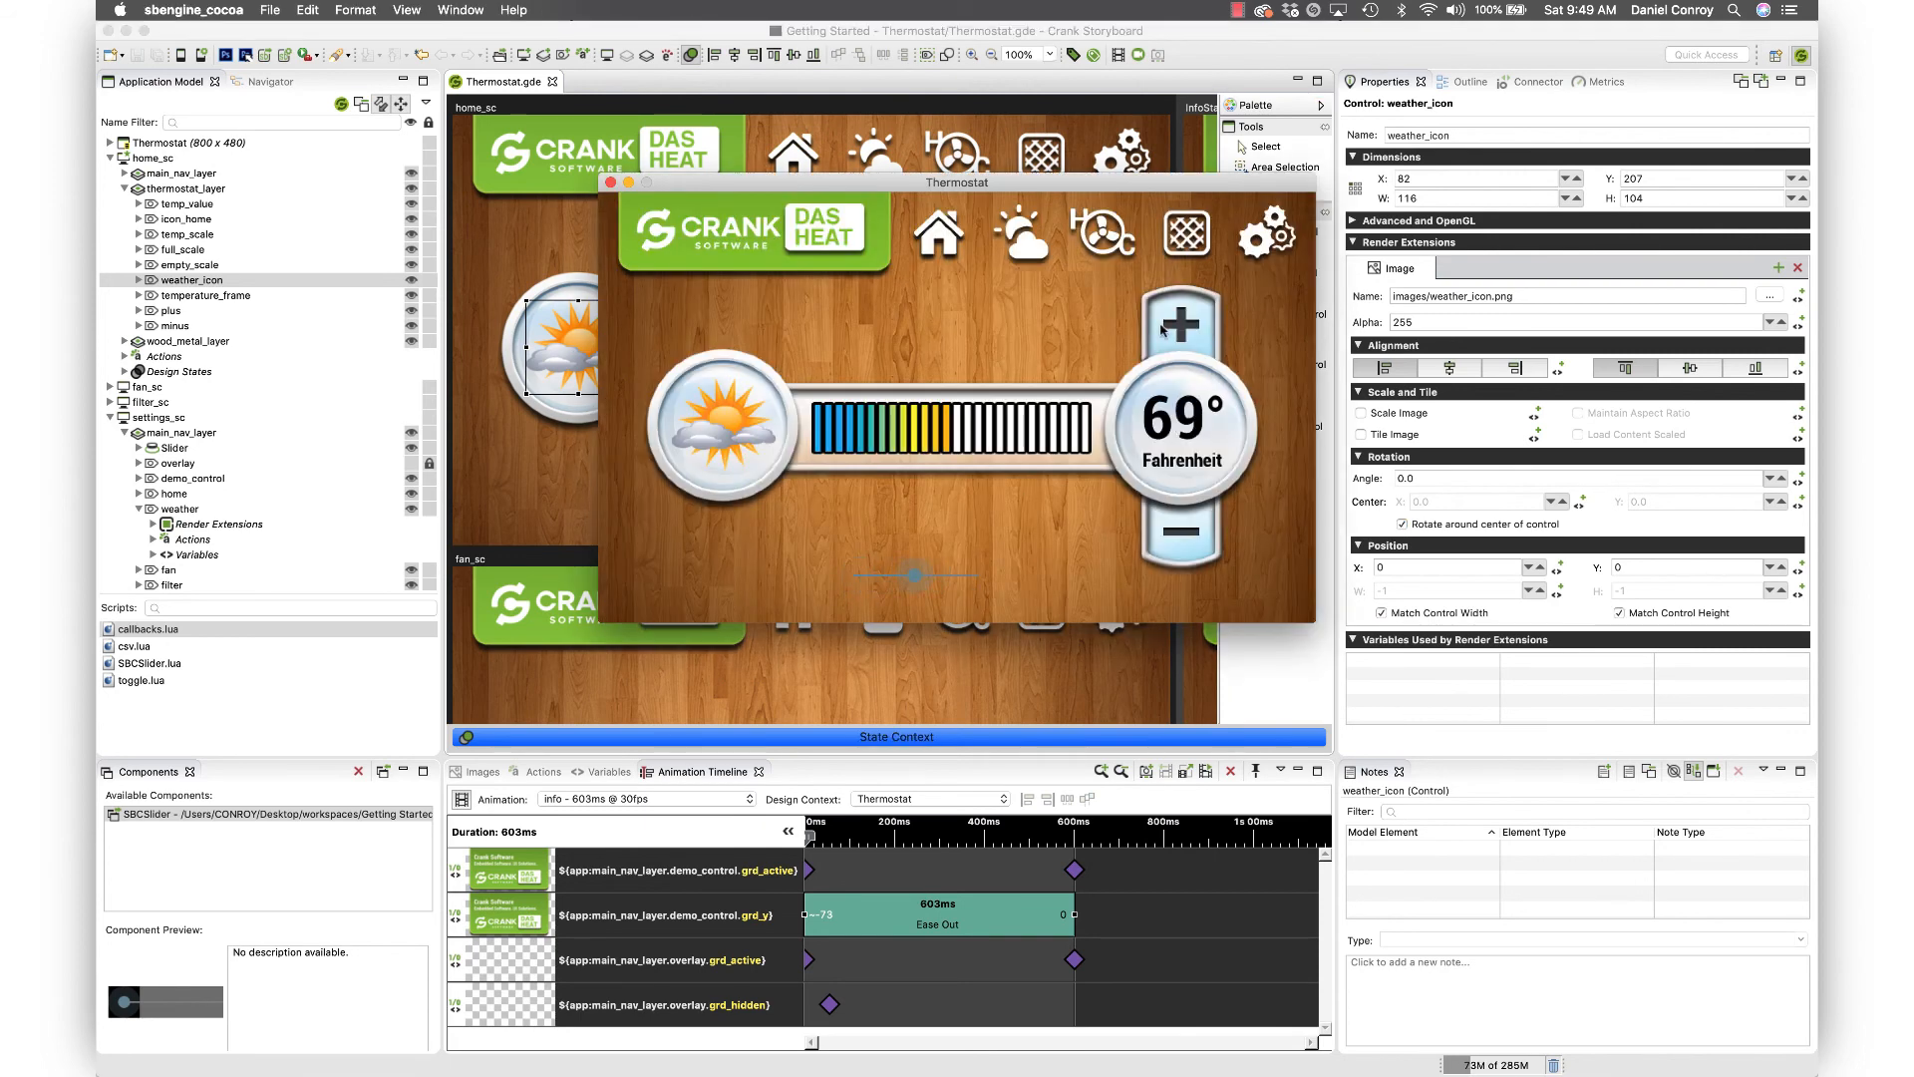
pyautogui.moveTo(788, 301)
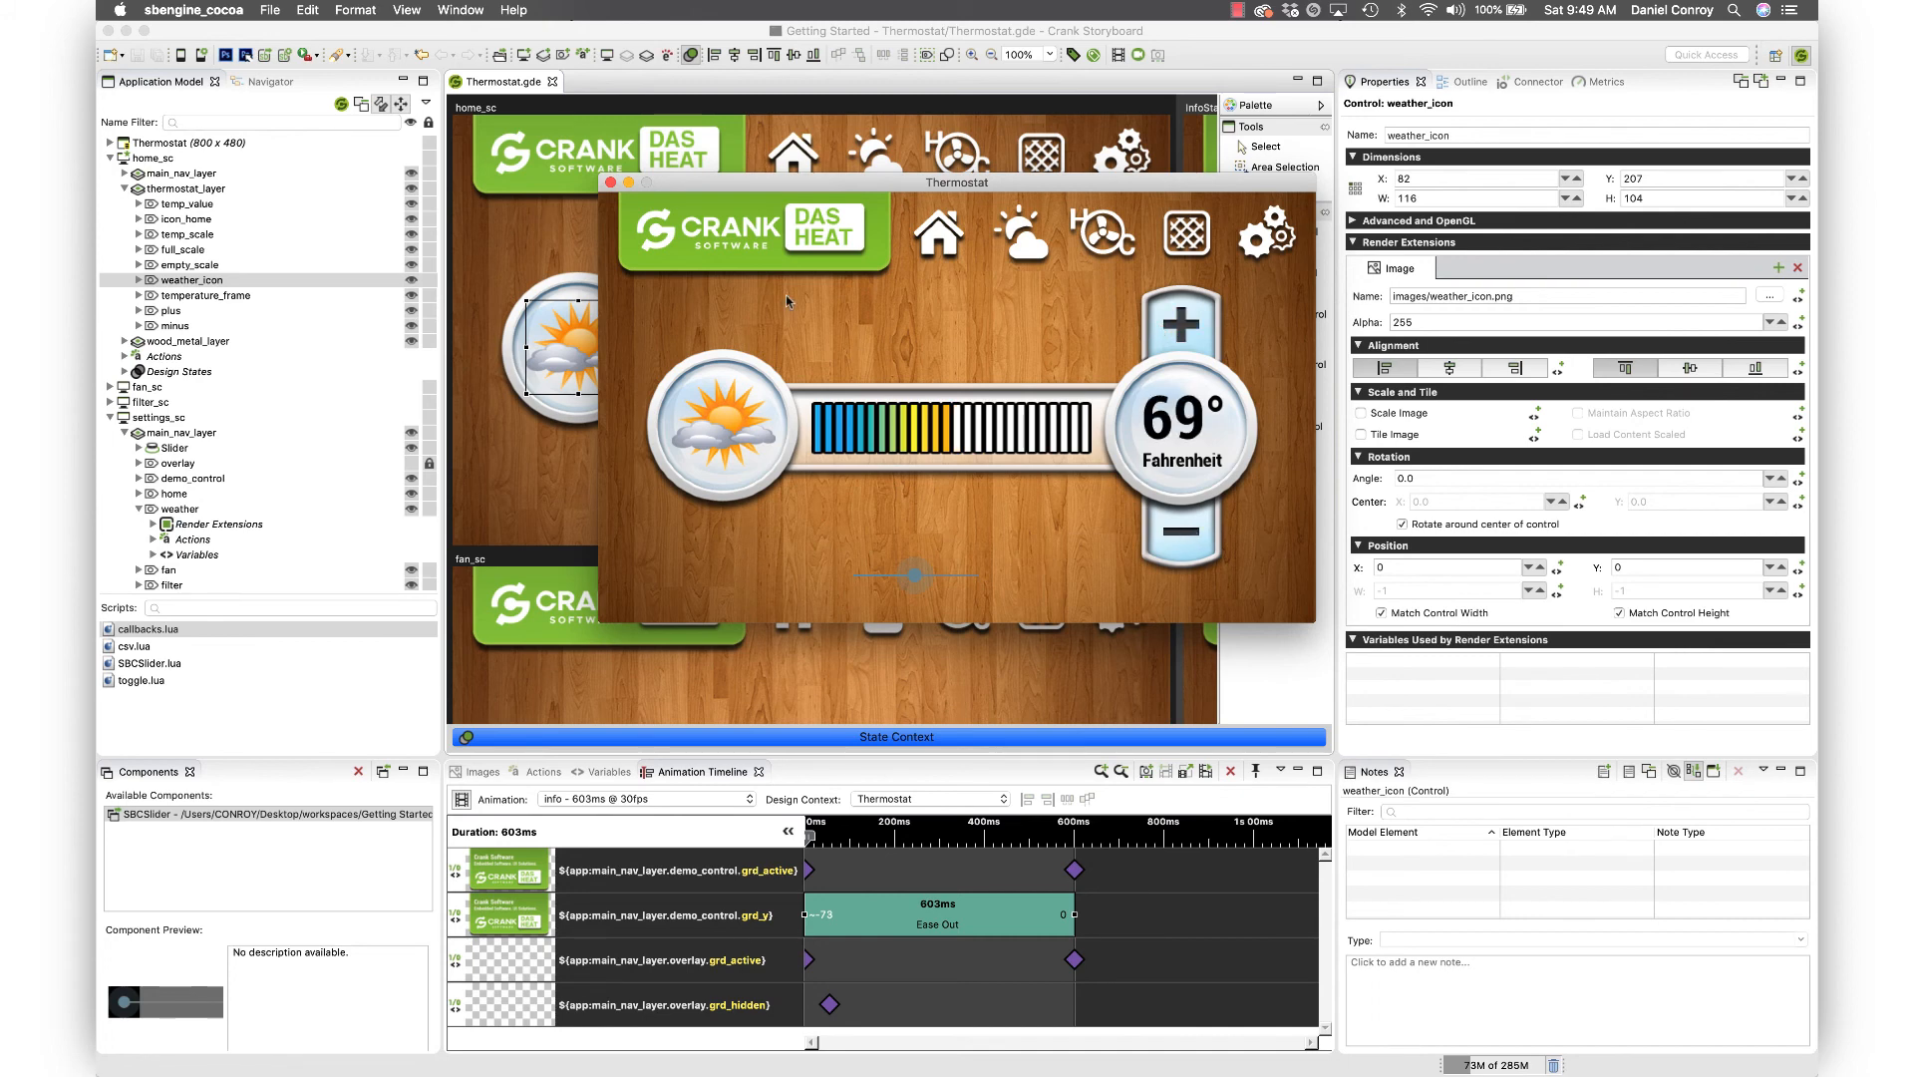